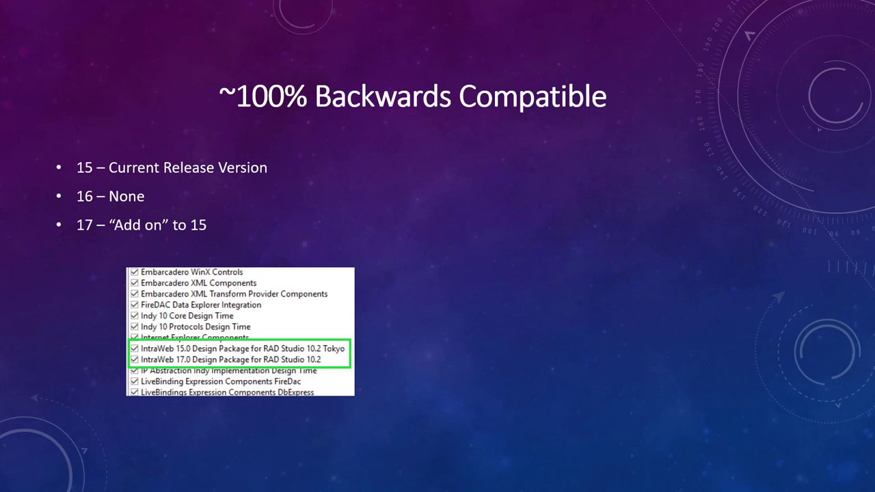
Advance the slideshow from the backwards-compatibility slide to the 'Intro to IWML' title slide.
{"action": "key", "text": "right"}
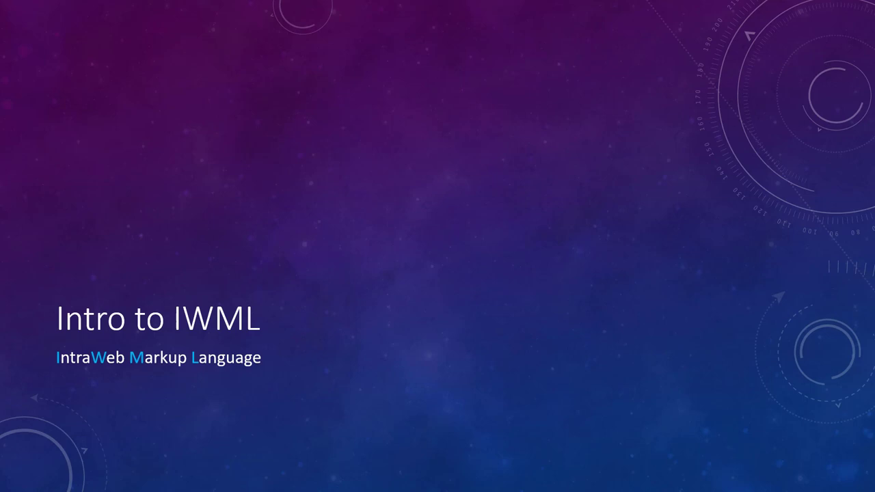
Advance past the Intro to IWML and ACORN notation slides to 'IWML Example'.
{"action": "key", "text": "Right"}
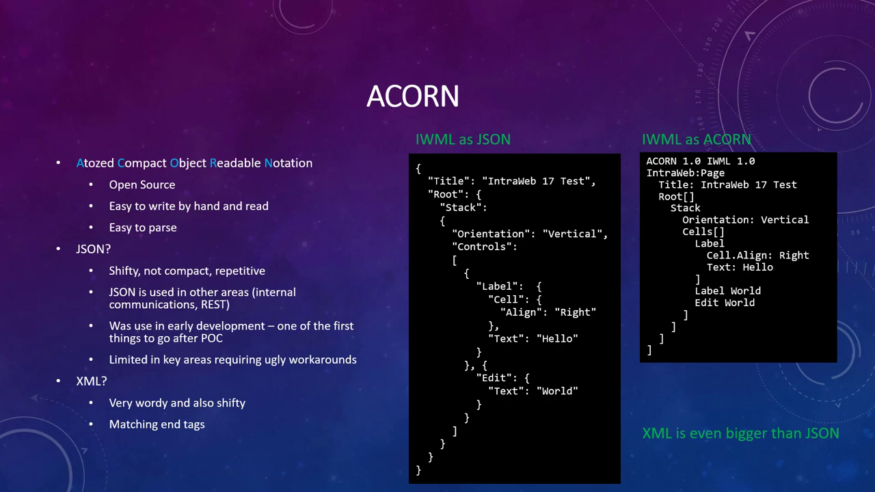
{"action": "key", "text": "Right"}
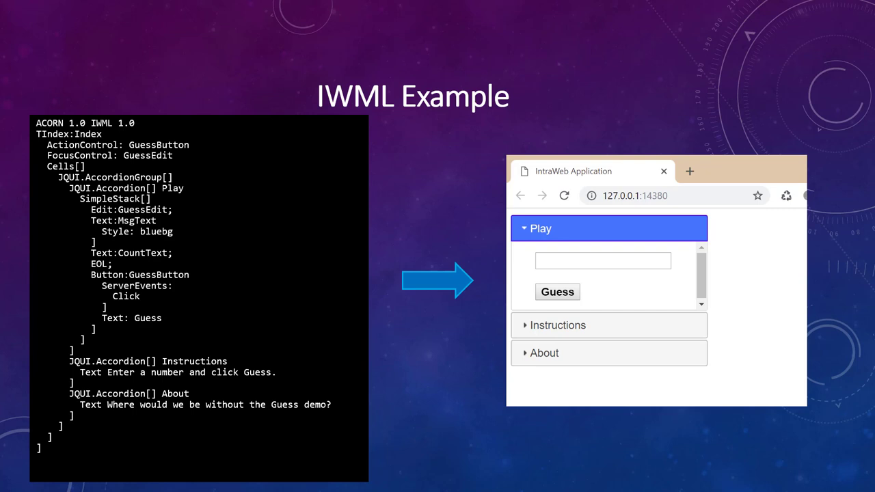
Step through the IWML Example, IDE Designer and DFM + IWML slides.
{"action": "key", "text": "Right"}
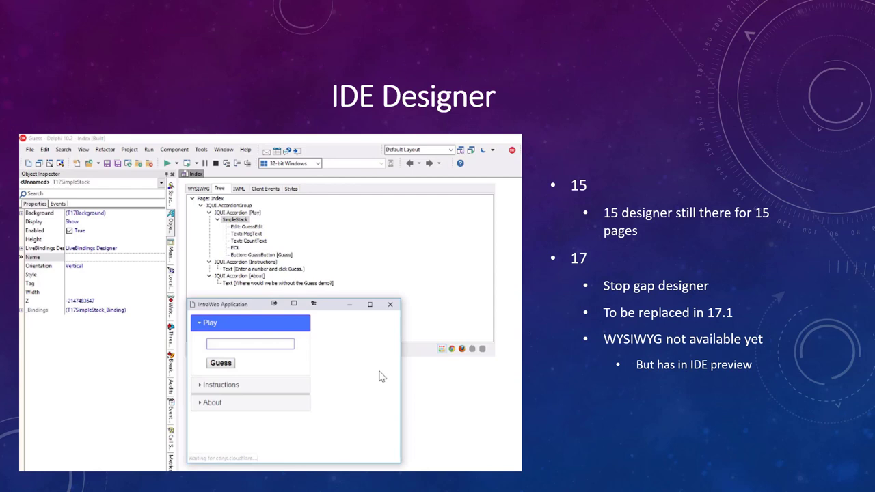
{"action": "key", "text": "right"}
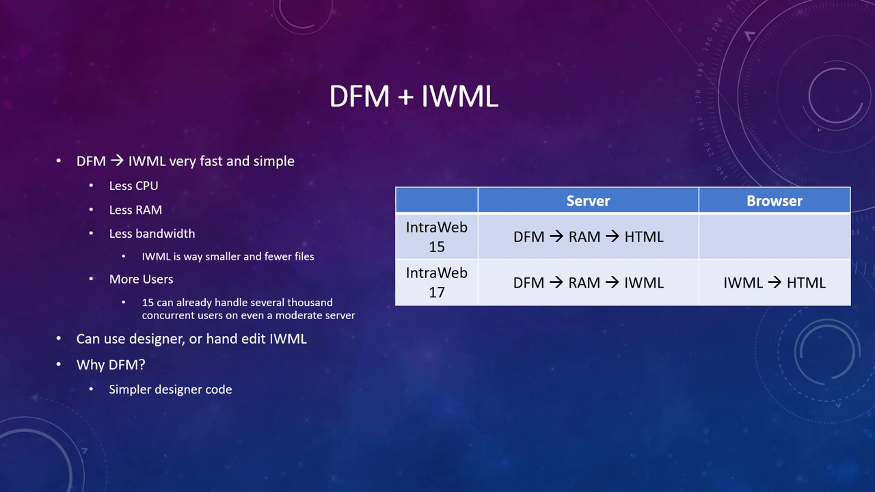
{"action": "key", "text": "Right"}
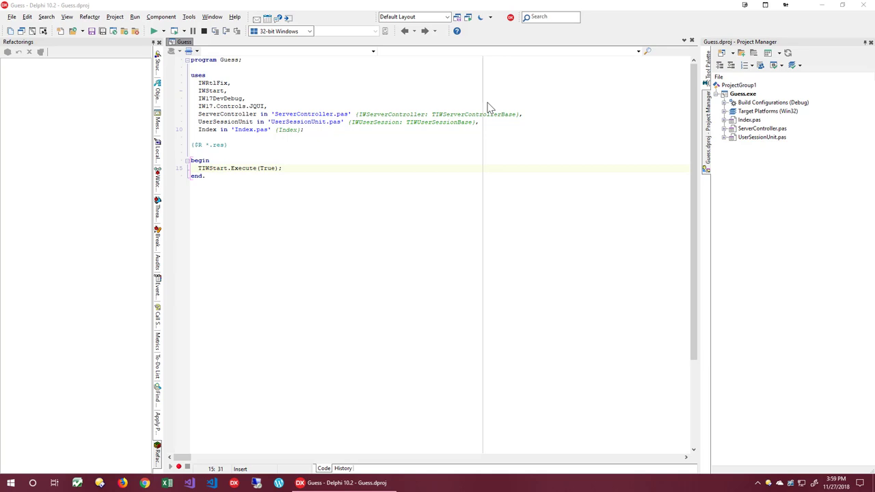
{"action": "mouse_move", "coordinate": [775, 134]}
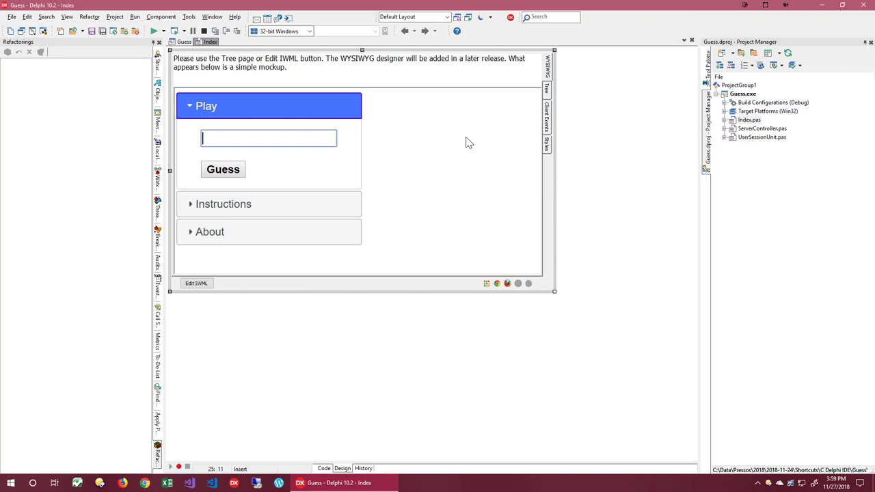
{"action": "mouse_move", "coordinate": [513, 121]}
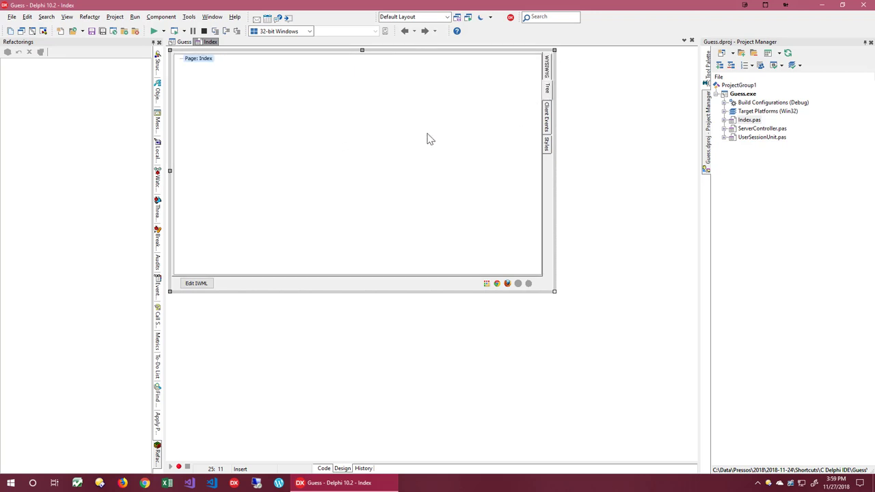
{"action": "mouse_move", "coordinate": [392, 150]}
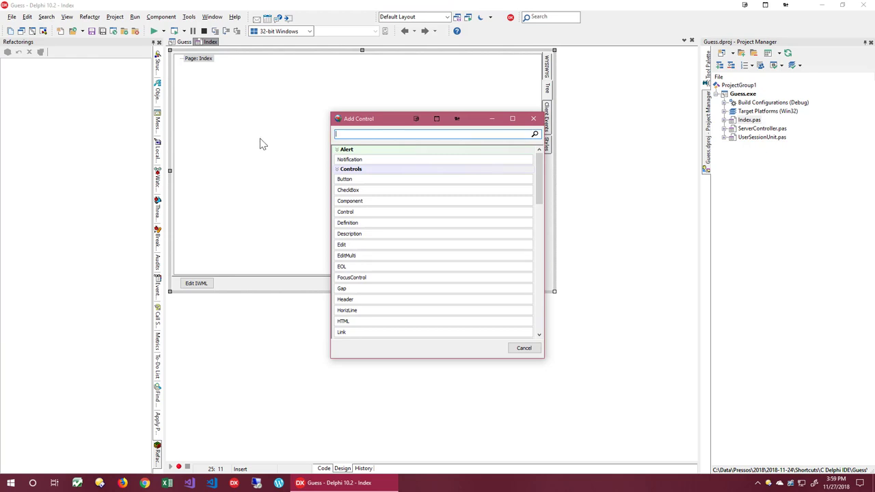
{"action": "mouse_move", "coordinate": [370, 245]}
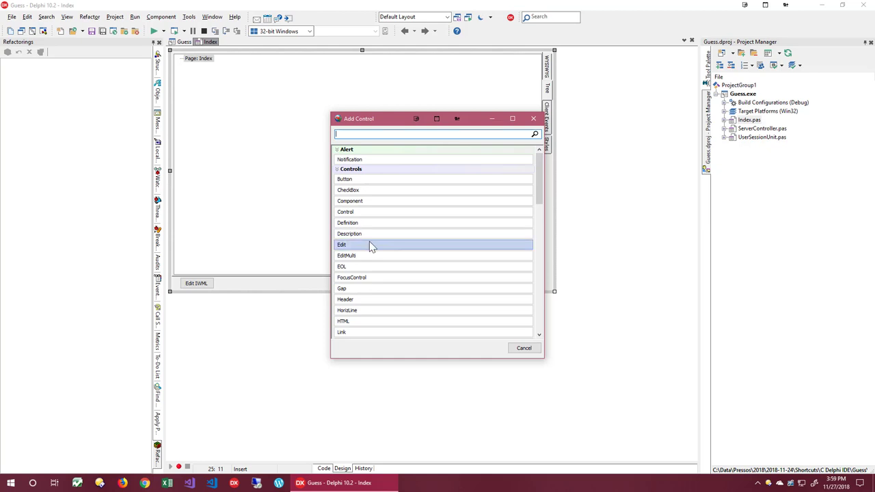
{"action": "mouse_move", "coordinate": [398, 256]}
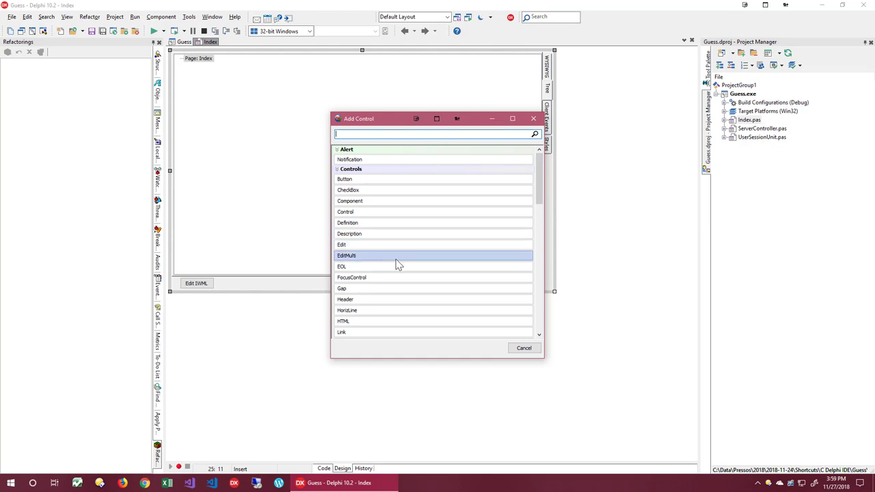
Filter the Add Control list for 'jqui' and add a JQUI.AccordionGroup to Index.
{"action": "scroll", "scroll_direction": "down", "scroll_amount": 3}
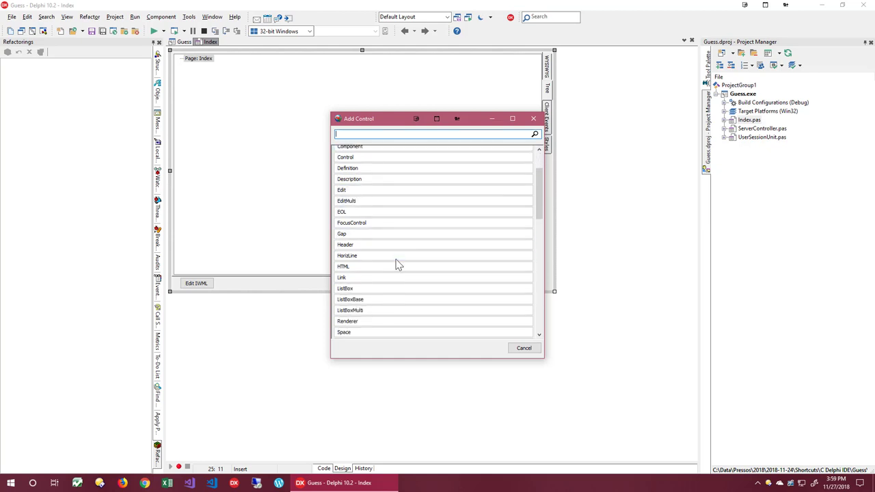
{"action": "scroll", "scroll_direction": "down", "scroll_amount": 3}
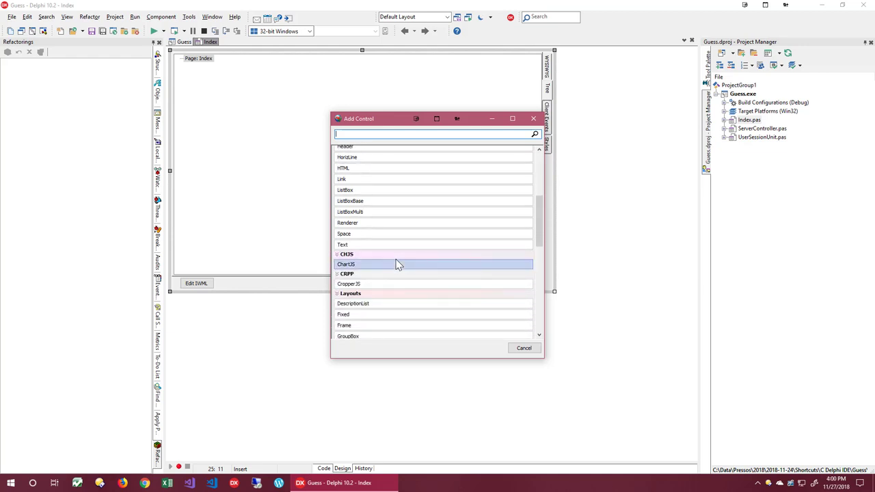
{"action": "scroll", "scroll_direction": "down", "scroll_amount": 3}
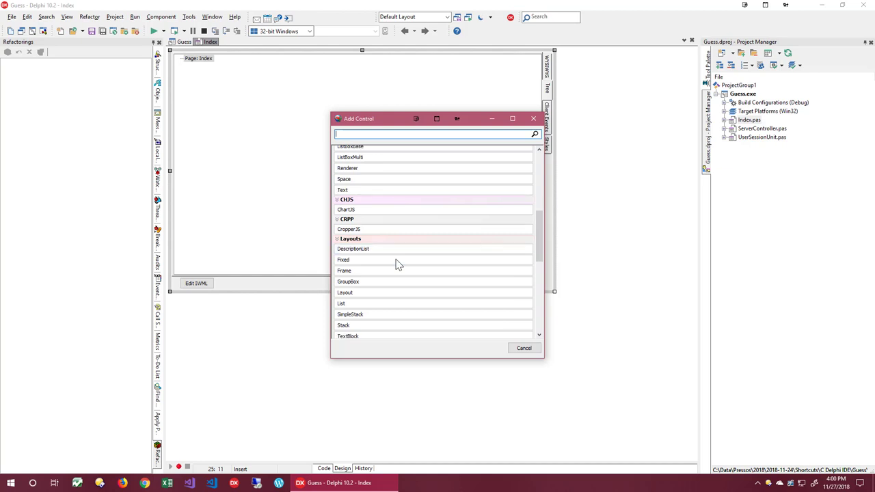
{"action": "left_click", "coordinate": [399, 260]}
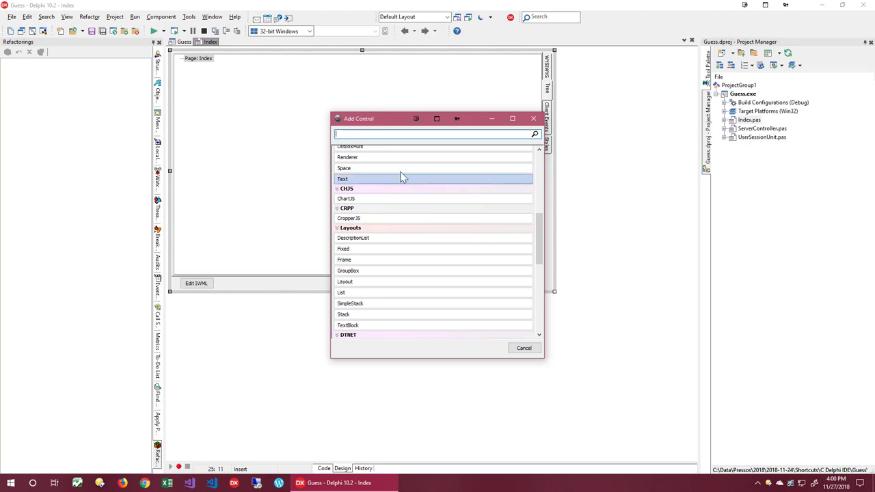
{"action": "type", "text": "jqui"}
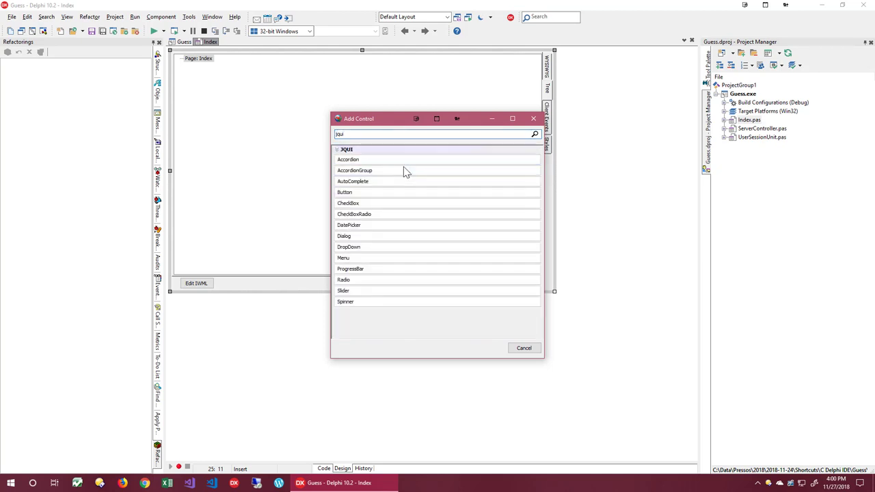
{"action": "double_click", "coordinate": [354, 170]}
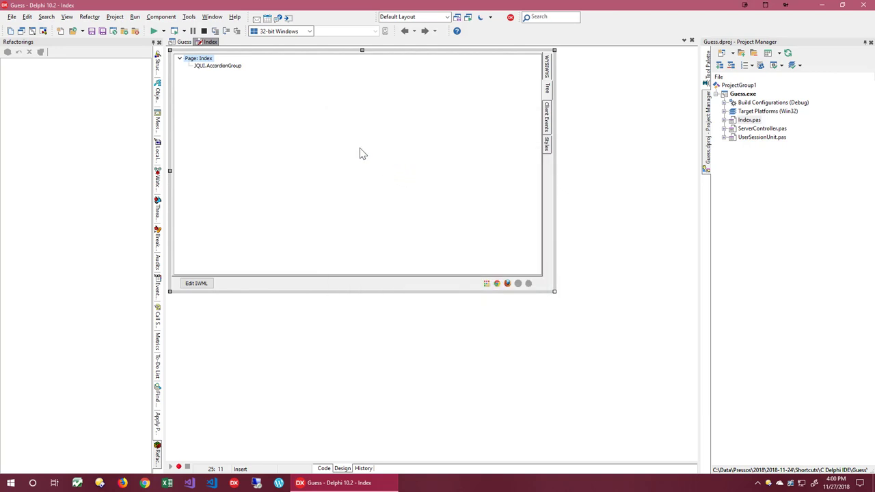
{"action": "mouse_move", "coordinate": [219, 73]}
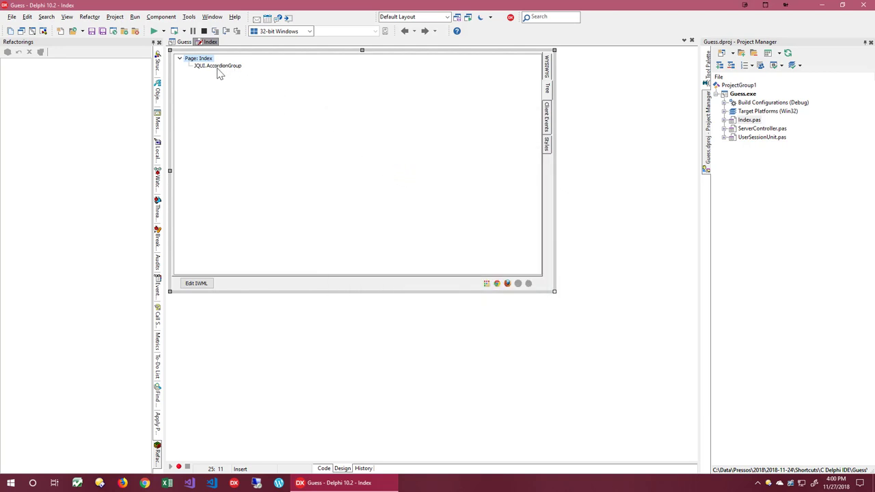
Add a JQUI.Accordion as a child of the AccordionGroup in the page tree.
{"action": "right_click", "coordinate": [218, 66]}
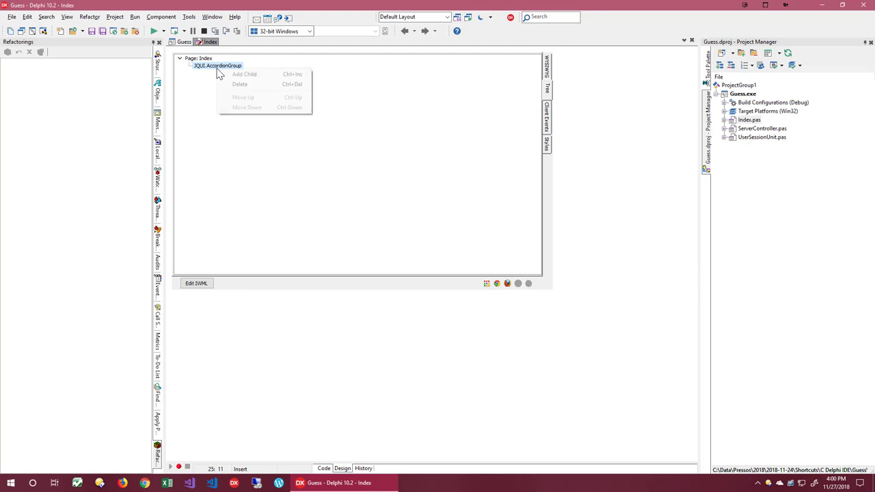
{"action": "left_click", "coordinate": [244, 73]}
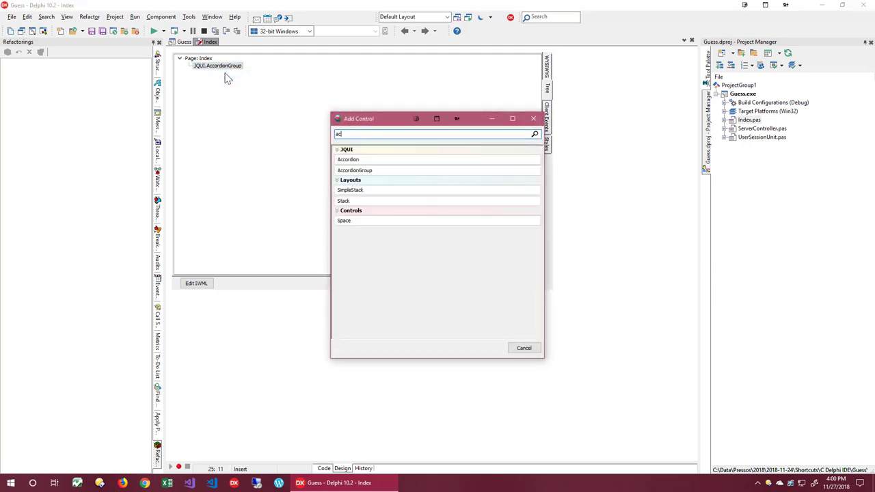
{"action": "double_click", "coordinate": [348, 159]}
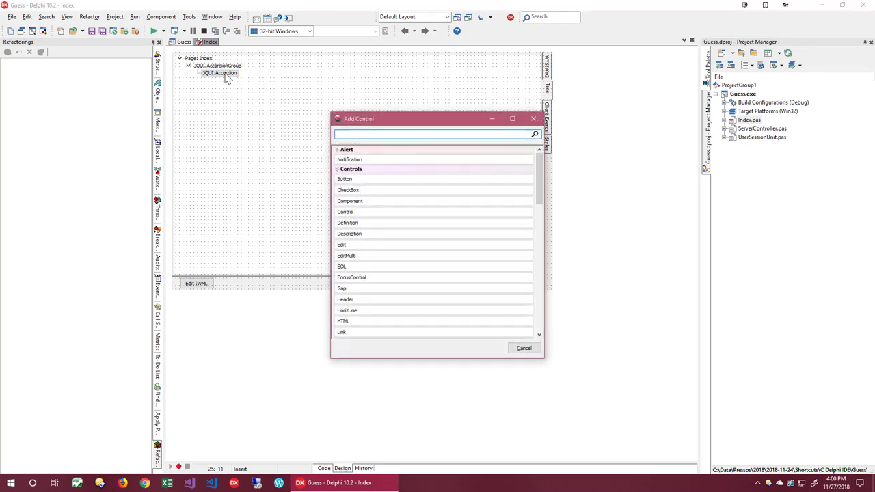
{"action": "type", "text": "text"}
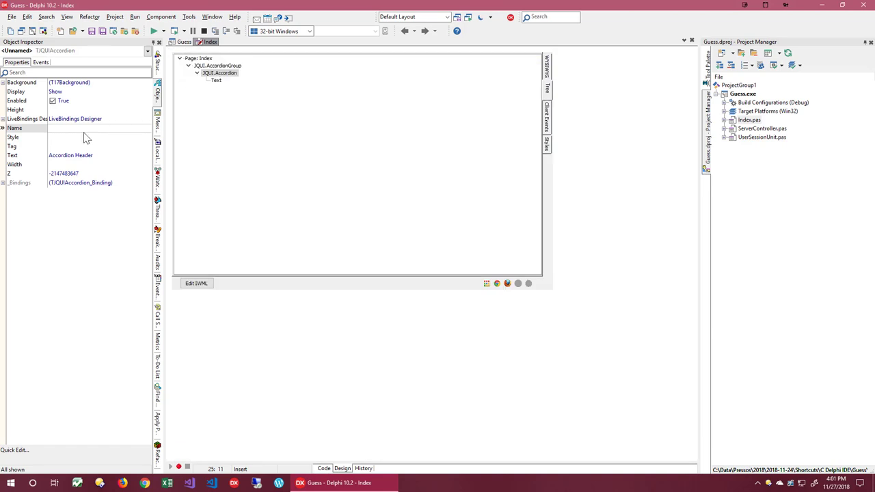
{"action": "mouse_move", "coordinate": [180, 83]}
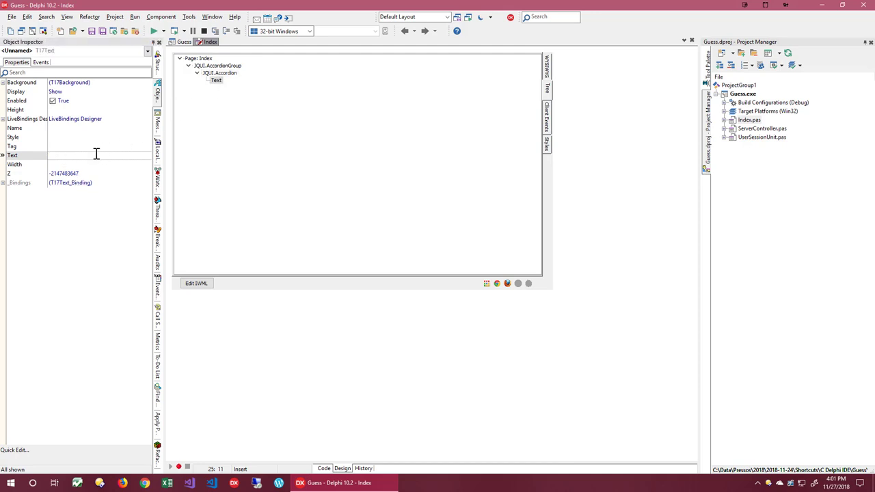
Enter 'Hello World!' as the accordion Text control's Text property.
{"action": "type", "text": "Hellow"}
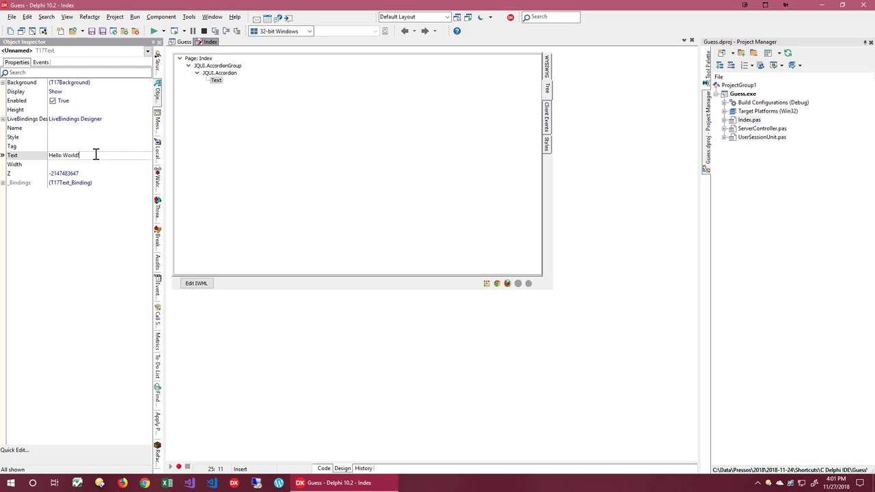
{"action": "triple_click", "coordinate": [65, 155]}
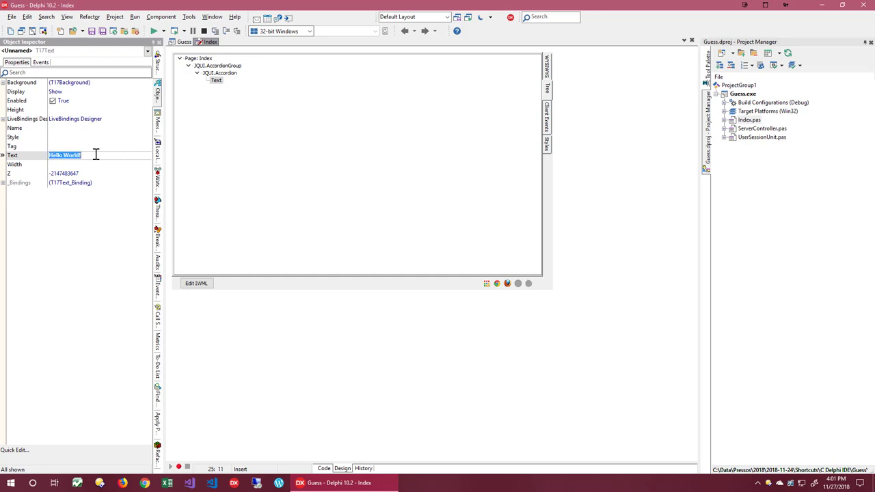
{"action": "mouse_move", "coordinate": [96, 155]}
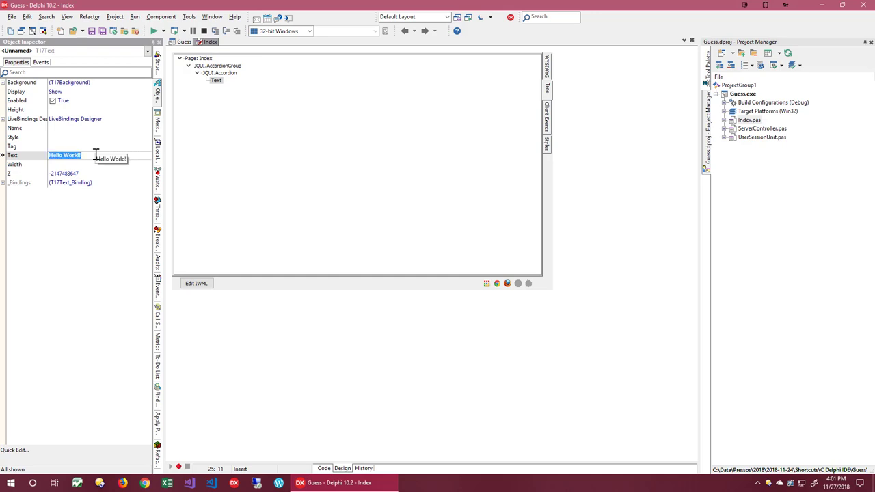
{"action": "mouse_move", "coordinate": [259, 194]}
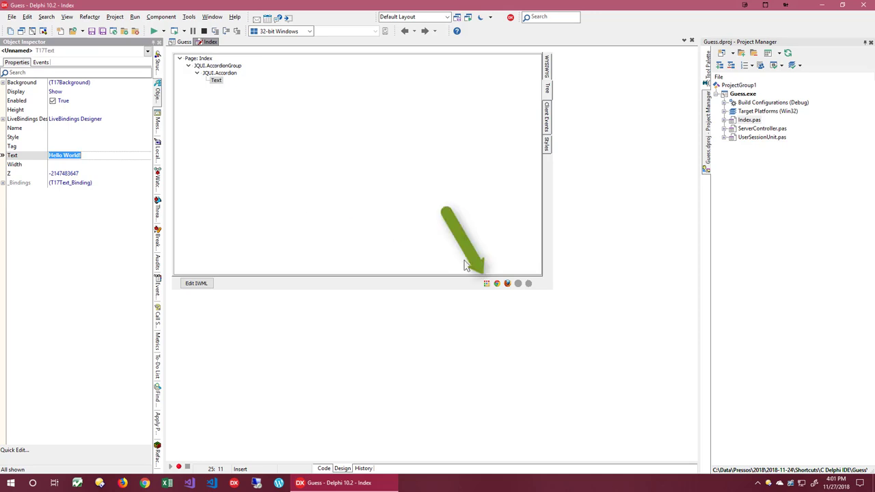
{"action": "mouse_move", "coordinate": [491, 287]}
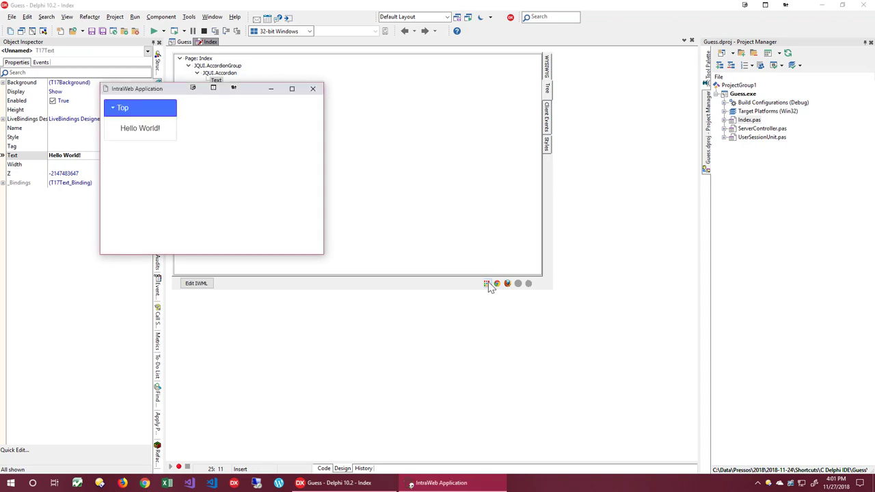
{"action": "left_click", "coordinate": [313, 89]}
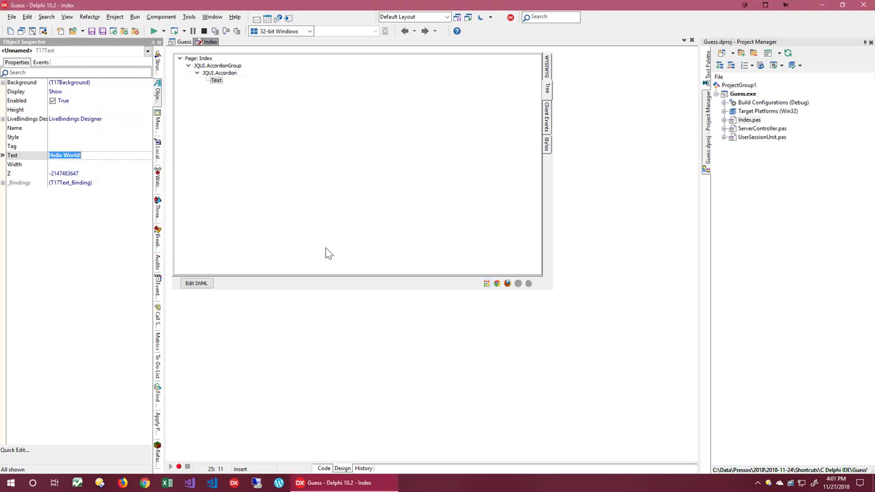
{"action": "mouse_move", "coordinate": [337, 210]}
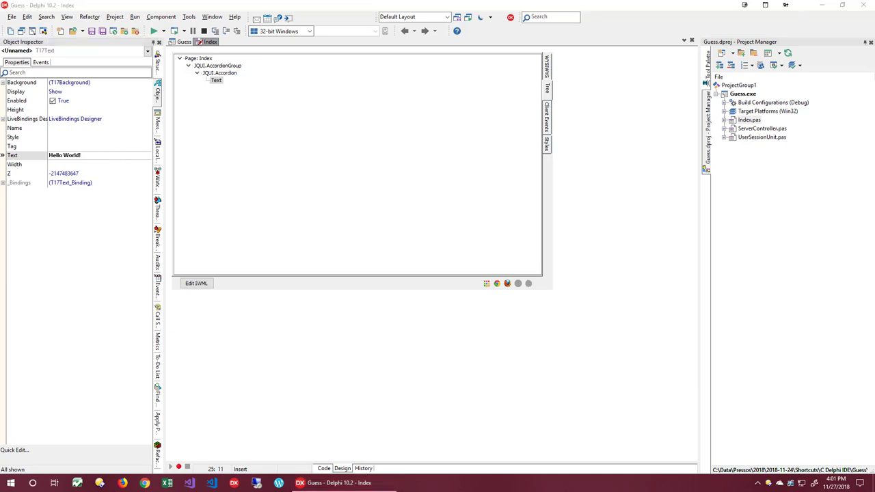
{"action": "mouse_move", "coordinate": [233, 267]}
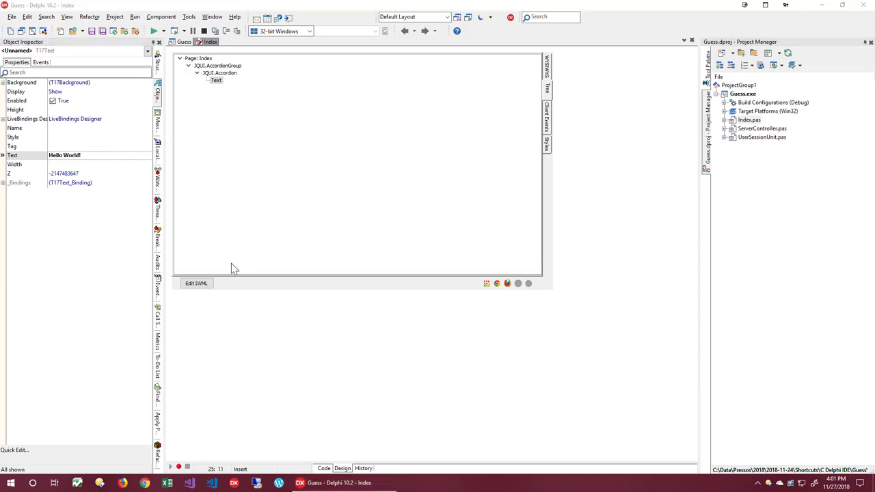
In the Index page's IWML source, duplicate the accordion as 'Bottom' and begin its thank-you text.
{"action": "left_click", "coordinate": [362, 171]}
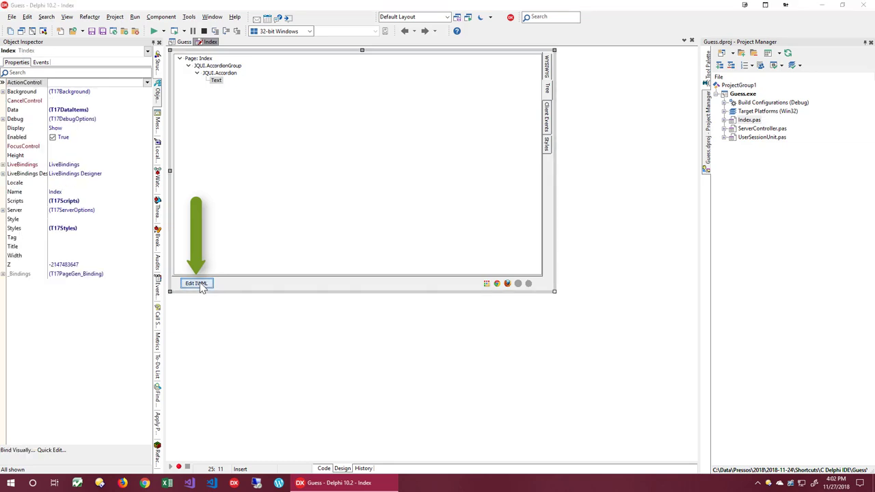
{"action": "left_click", "coordinate": [197, 283]}
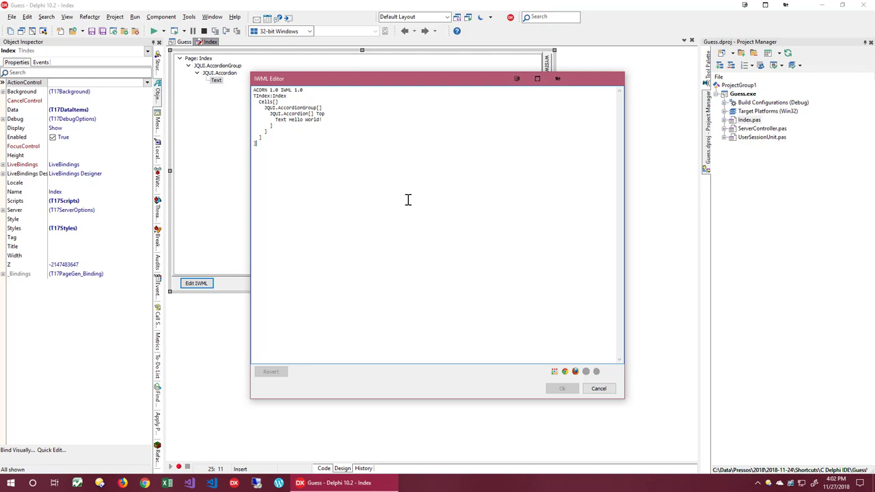
{"action": "mouse_move", "coordinate": [378, 169]}
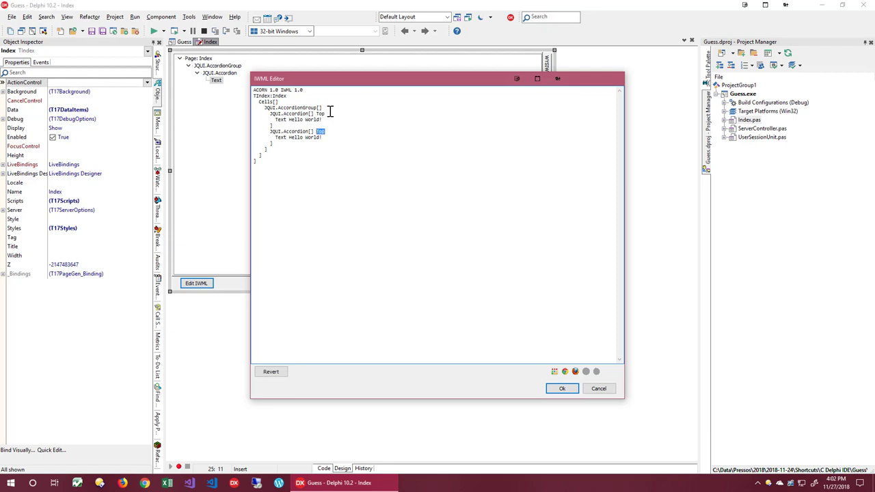
{"action": "type", "text": "Bo"}
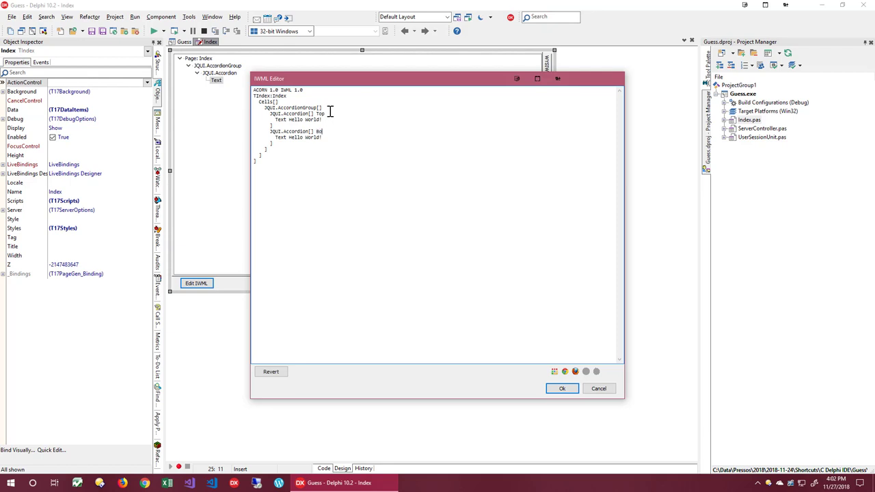
{"action": "type", "text": "tto"}
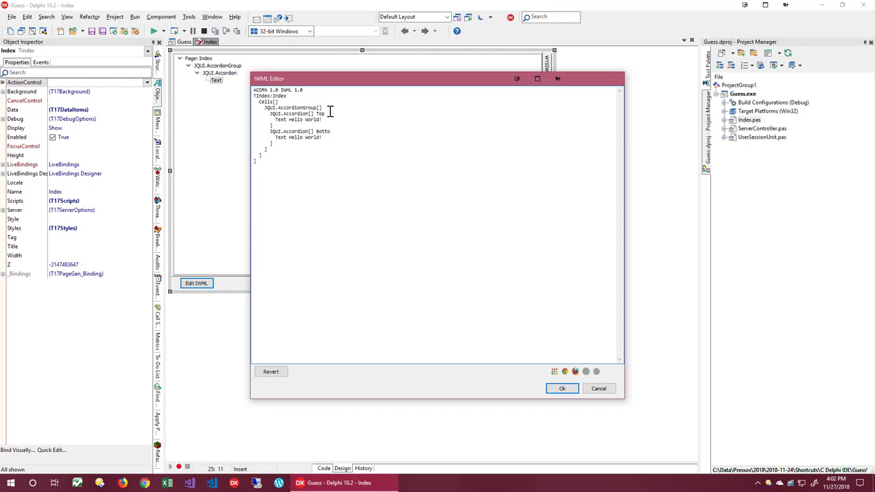
{"action": "double_click", "coordinate": [305, 136]}
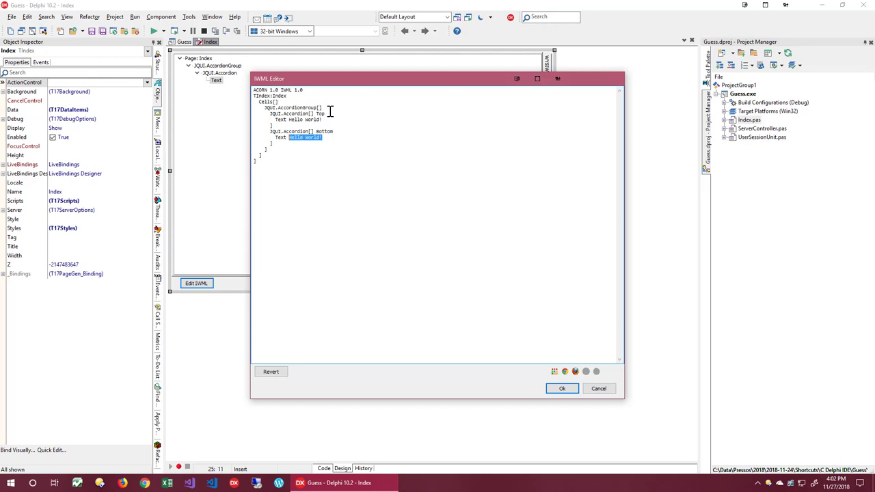
{"action": "type", "text": "Thanks"}
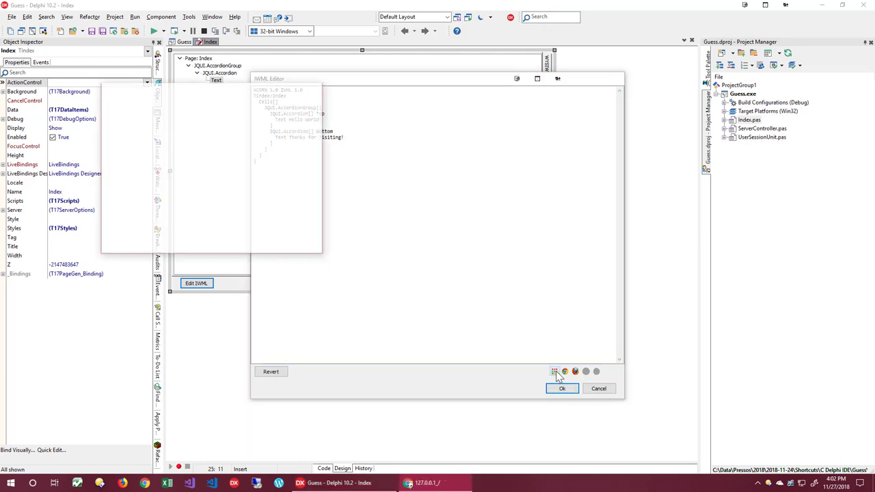
Preview the edited Index page with its Top and Bottom accordions in a window.
{"action": "left_click", "coordinate": [565, 371]}
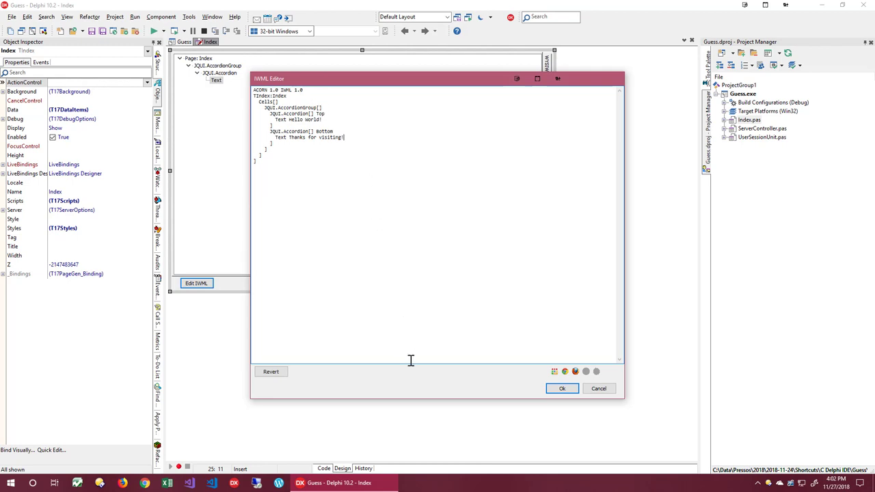
{"action": "mouse_move", "coordinate": [413, 367]}
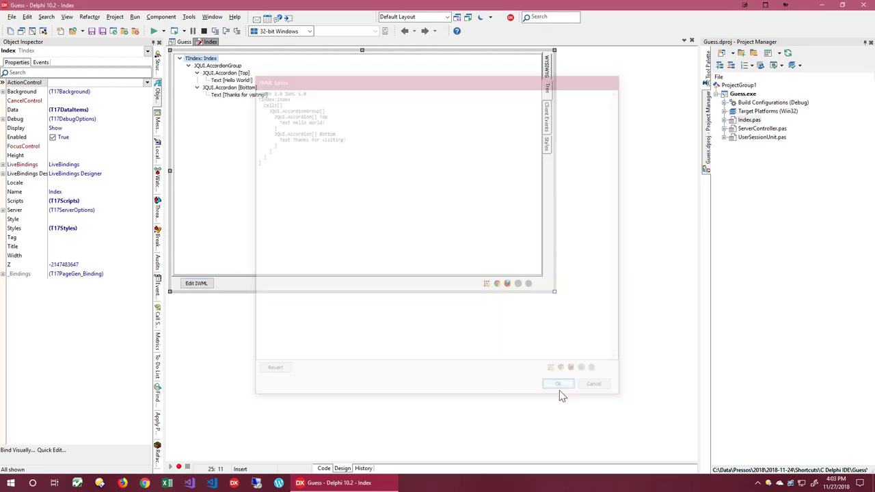
Accept the IWML edits and build and run Guess.exe without debugging.
{"action": "left_click", "coordinate": [558, 384]}
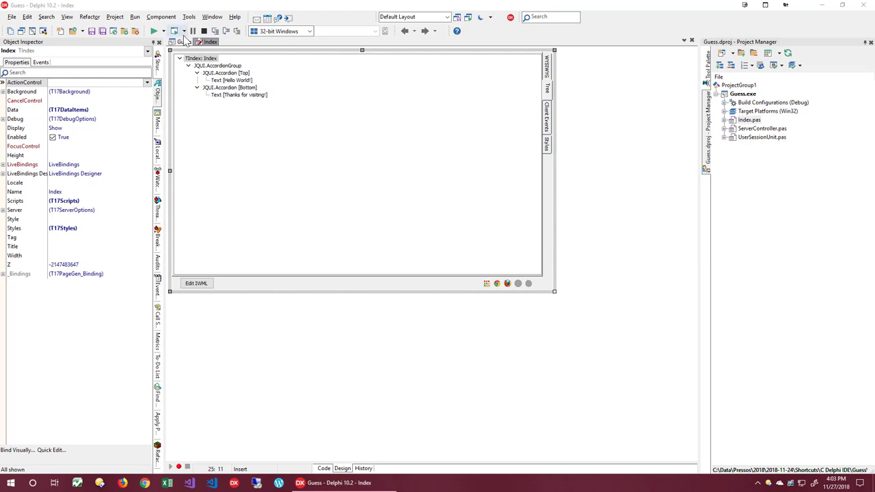
{"action": "mouse_move", "coordinate": [178, 38]}
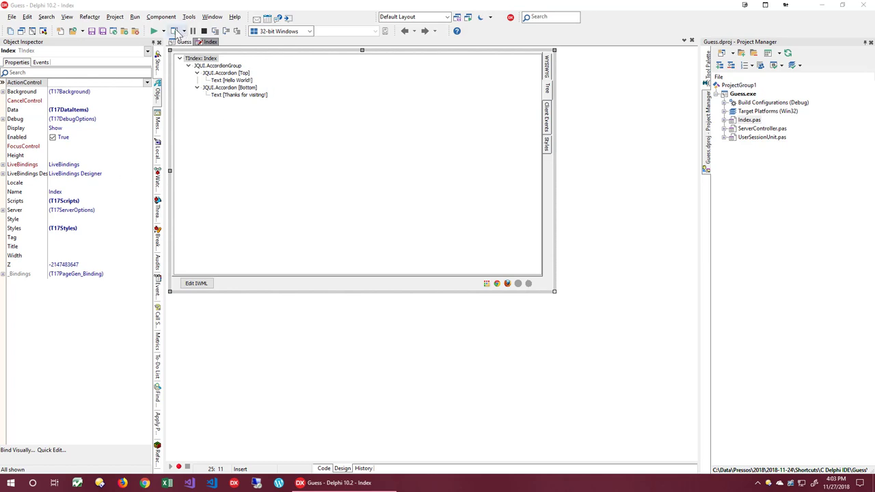
{"action": "mouse_move", "coordinate": [177, 32]}
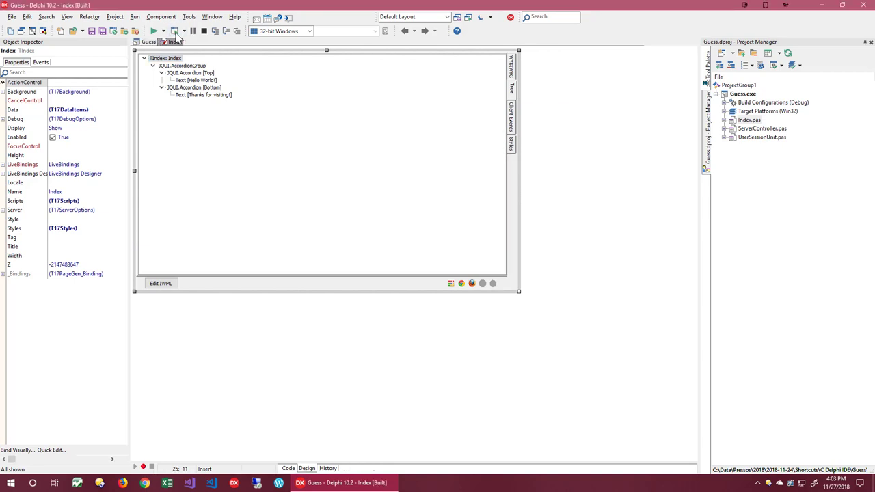
{"action": "left_click", "coordinate": [154, 30]}
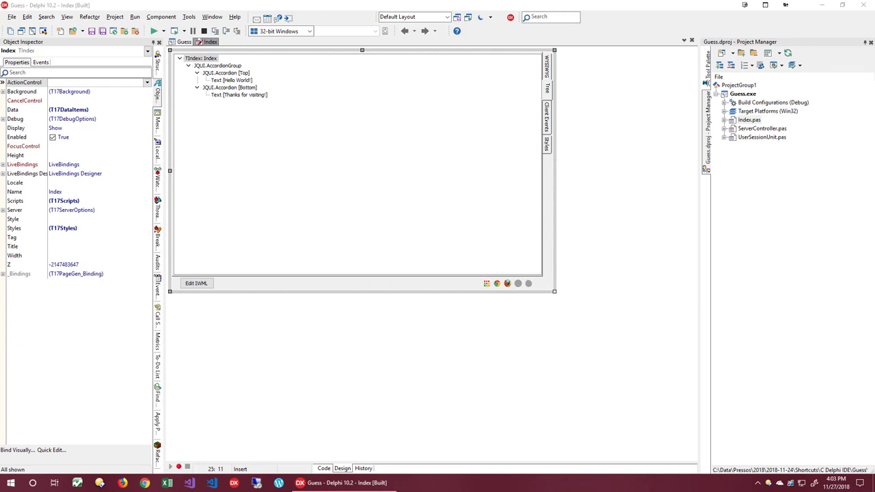
{"action": "mouse_move", "coordinate": [190, 104]}
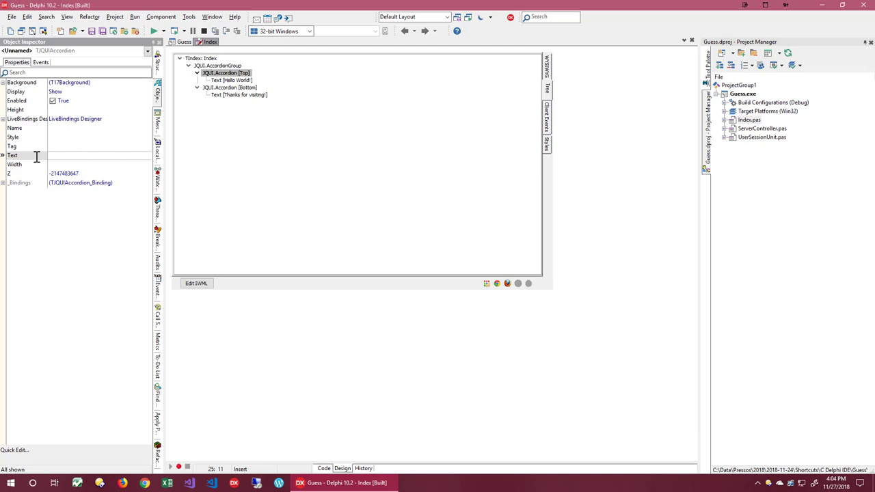
Set the Top accordion's Text property to 'Play'.
{"action": "type", "text": "Play"}
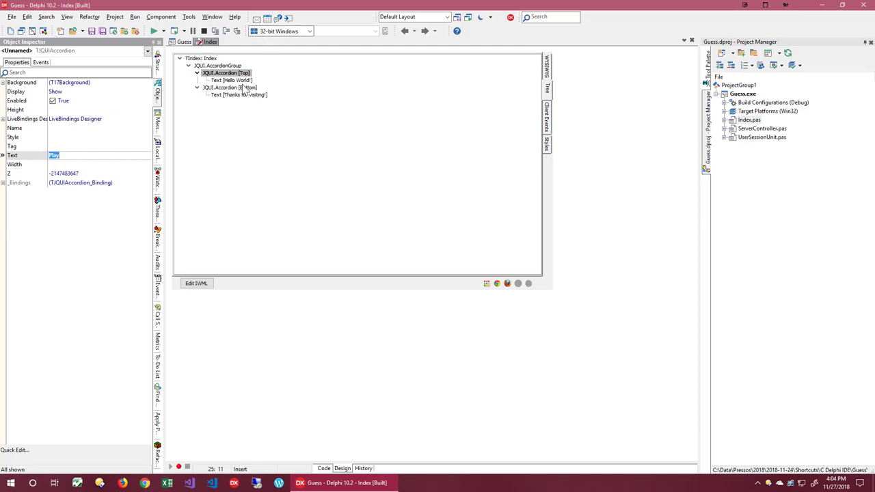
{"action": "left_click", "coordinate": [233, 80]}
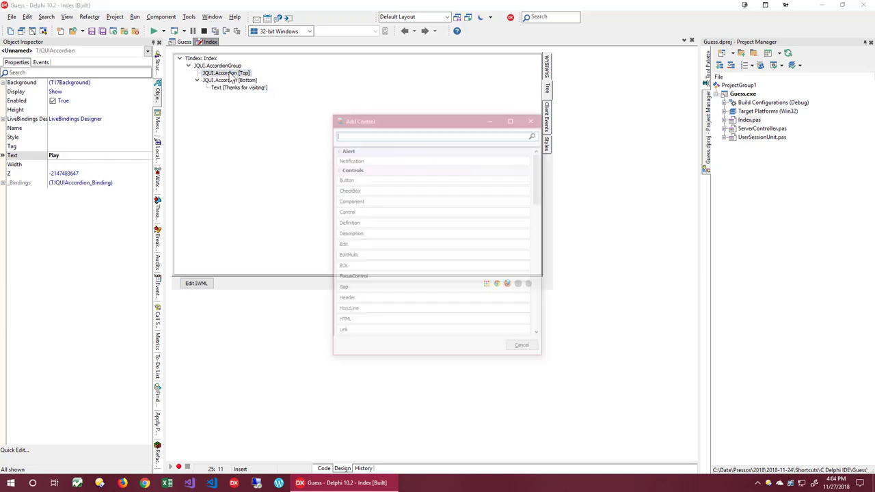
Insert a T17Button at the end of the SimpleStack, found by searching 'butt'.
{"action": "type", "text": "stack"}
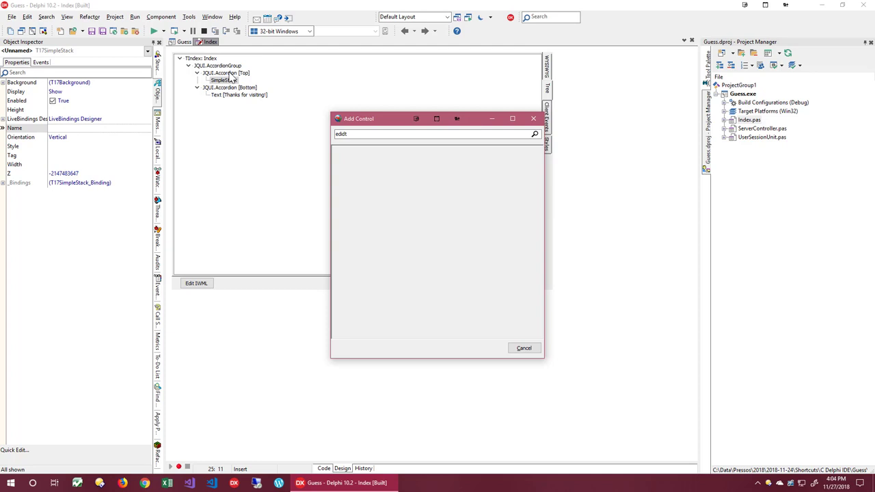
{"action": "type", "text": "edit"}
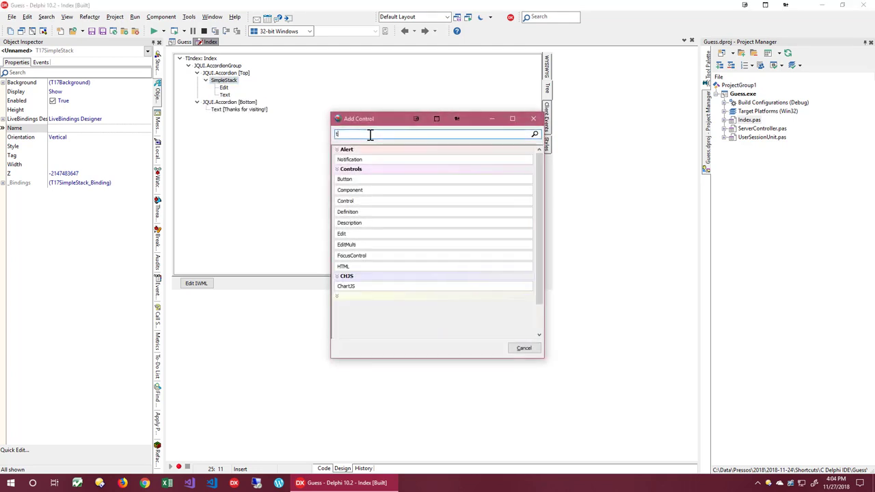
{"action": "left_click", "coordinate": [524, 348]}
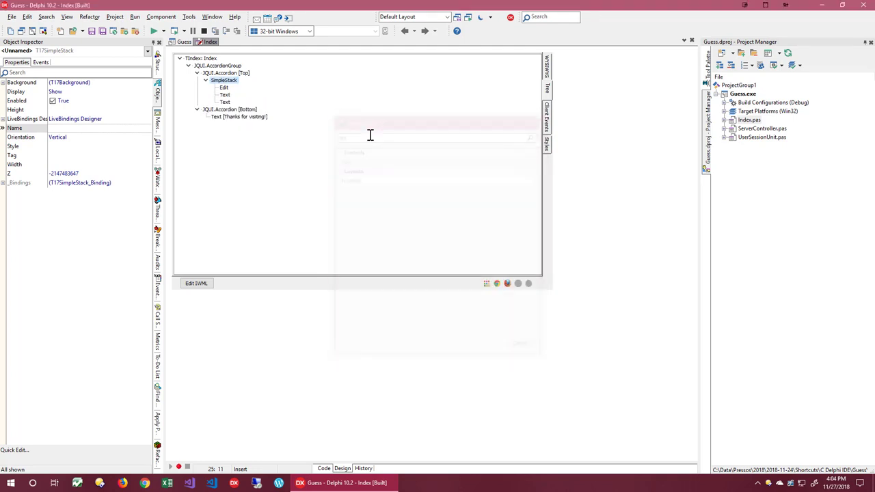
{"action": "type", "text": "butt"}
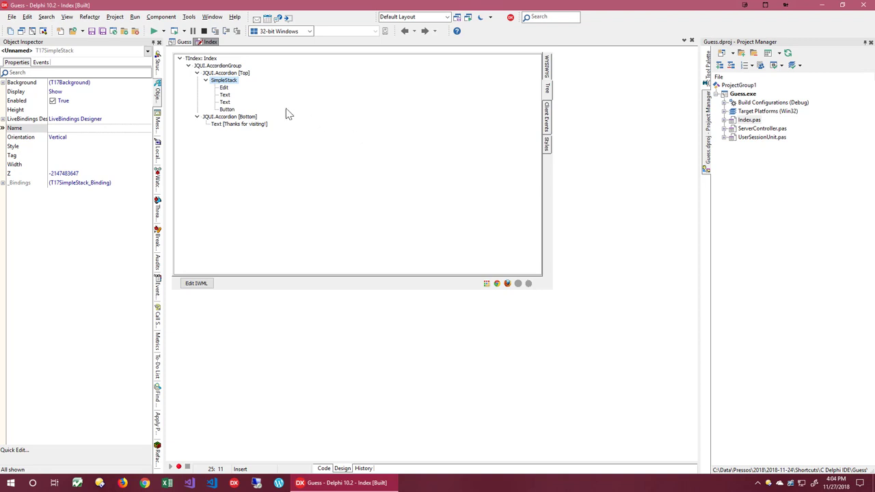
Name the controls GuessEdit, MsgText, CountText and GuessButton, and caption the button 'Guess'.
{"action": "left_click", "coordinate": [224, 87]}
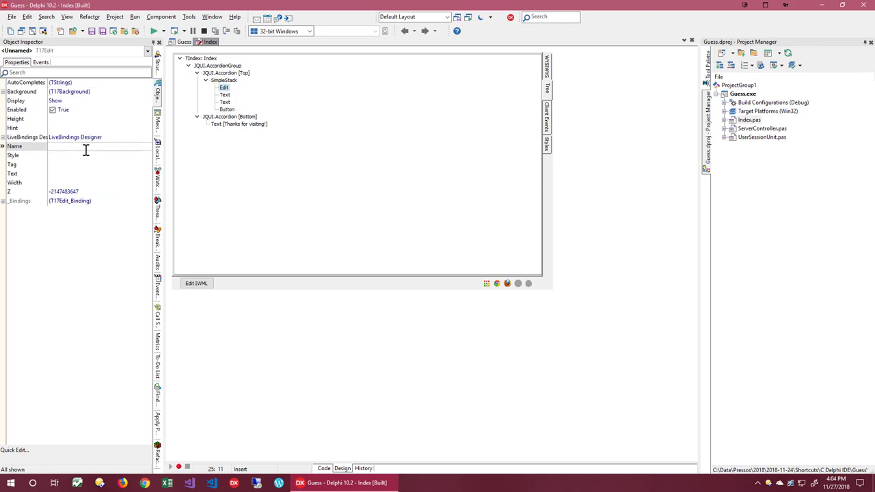
{"action": "type", "text": "Guess"}
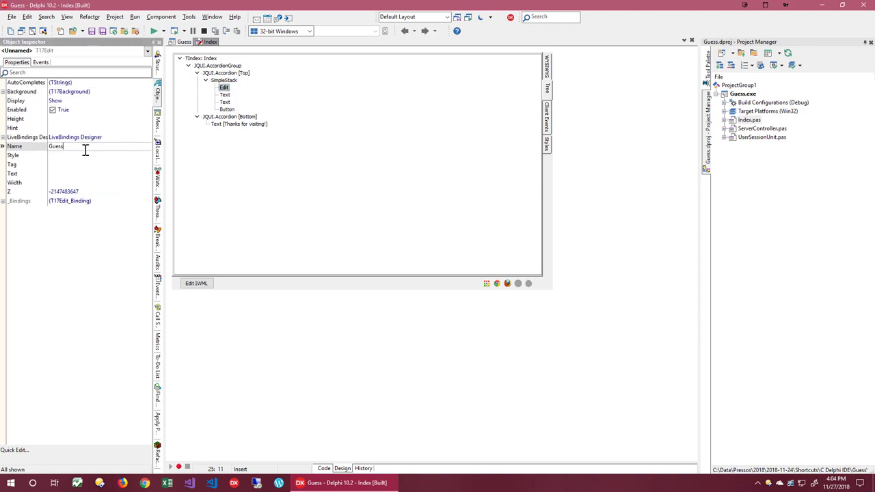
{"action": "type", "text": "GuessEdit"}
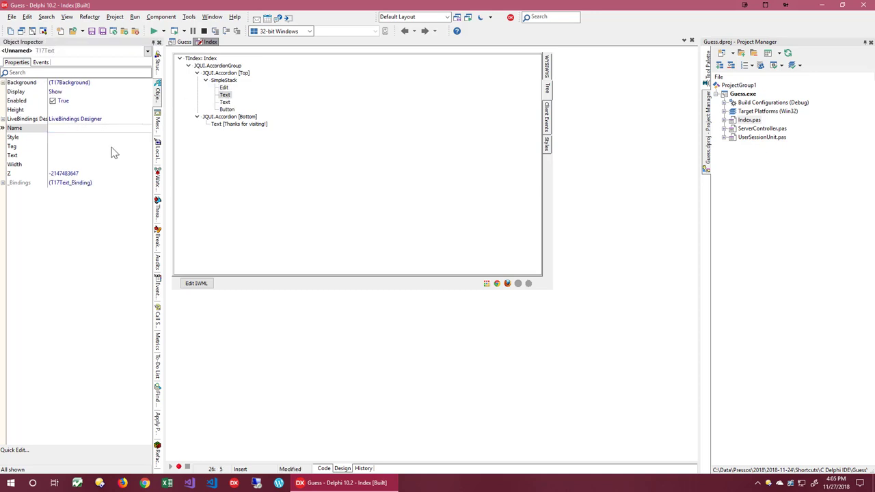
{"action": "type", "text": "Ms"}
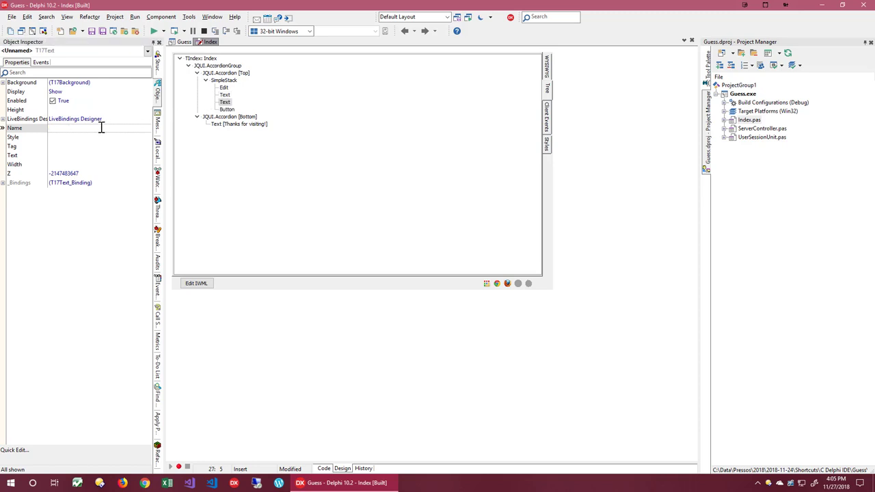
{"action": "type", "text": "Copun"}
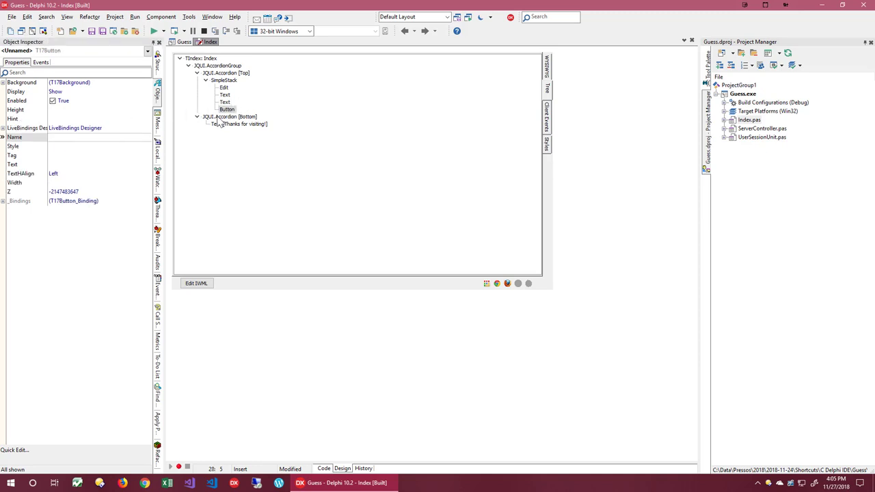
{"action": "type", "text": "Gue"}
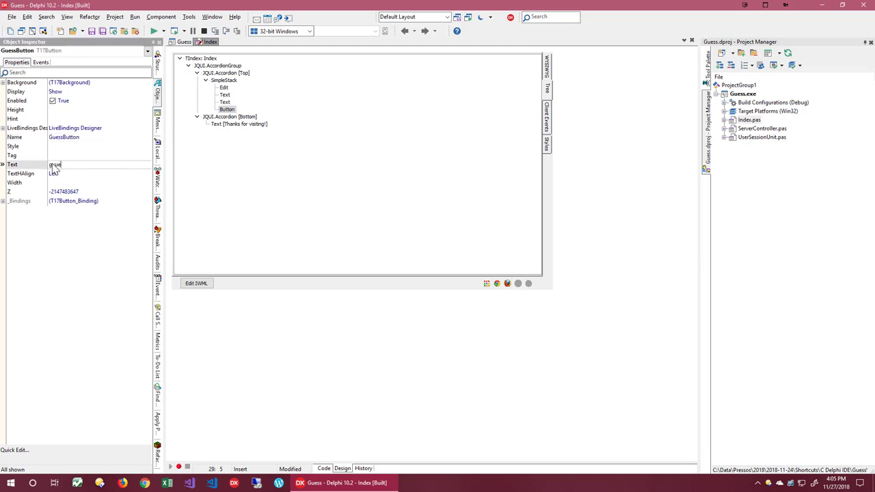
{"action": "type", "text": "Guess"}
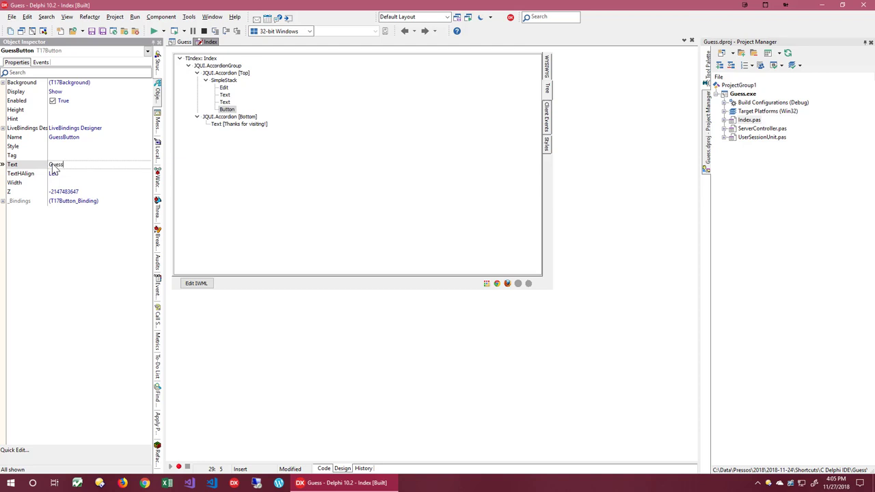
{"action": "double_click", "coordinate": [57, 164]}
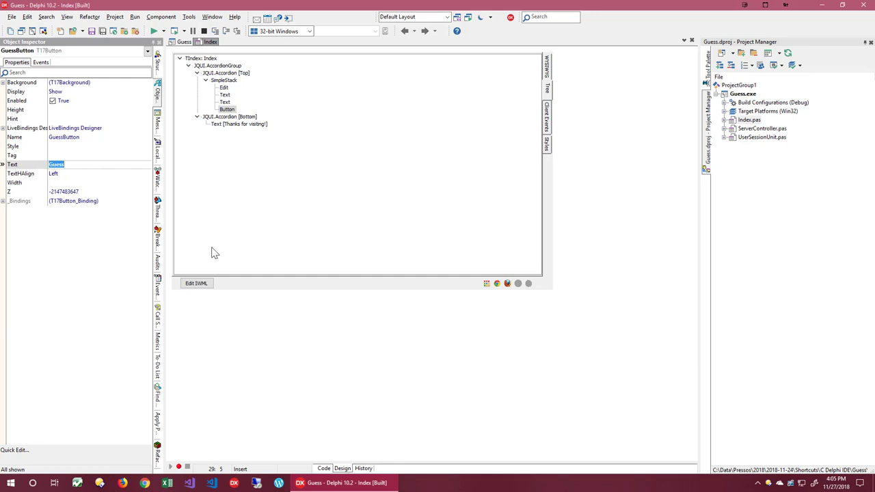
{"action": "left_click", "coordinate": [196, 283]}
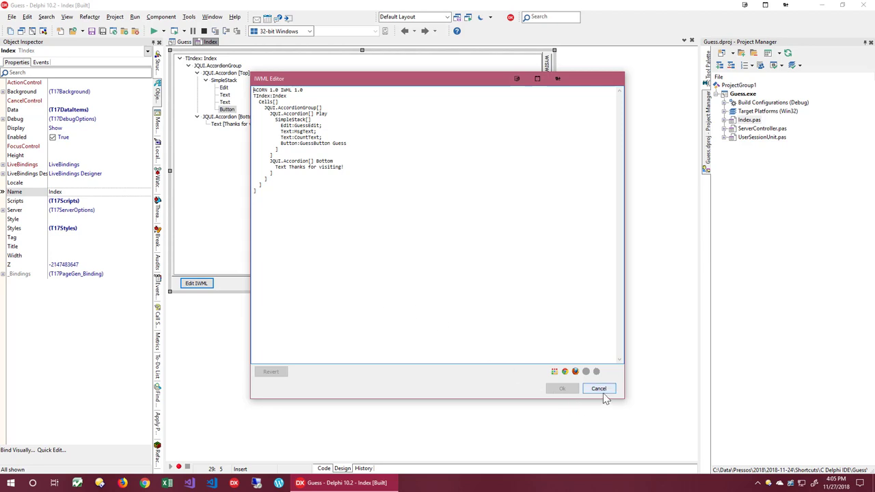
{"action": "left_click", "coordinate": [598, 389]}
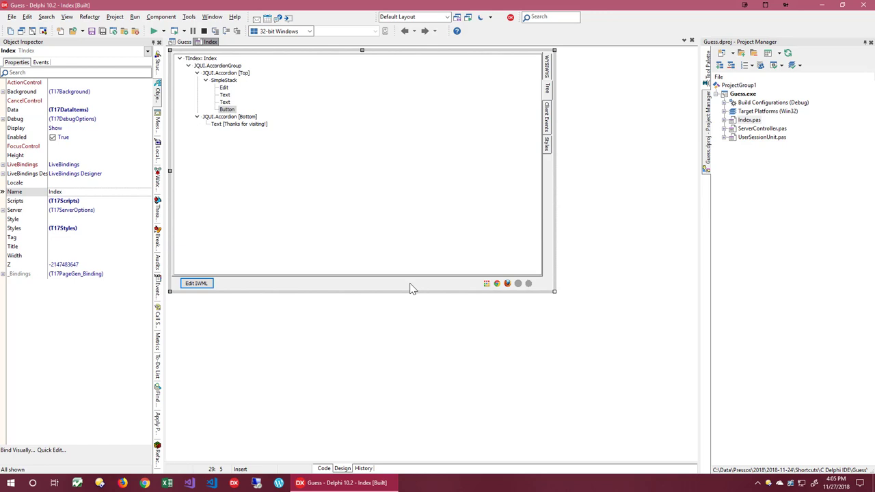
Declare private _GuessCount and _MagicNo fields, initialised to 1 and a random number in OnCreate.
{"action": "left_click", "coordinate": [324, 468]}
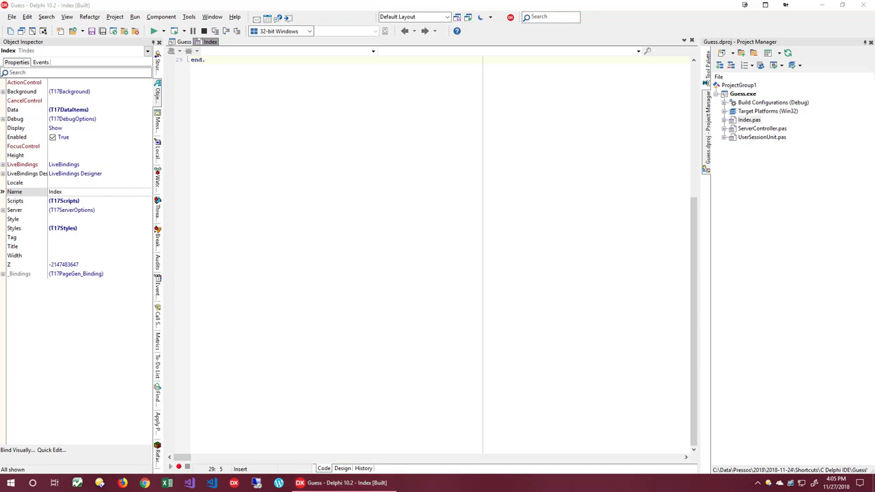
{"action": "mouse_move", "coordinate": [69, 109]}
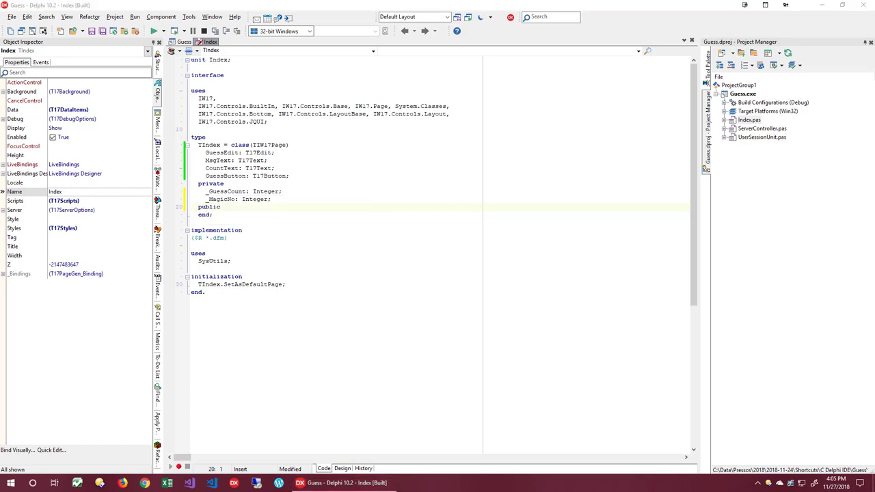
{"action": "left_click", "coordinate": [312, 191]}
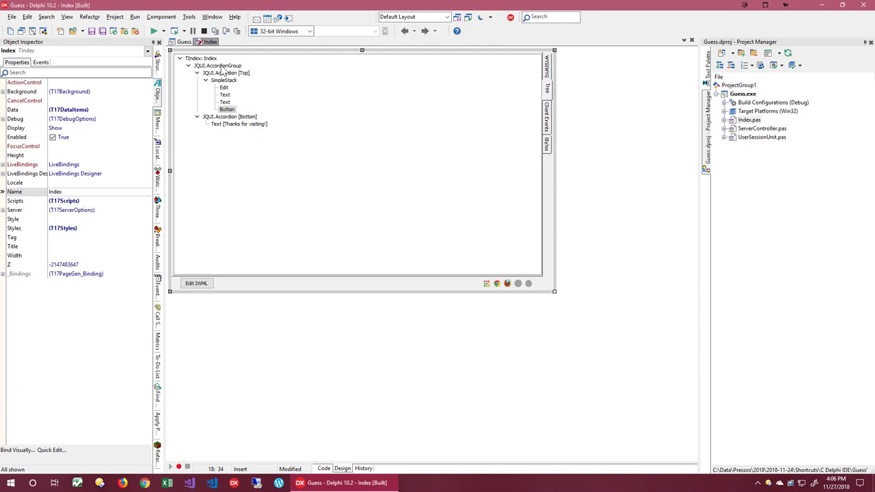
{"action": "left_click", "coordinate": [75, 73]}
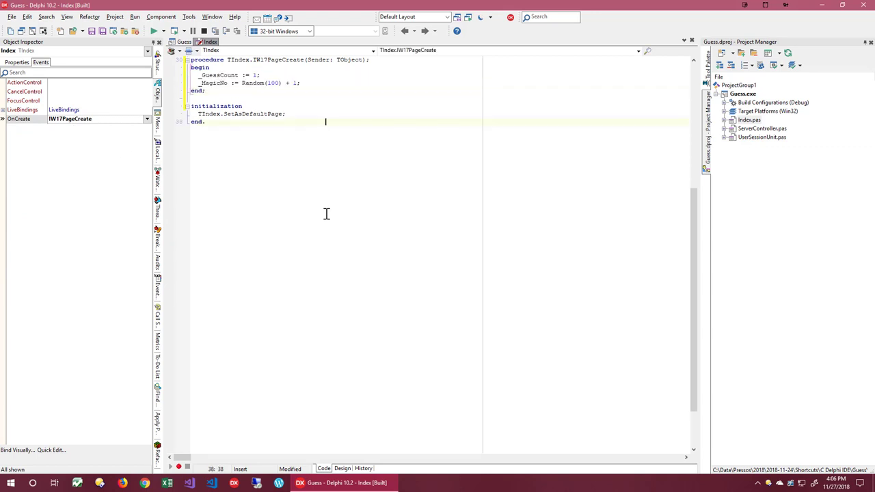
Write GuessButtonClick to validate guesses, report too low/high/success, with a breakpoint on the MaxInt check.
{"action": "left_click", "coordinate": [342, 468]}
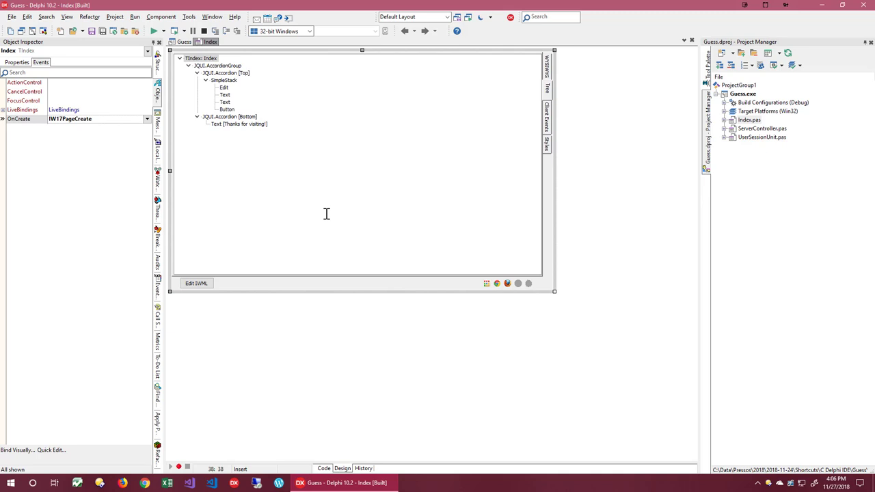
{"action": "left_click", "coordinate": [227, 109]}
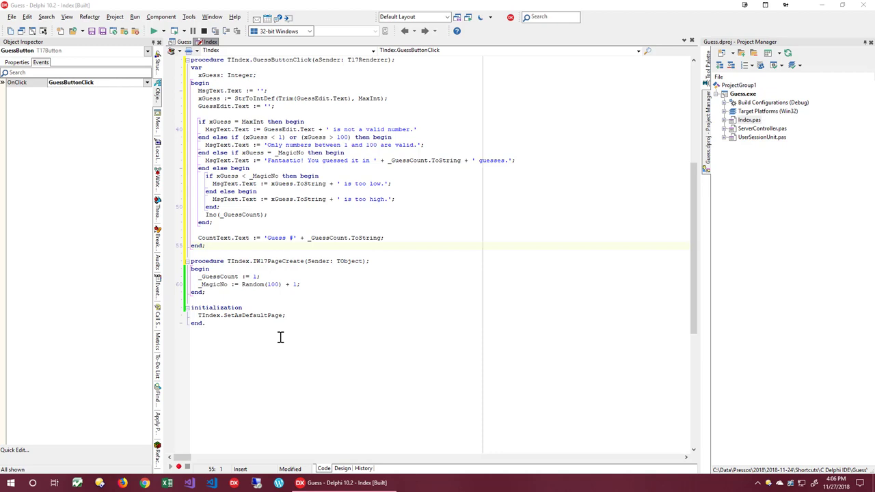
{"action": "mouse_move", "coordinate": [307, 340]}
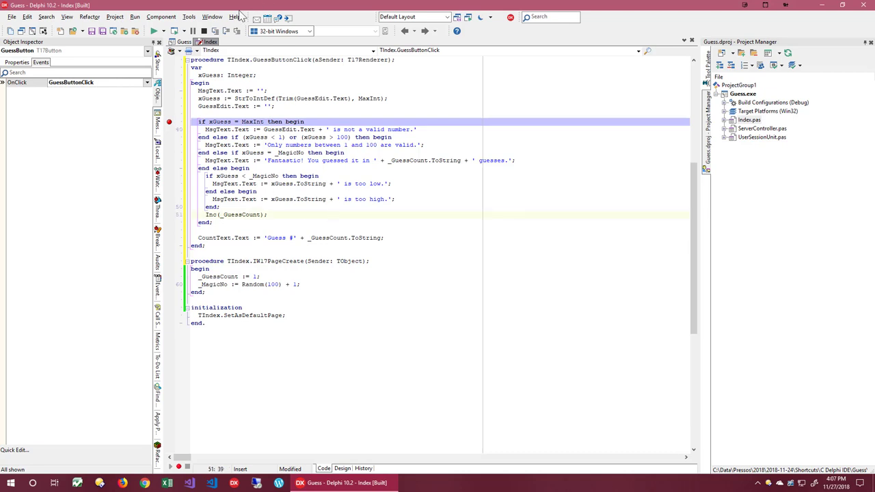
Run the Guess app and enter 55 as a guess.
{"action": "left_click", "coordinate": [155, 30]}
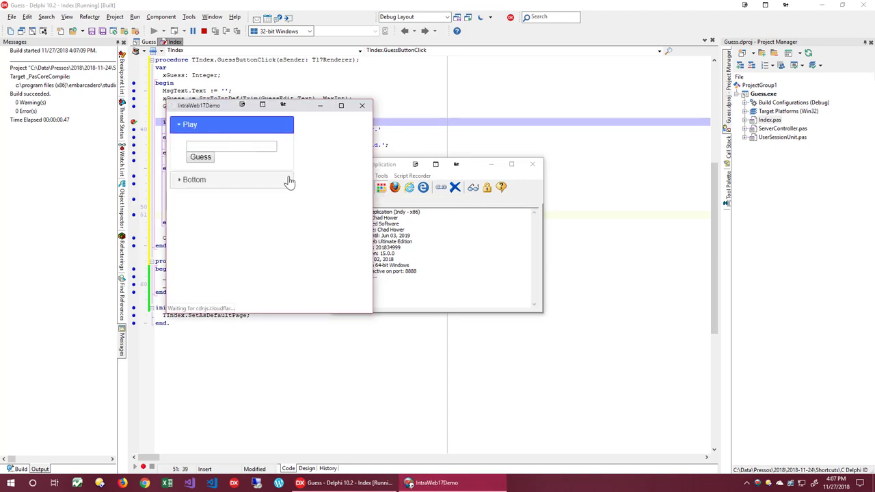
{"action": "type", "text": "55"}
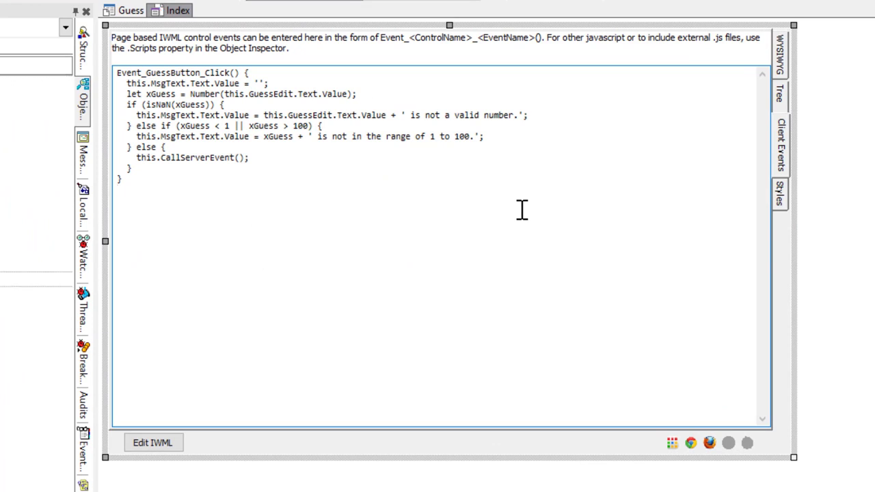
Open a browser preview of the Index page from the designer's bottom icons.
{"action": "left_click", "coordinate": [117, 189]}
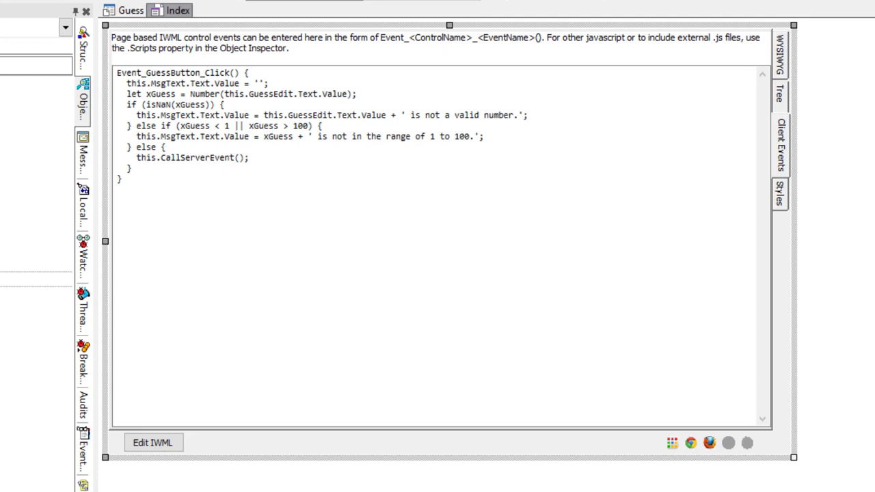
{"action": "mouse_move", "coordinate": [677, 451]}
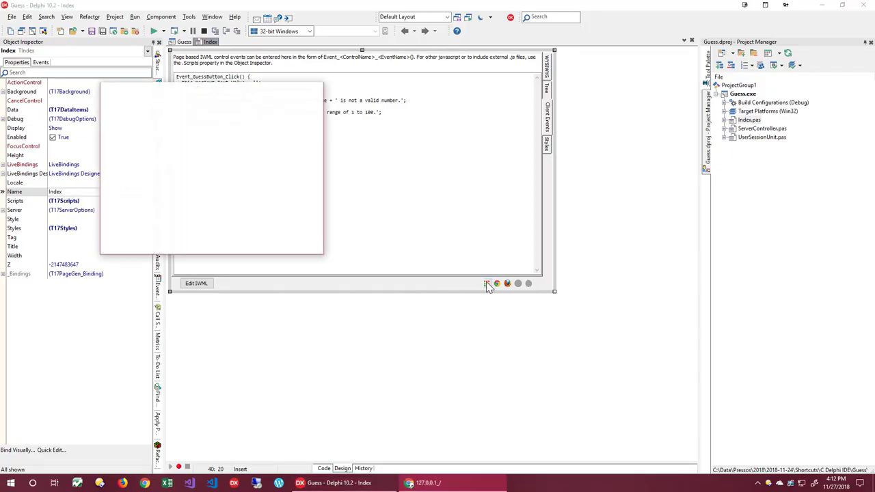
Submit the non-numeric guess 'asdfsdf', then return to the Index.pas code.
{"action": "left_click", "coordinate": [155, 30]}
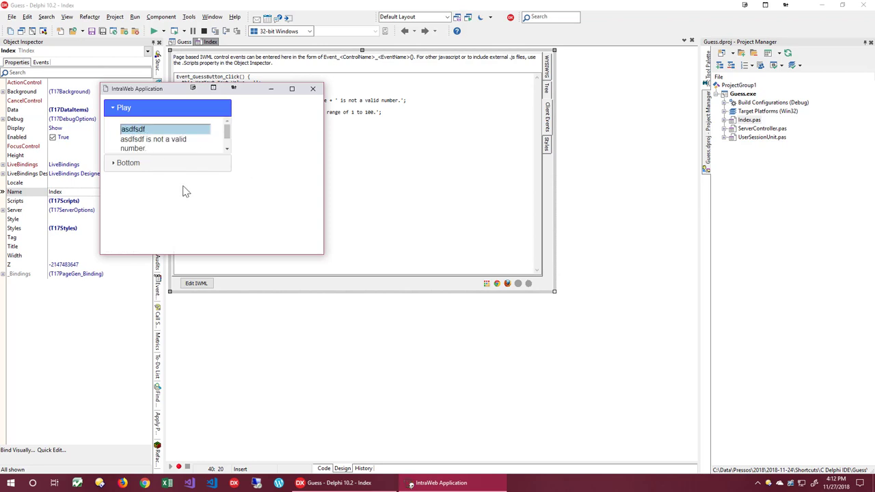
{"action": "mouse_move", "coordinate": [176, 141]}
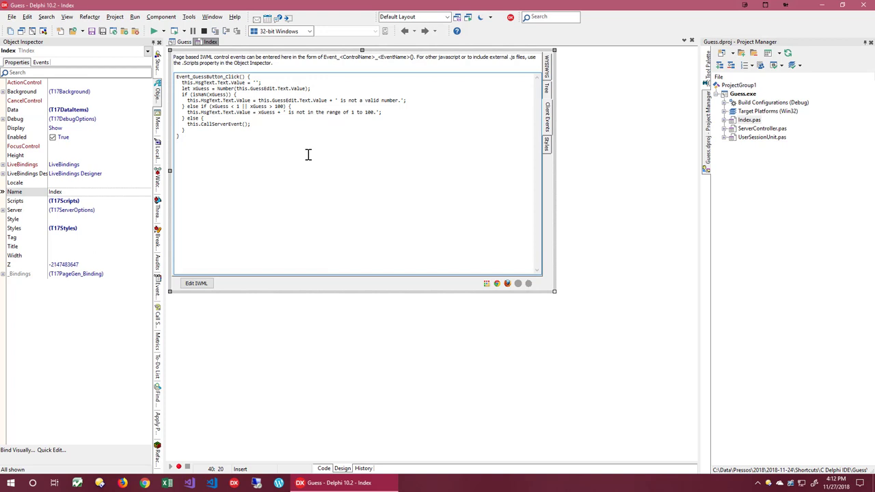
{"action": "mouse_move", "coordinate": [307, 154]}
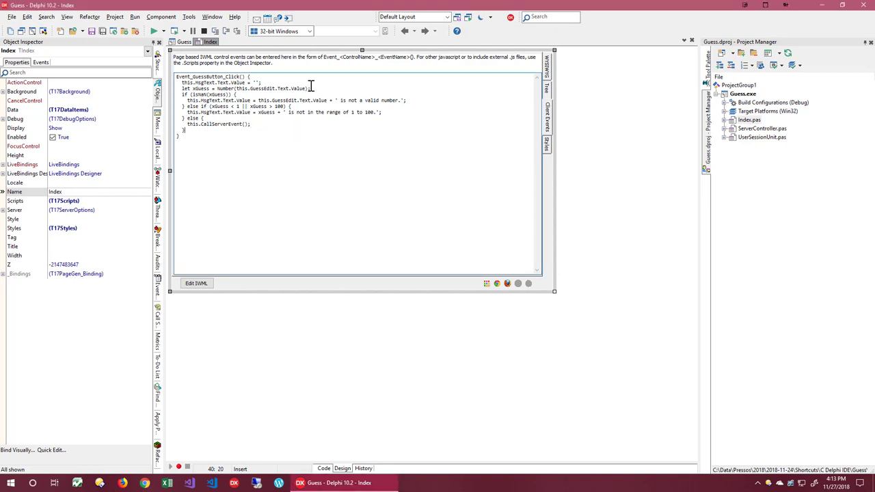
{"action": "left_click", "coordinate": [323, 468]}
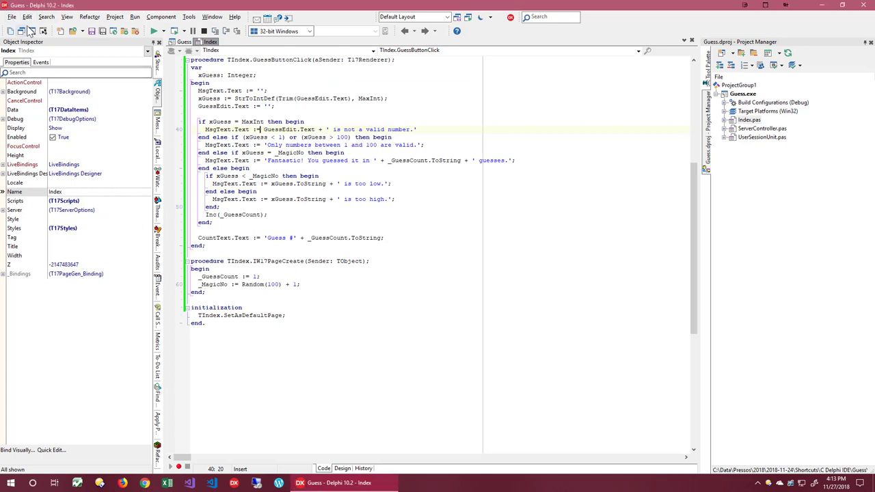
Add a new IntraWeb form, Unit1, from File > New > Other.
{"action": "left_click", "coordinate": [11, 16]}
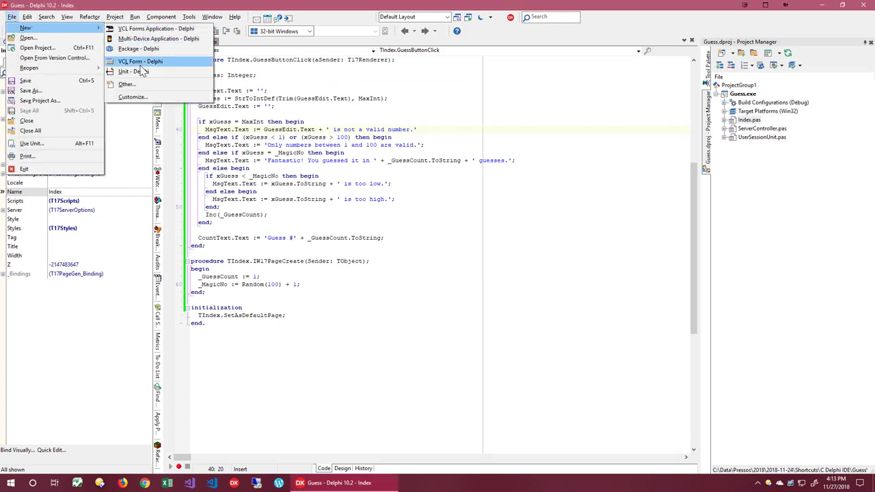
{"action": "left_click", "coordinate": [127, 84]}
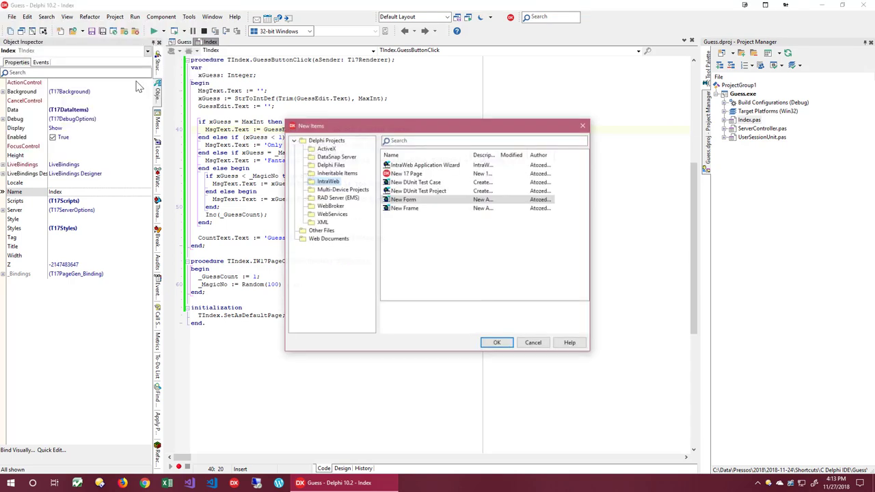
{"action": "left_click", "coordinate": [403, 199]}
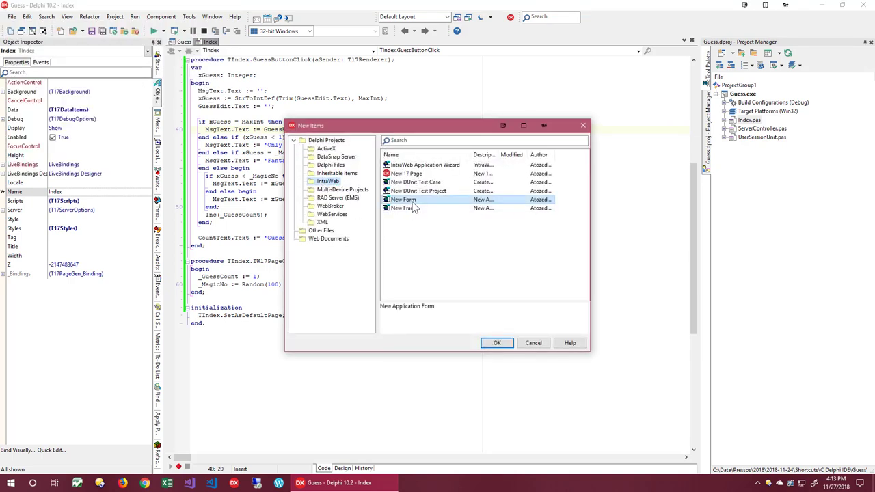
{"action": "left_click", "coordinate": [497, 342]}
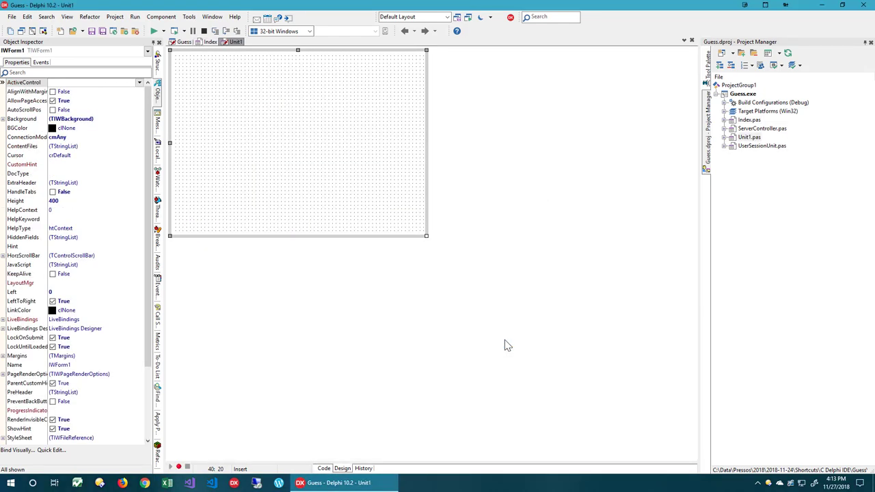
{"action": "mouse_move", "coordinate": [454, 146]}
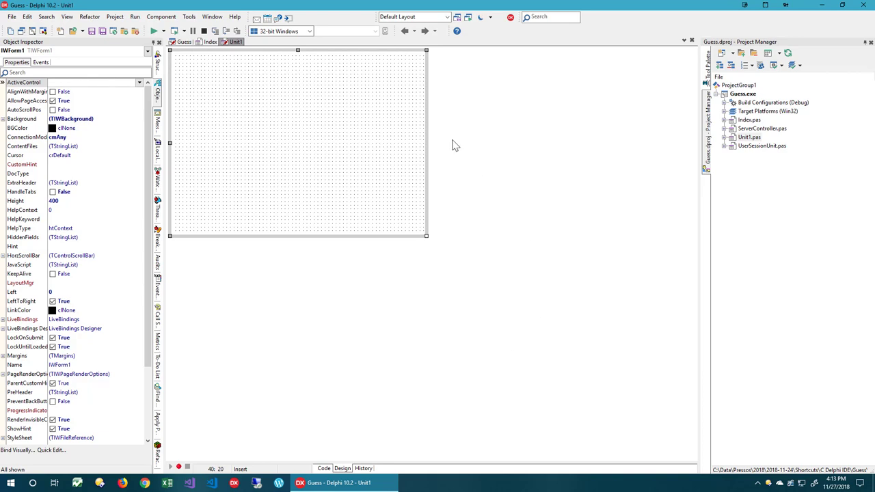
Reopen the New Items gallery and close it without adding anything.
{"action": "left_click", "coordinate": [11, 16]}
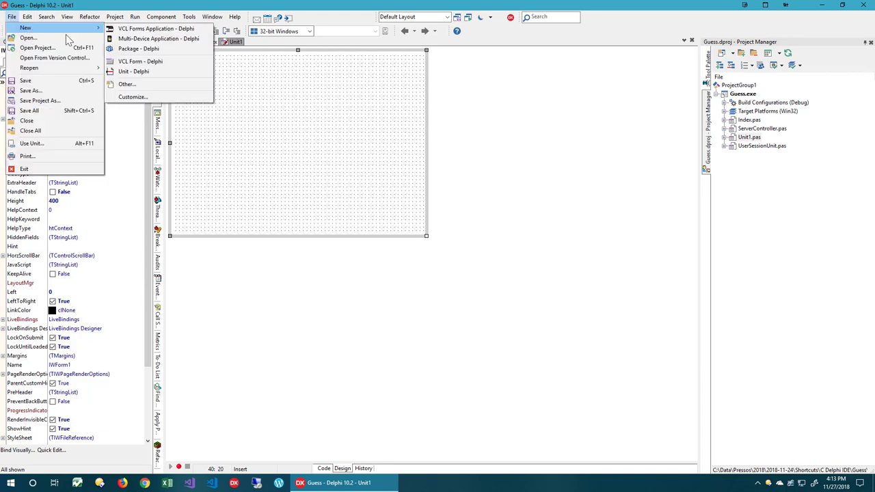
{"action": "left_click", "coordinate": [125, 84]}
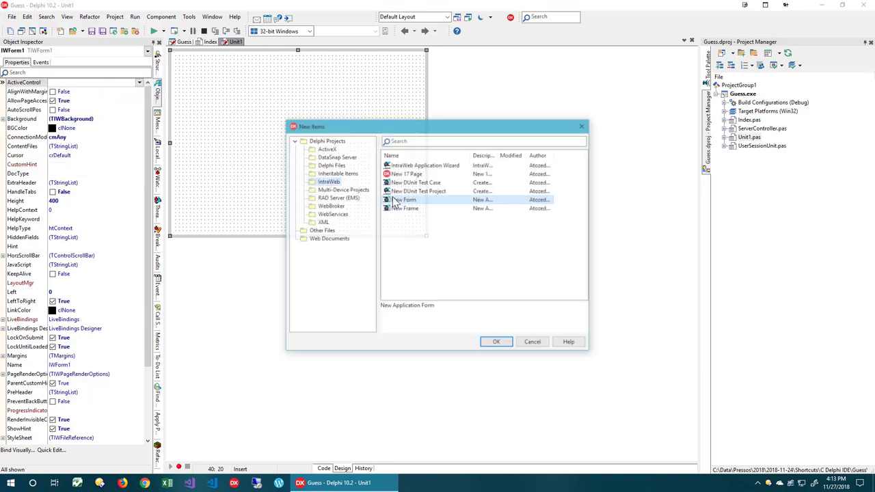
{"action": "left_click", "coordinate": [407, 173]}
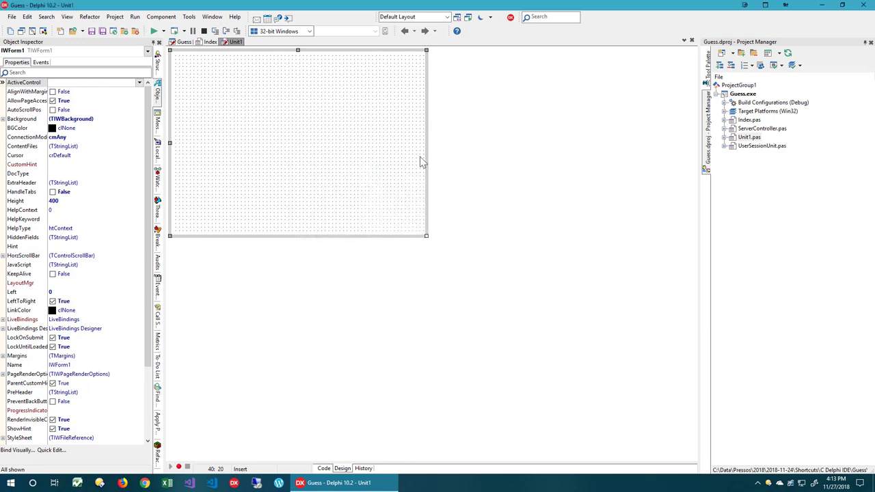
{"action": "mouse_move", "coordinate": [631, 171]}
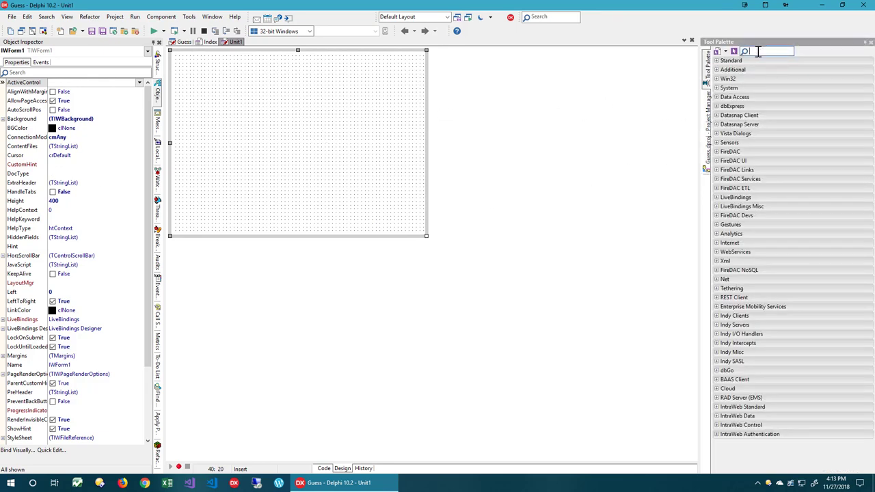
Drop a TIWLabel and a TIWButton on the form, with the button below the label.
{"action": "type", "text": "iwla"}
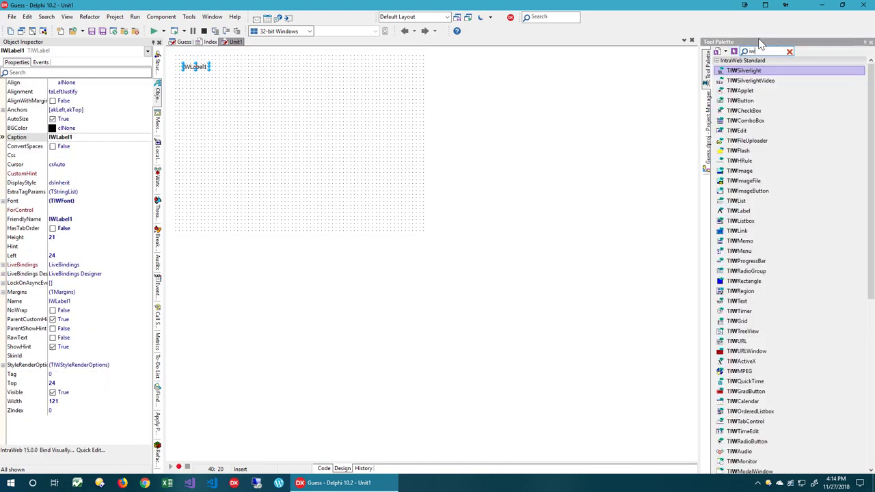
{"action": "type", "text": "iwbut"}
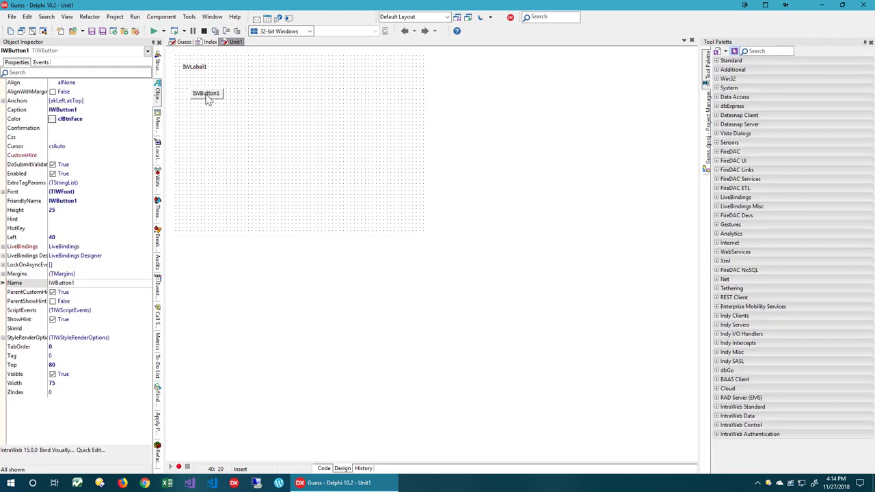
{"action": "left_click_drag", "start_coordinate": [206, 93], "coordinate": [199, 86]}
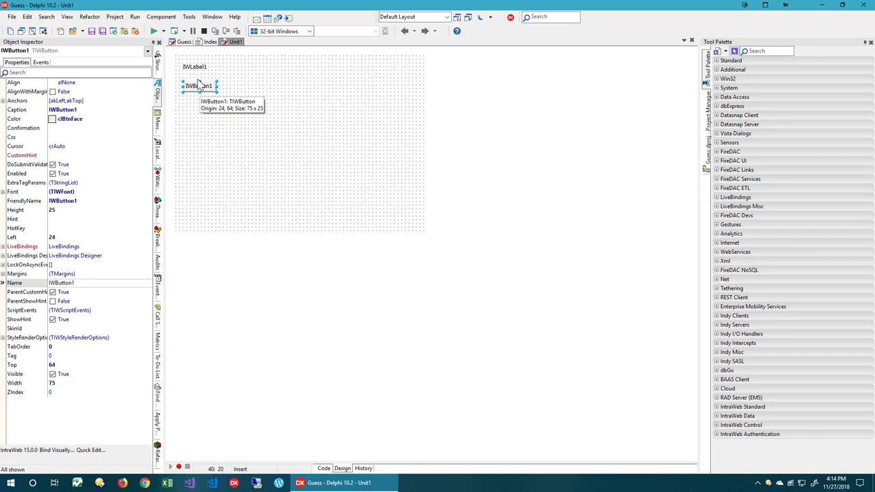
Caption the label 'I am IntraWeb 15!' and the button 'Make me 17!'.
{"action": "left_click", "coordinate": [197, 66]}
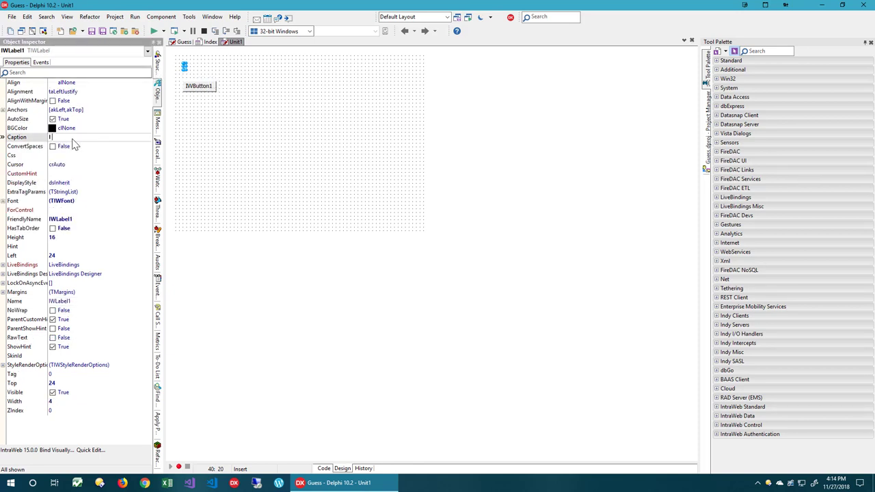
{"action": "type", "text": "I am Intraweb 15!"}
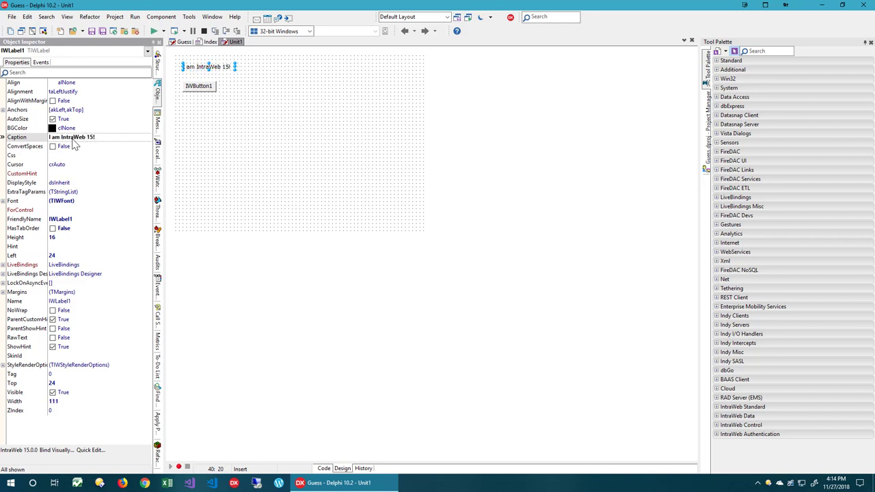
{"action": "left_click", "coordinate": [198, 85]}
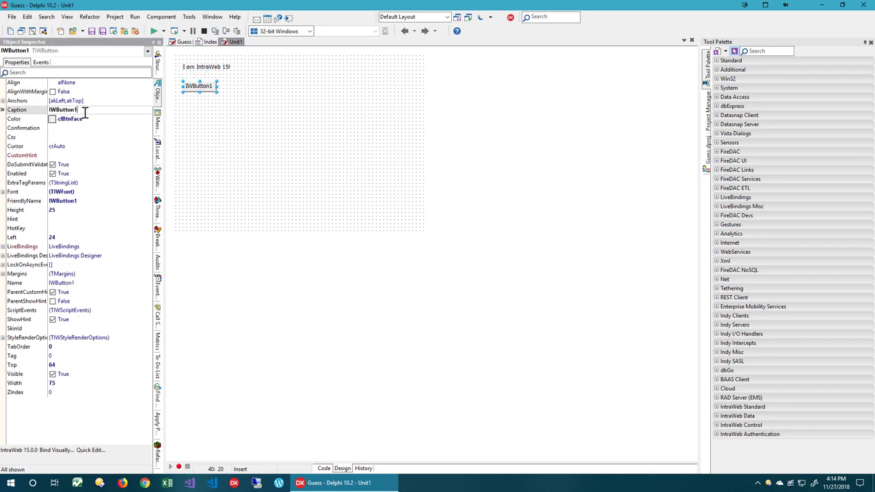
{"action": "left_click", "coordinate": [68, 109]}
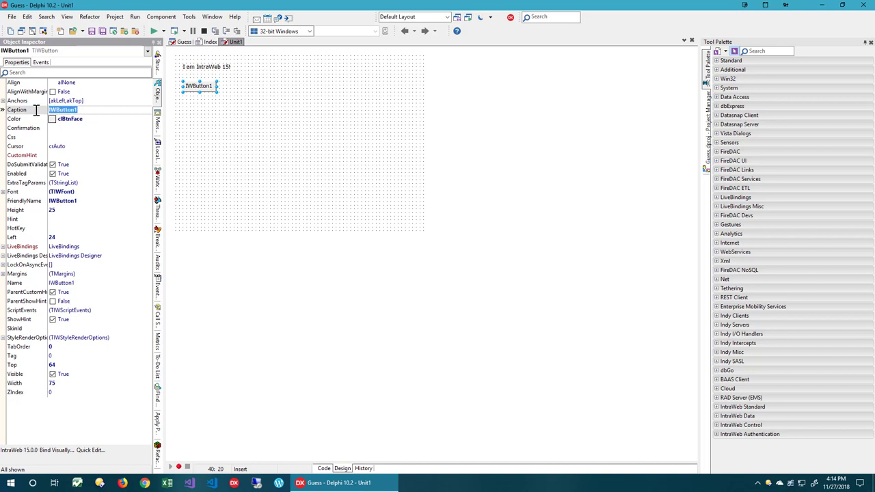
{"action": "type", "text": "Make me 17!"}
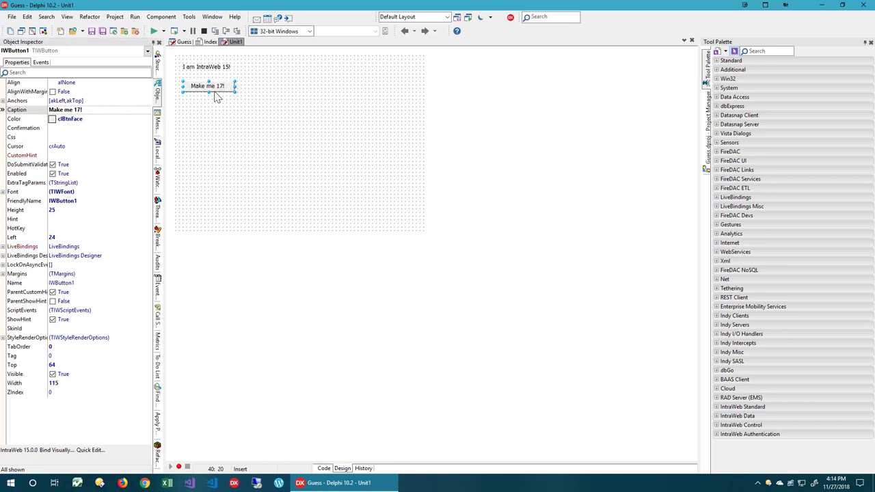
Make the button create and show TIndex, set Unit1 as main form, then reopen Index.
{"action": "double_click", "coordinate": [207, 86]}
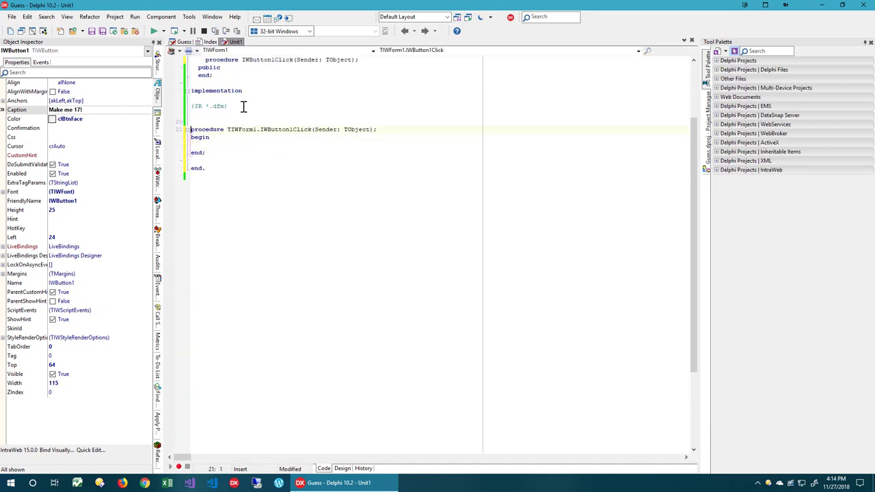
{"action": "type", "text": "uses"}
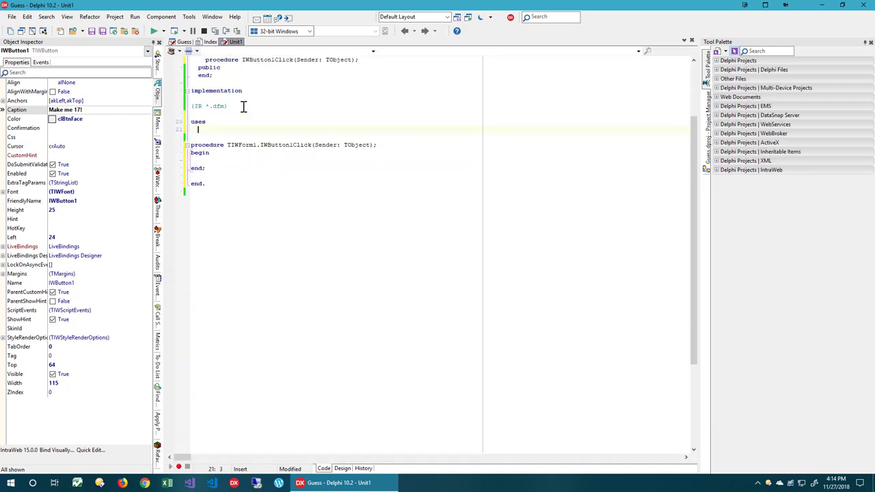
{"action": "type", "text": "Index;"}
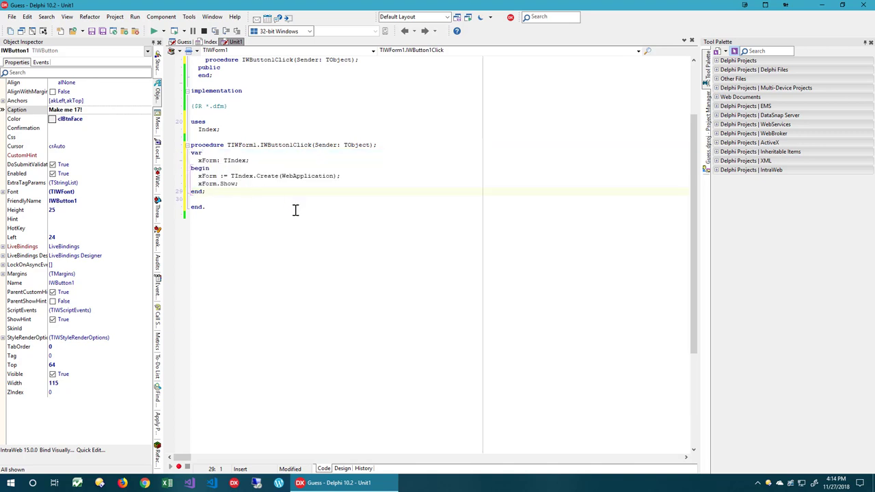
{"action": "mouse_move", "coordinate": [398, 229]}
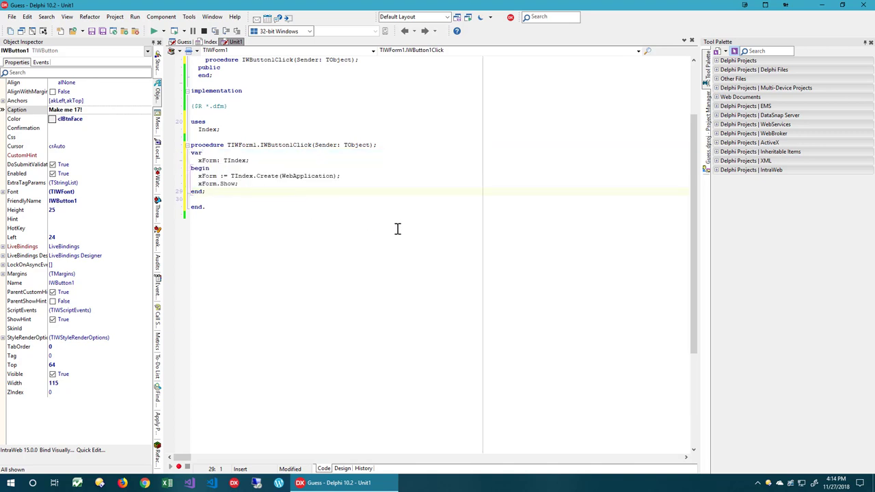
{"action": "scroll", "scroll_direction": "down", "scroll_amount": 3}
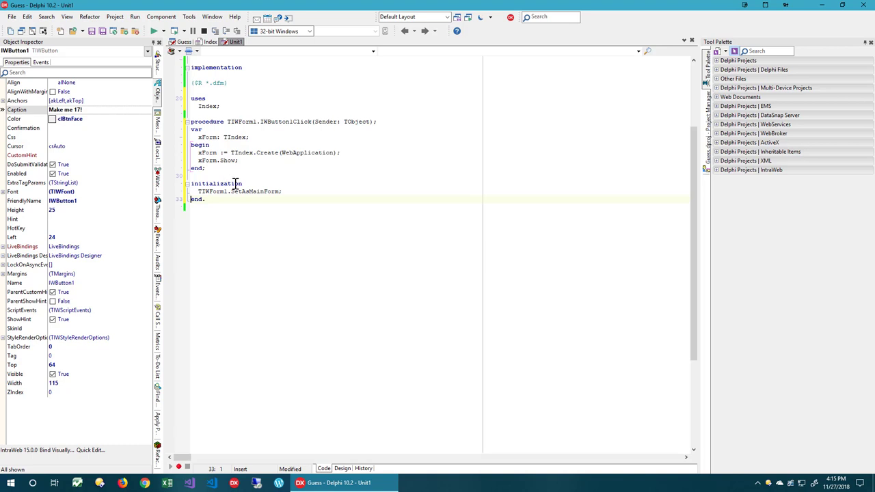
{"action": "left_click", "coordinate": [210, 42]}
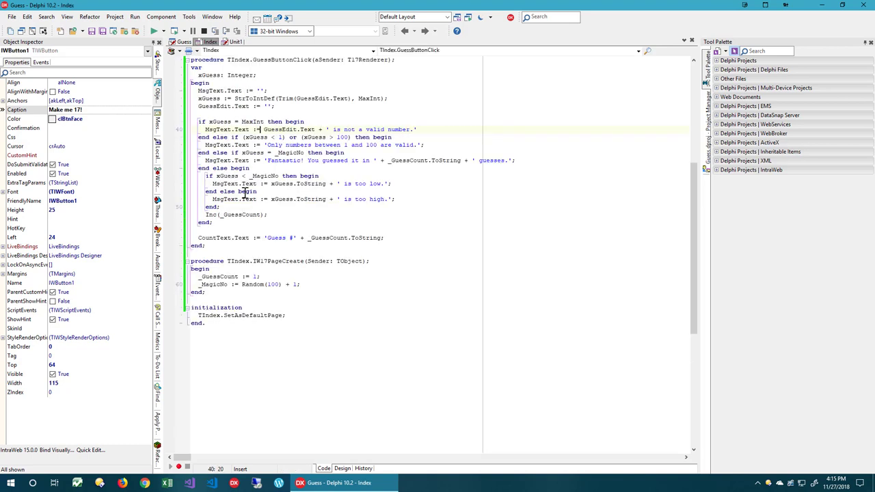
{"action": "left_click", "coordinate": [217, 307]}
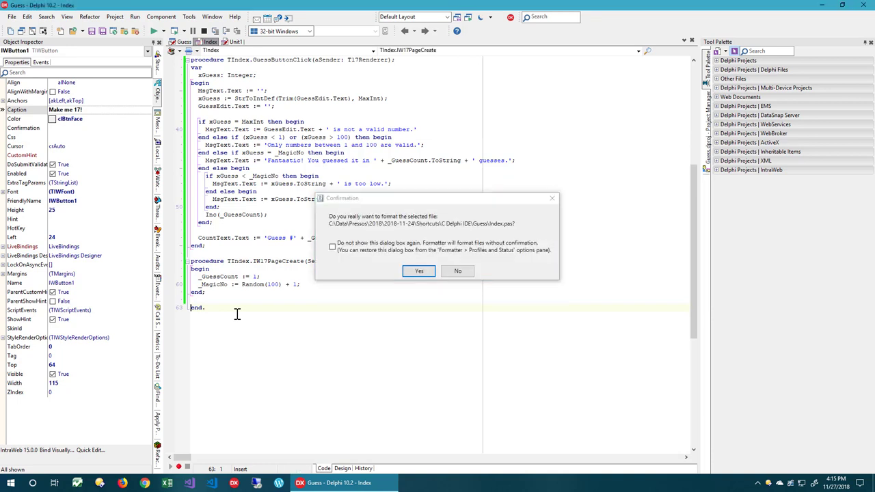
Decline reformatting Index.pas and switch the editor to Unit1.
{"action": "left_click", "coordinate": [418, 270]}
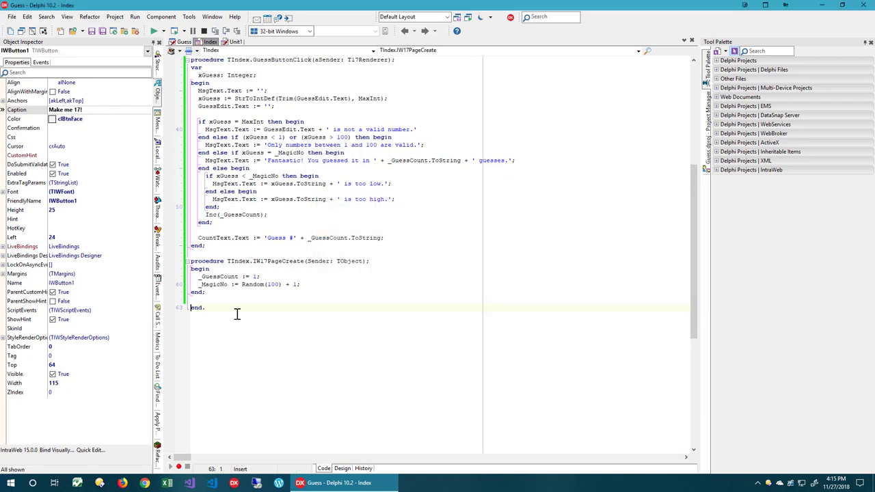
{"action": "left_click", "coordinate": [236, 41]}
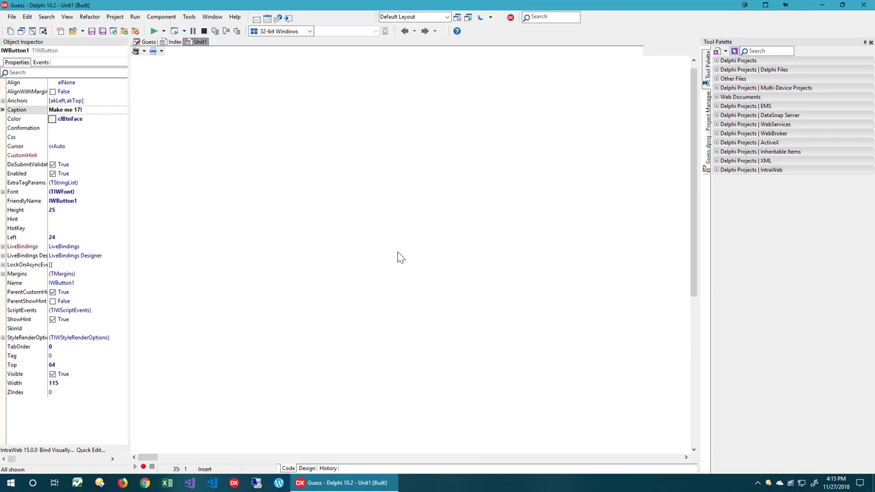
Run the Guess app, open its 'Make me 17!' guessing page, and focus the guess box.
{"action": "left_click", "coordinate": [153, 30]}
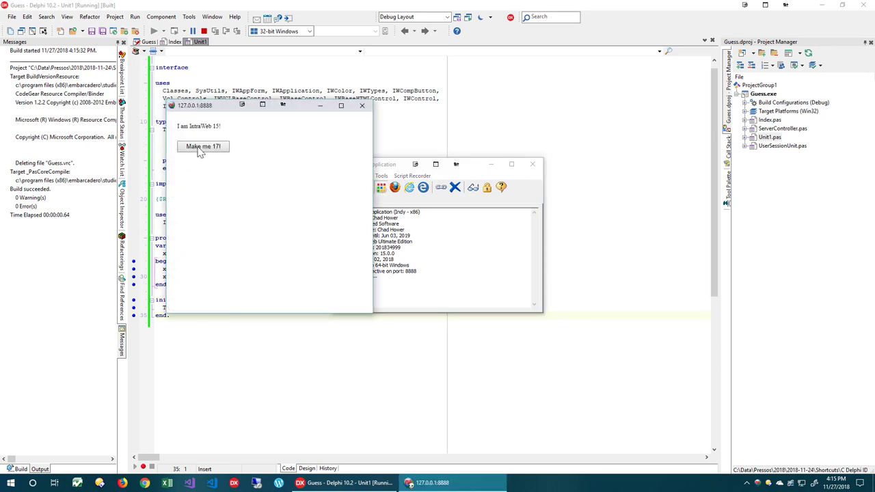
{"action": "left_click", "coordinate": [203, 146]}
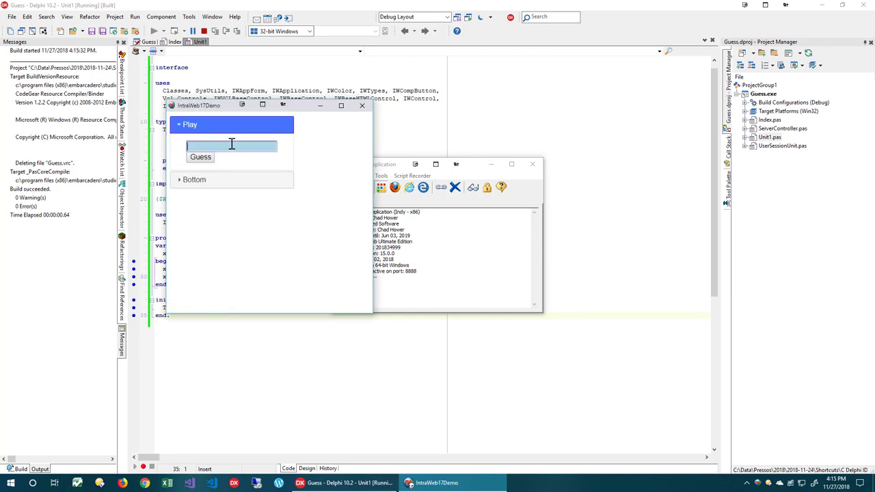
{"action": "left_click", "coordinate": [200, 157]}
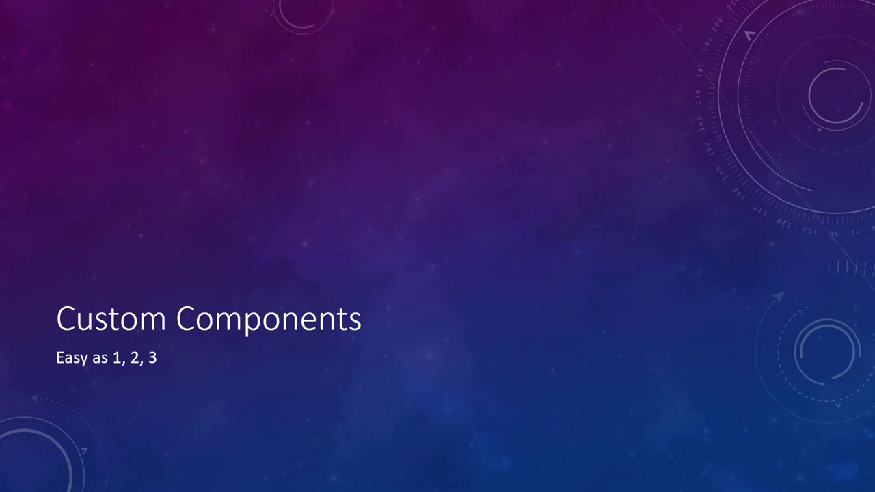
{"action": "key", "text": "Right"}
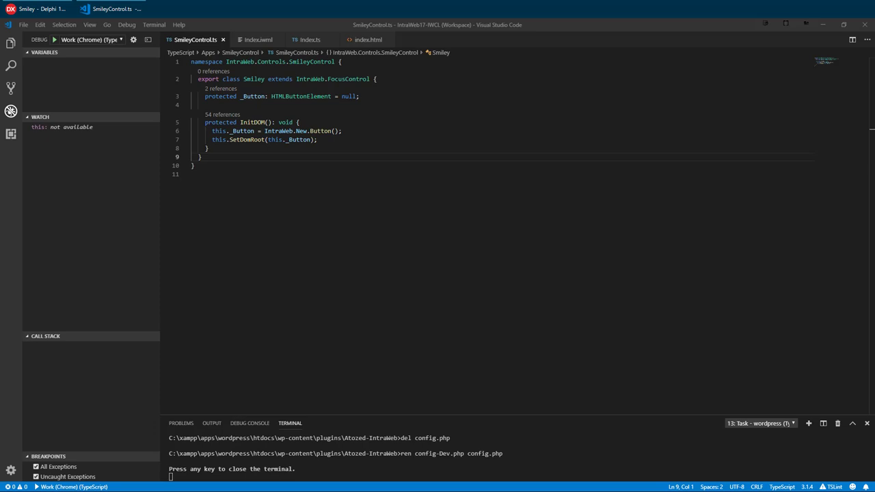
Show the index.html host page whose body reads 'Loading IntraWeb...'.
{"action": "left_click", "coordinate": [368, 39]}
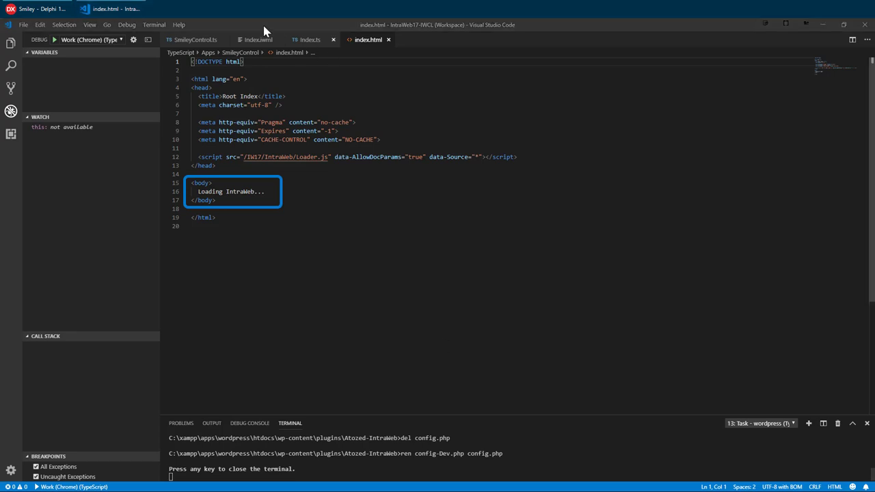
View Index.iwml's SimpleStack markup, then the empty Index class in Index.ts.
{"action": "left_click", "coordinate": [259, 39]}
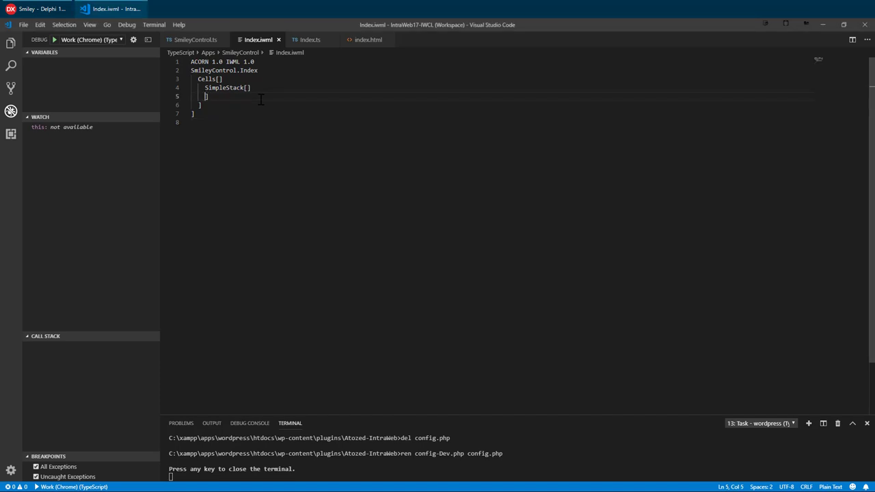
{"action": "left_click", "coordinate": [310, 39]}
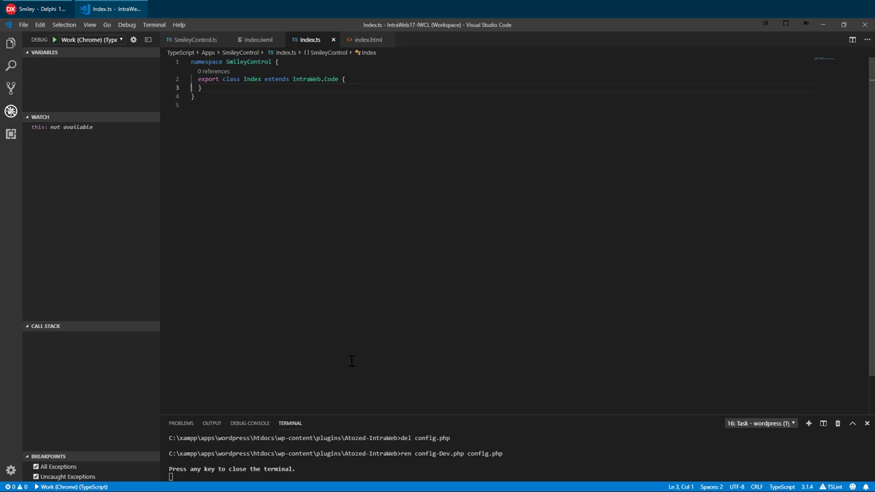
{"action": "mouse_move", "coordinate": [87, 76]}
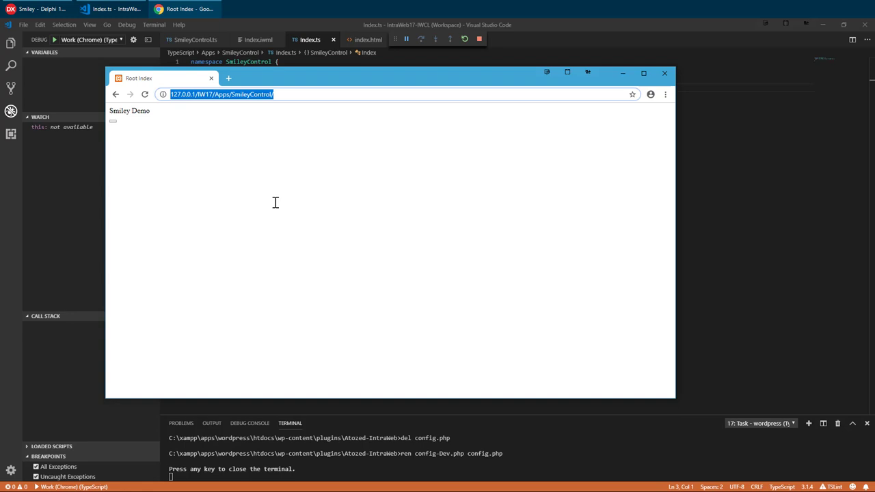
{"action": "mouse_move", "coordinate": [432, 193]}
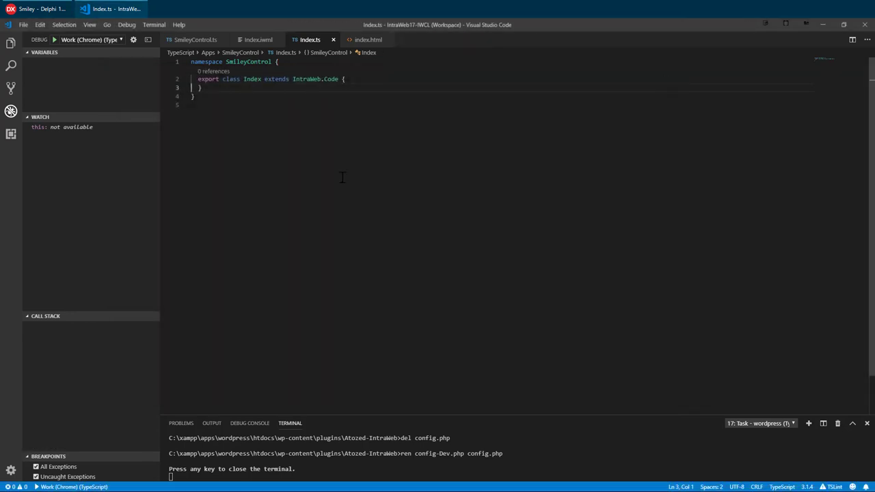
Write the Smiley class with IsHappy and OnClick in SmileyControl.ts, then close the demo browser.
{"action": "left_click", "coordinate": [194, 39]}
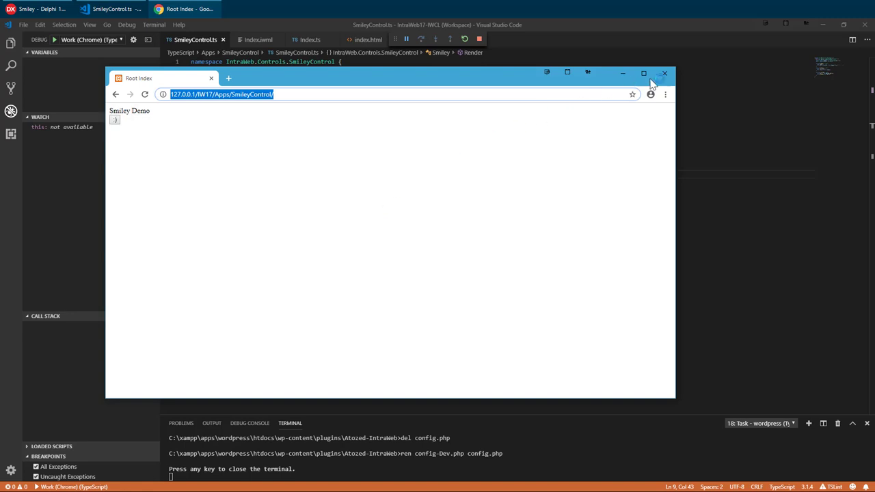
{"action": "left_click", "coordinate": [664, 73]}
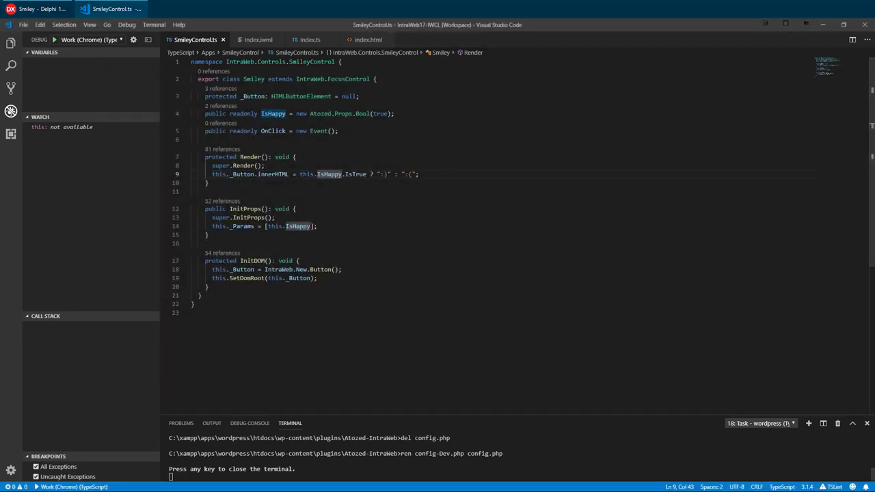
{"action": "mouse_move", "coordinate": [258, 39]}
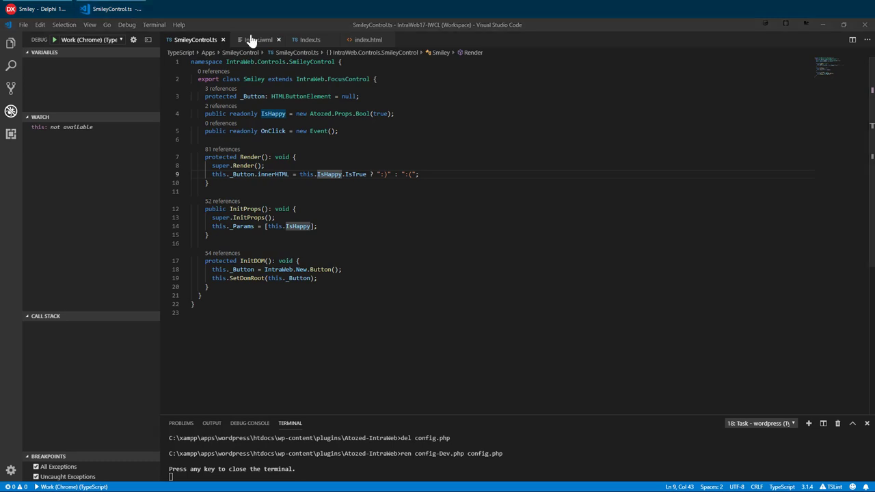
Add a Text and three Smiley entries to Index.iwml, the third sad, and run the demo.
{"action": "left_click", "coordinate": [258, 39]}
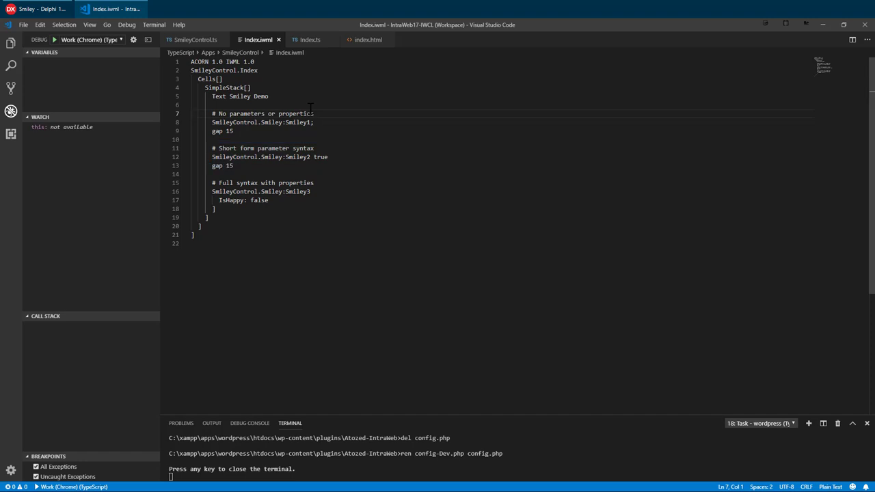
{"action": "left_click", "coordinate": [195, 39]}
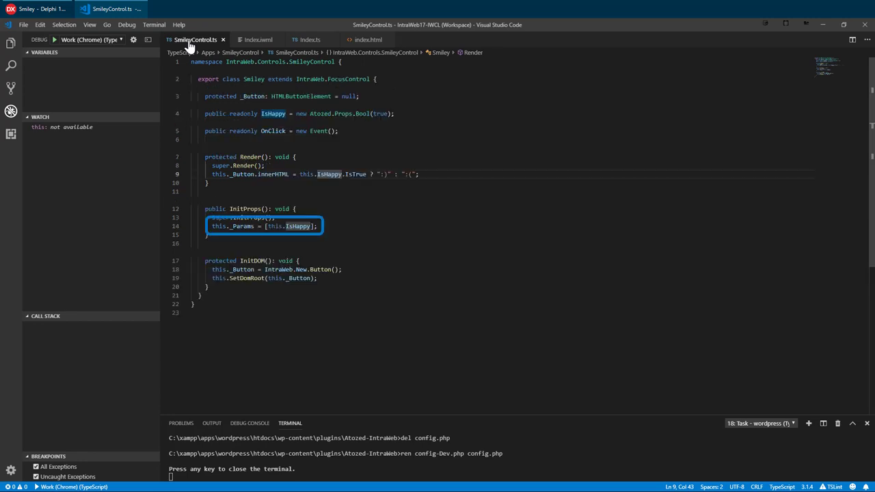
{"action": "left_click", "coordinate": [259, 39]}
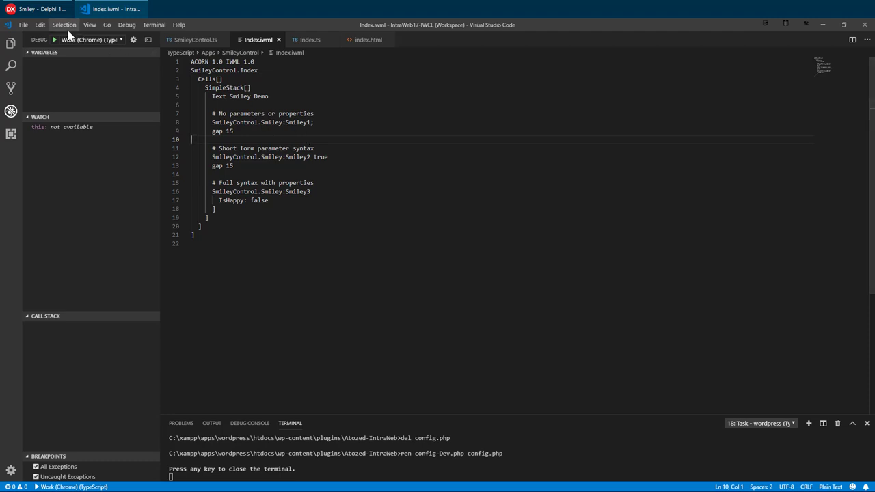
{"action": "left_click", "coordinate": [54, 39]}
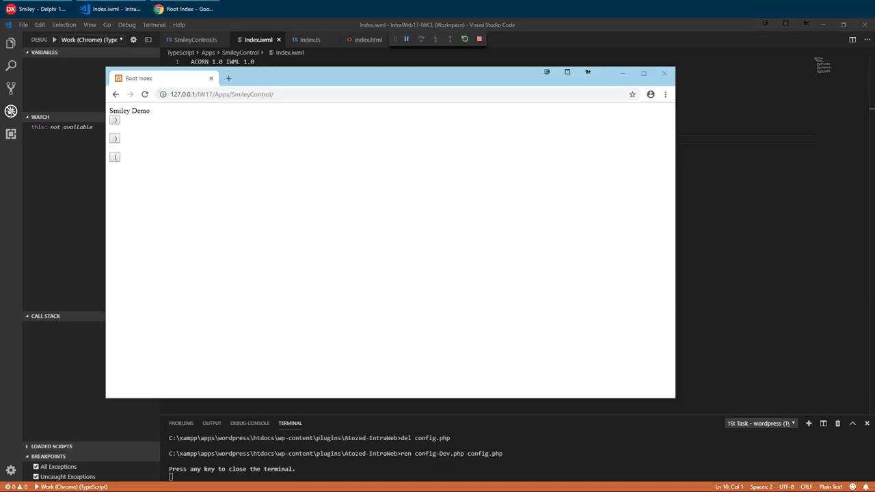
{"action": "left_click", "coordinate": [115, 156]}
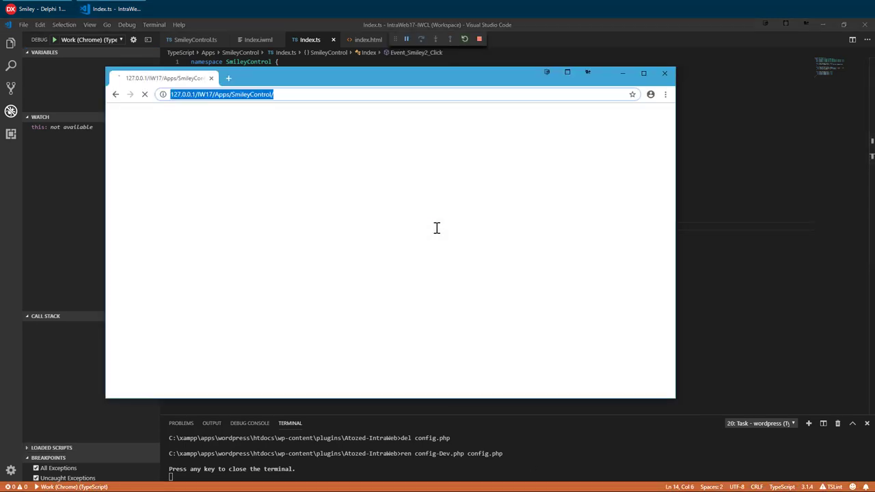
Click the second smiley, dismiss the 'I am happy.' message, and close Chrome.
{"action": "left_click", "coordinate": [115, 139]}
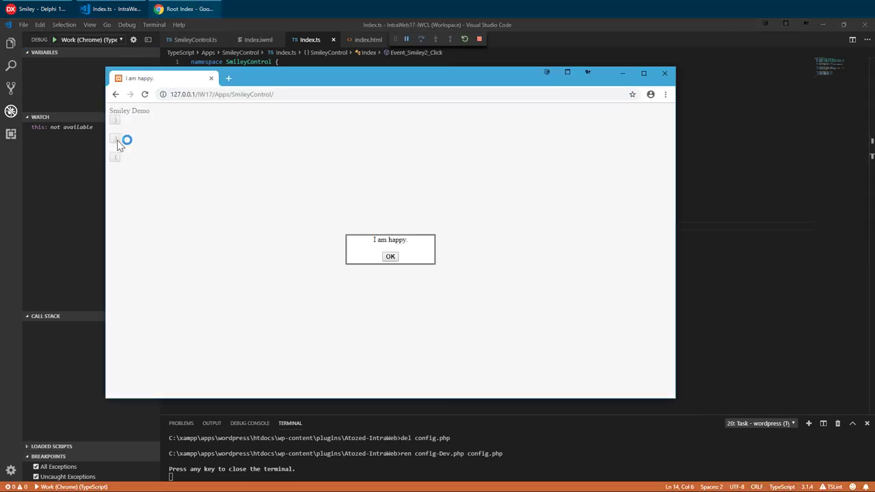
{"action": "left_click", "coordinate": [390, 256]}
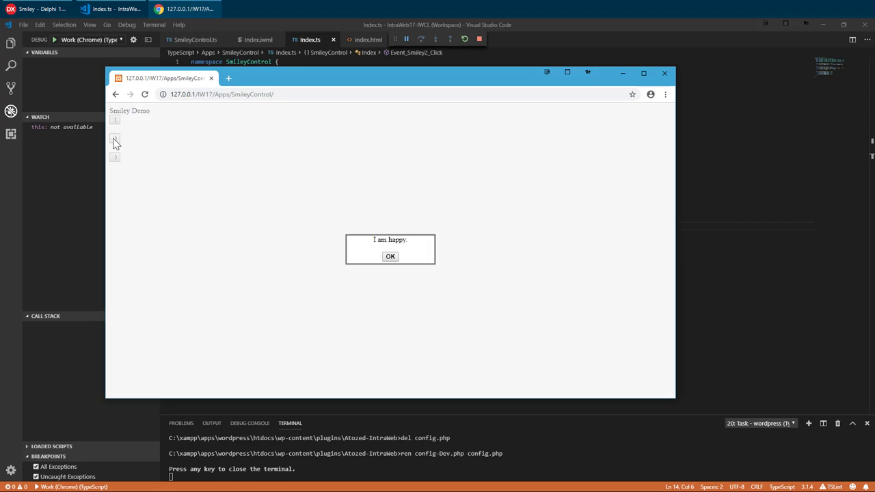
{"action": "left_click", "coordinate": [389, 256]}
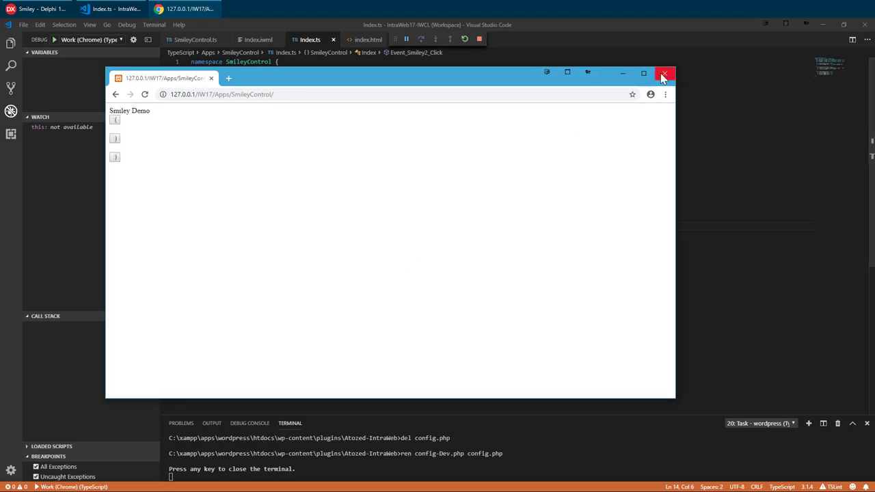
{"action": "left_click", "coordinate": [664, 74]}
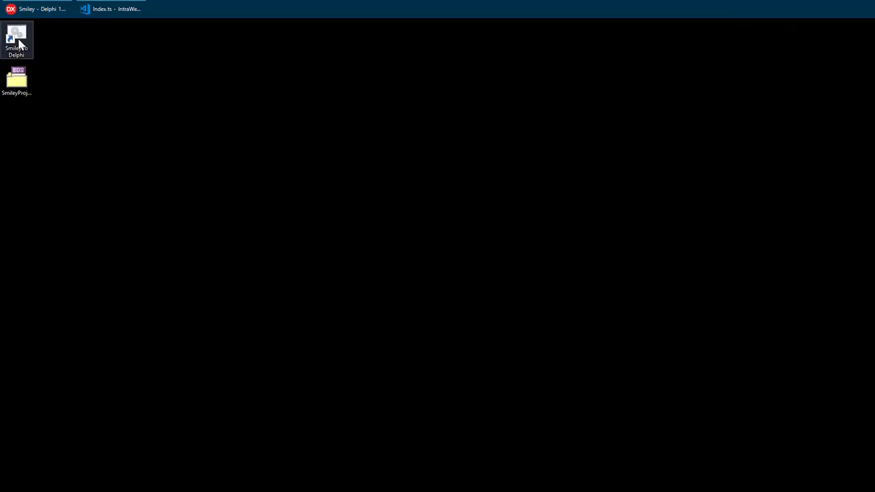
Run the 'Smiley to Delphi' shortcut to generate SmileyControl files, then close the console.
{"action": "double_click", "coordinate": [15, 39]}
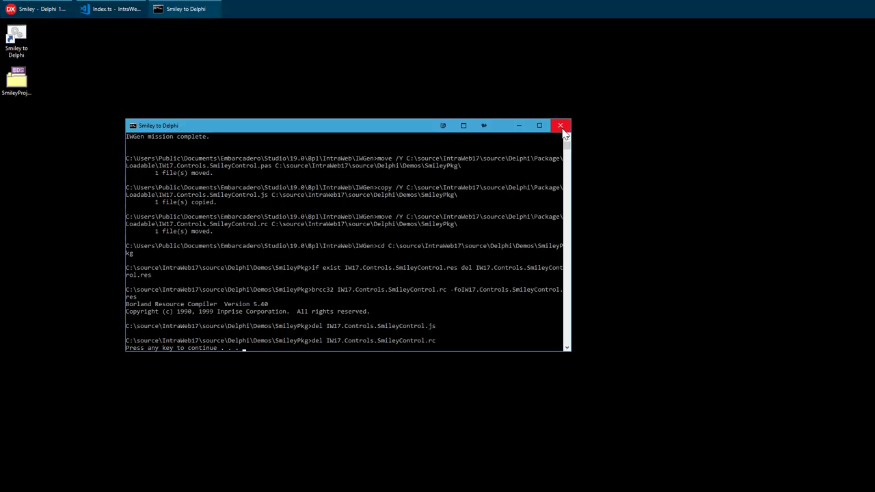
{"action": "left_click", "coordinate": [560, 125]}
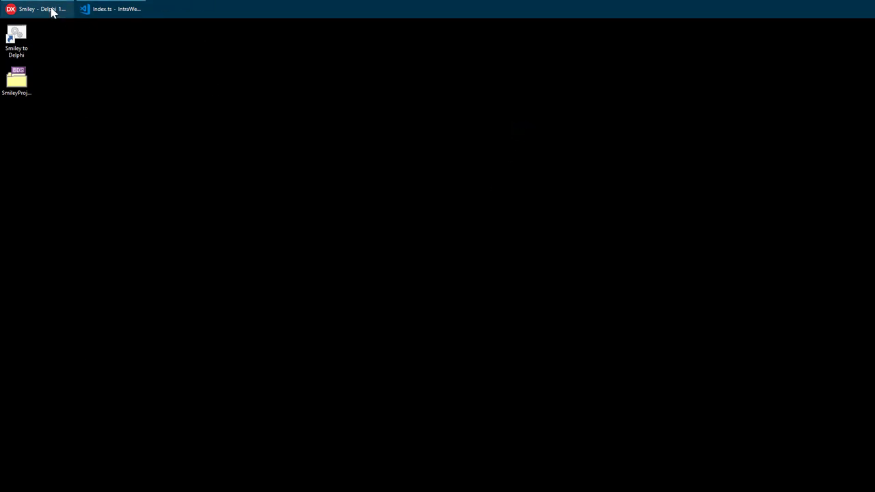
Add IW17.Controls.SmileyControl.pas to the SmileyPkg package.
{"action": "left_click", "coordinate": [39, 8]}
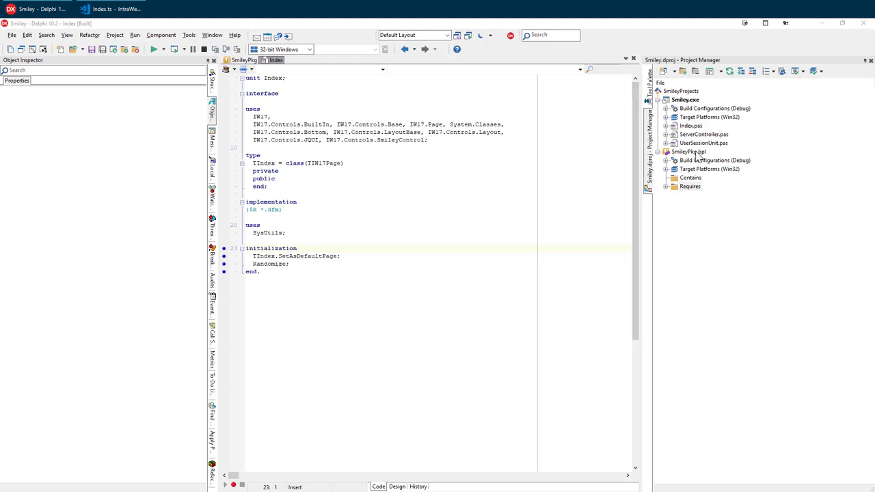
{"action": "left_click", "coordinate": [690, 151]}
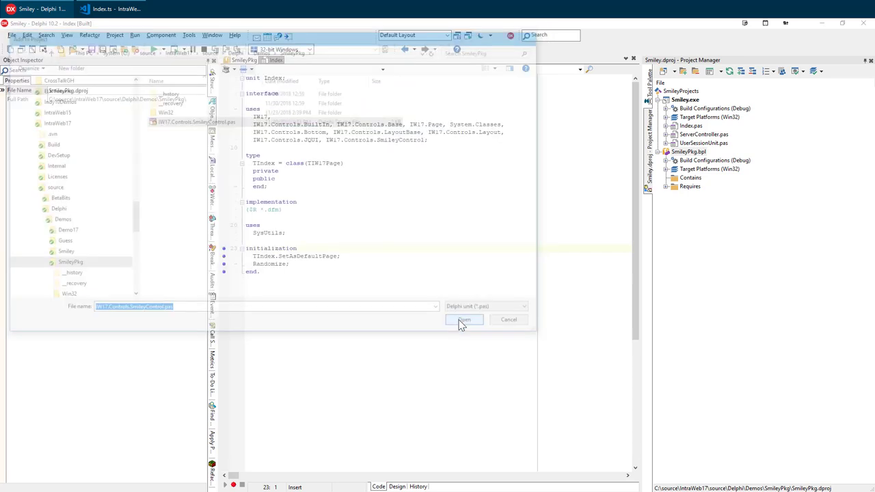
{"action": "left_click", "coordinate": [464, 320]}
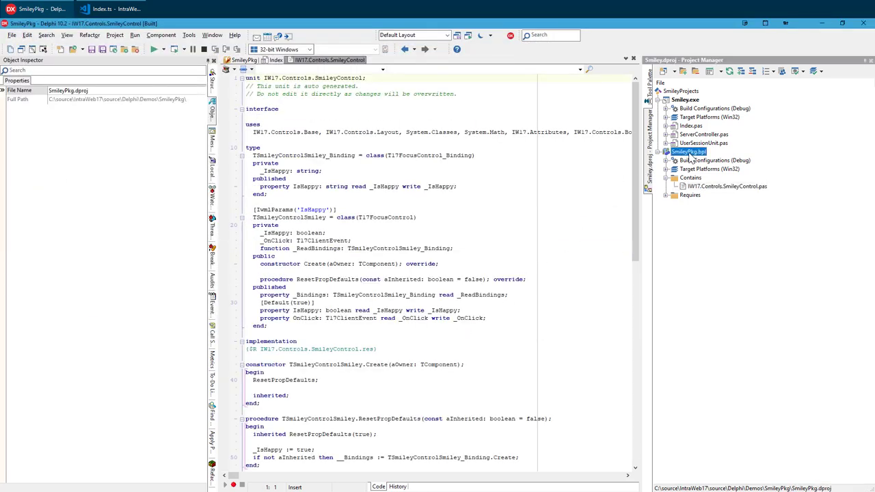
Clean the SmileyPkg package's compiled output.
{"action": "right_click", "coordinate": [689, 152]}
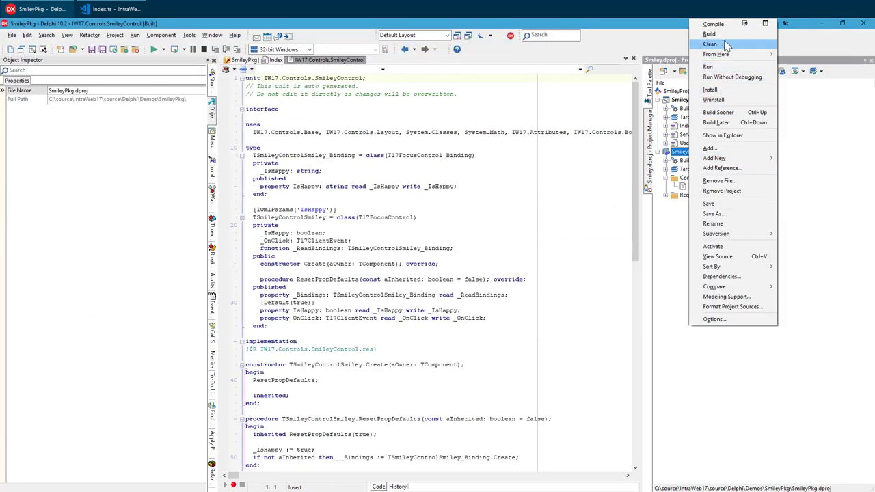
{"action": "left_click", "coordinate": [709, 34]}
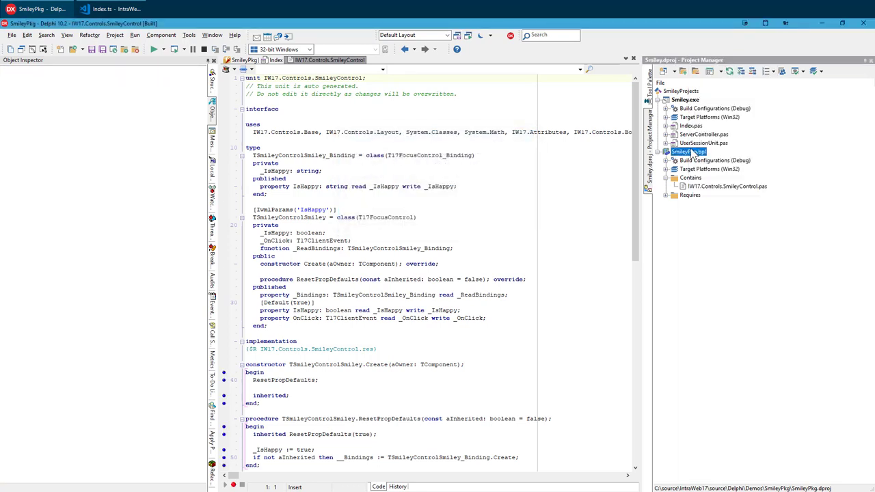
{"action": "right_click", "coordinate": [685, 151]}
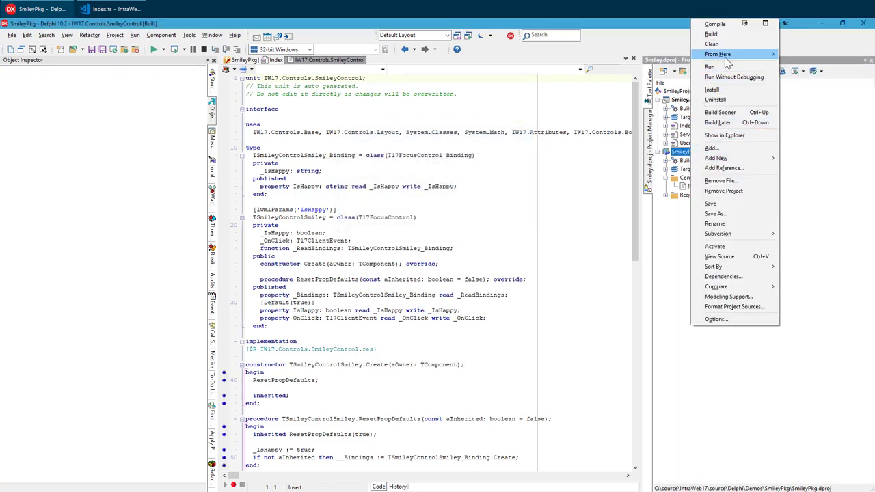
{"action": "left_click", "coordinate": [715, 24]}
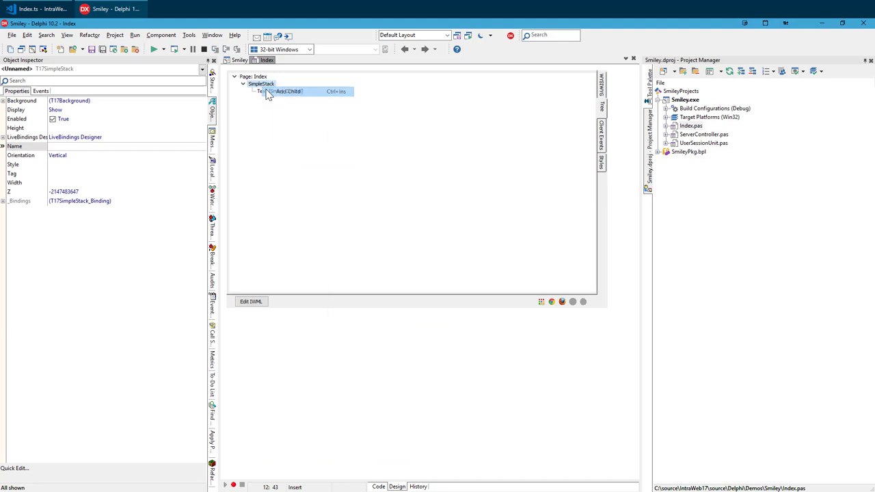
Add a SmileyControl.Smiley under SimpleStack, preview its IWML, and name it Smiley1.
{"action": "left_click", "coordinate": [288, 91]}
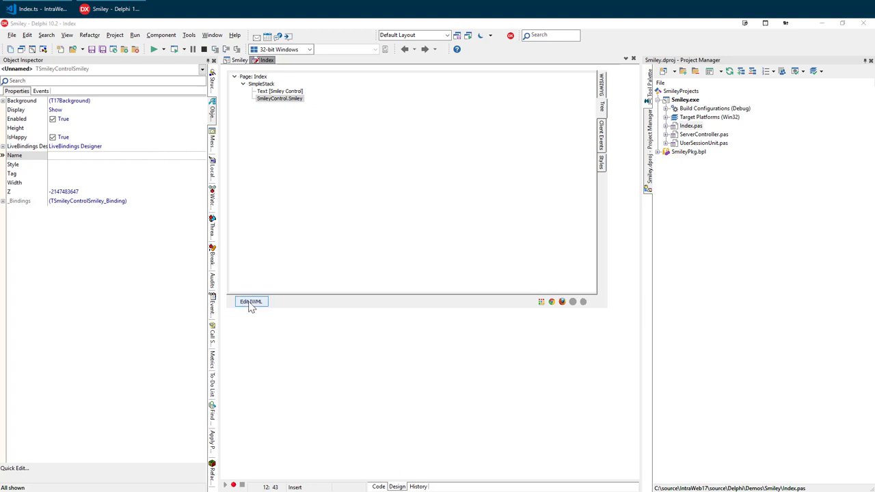
{"action": "left_click", "coordinate": [251, 302]}
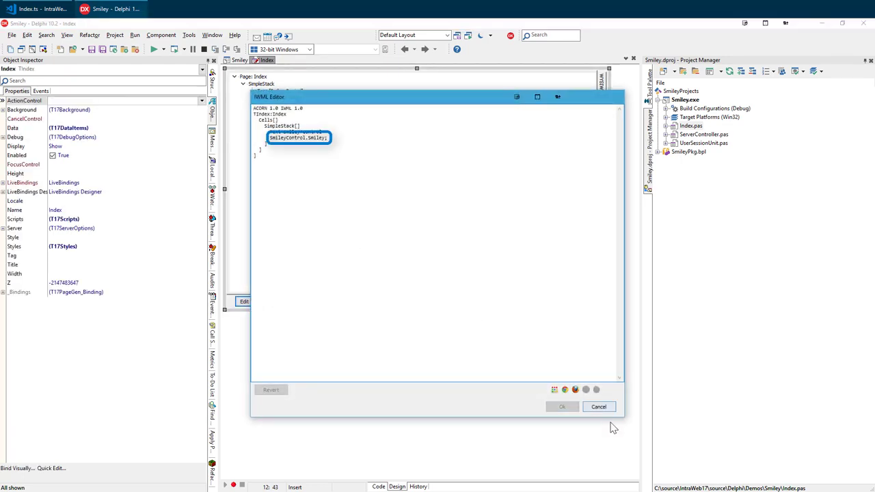
{"action": "left_click", "coordinate": [598, 407]}
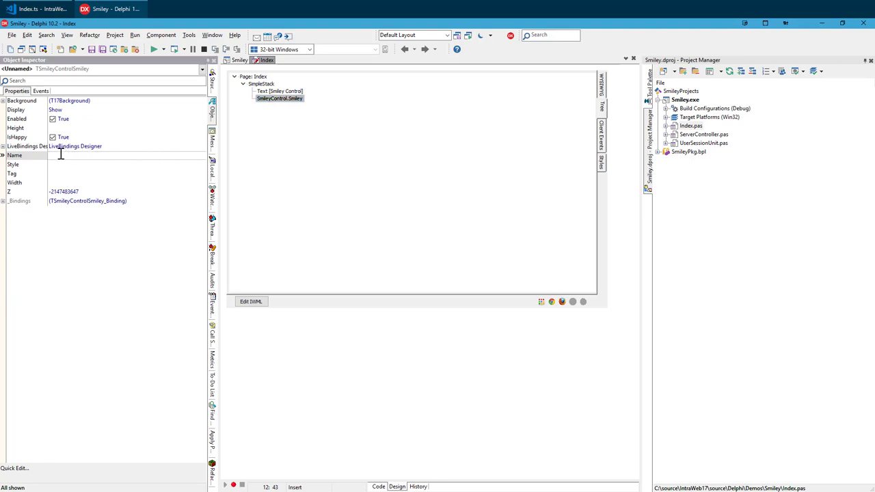
{"action": "type", "text": "Smai"}
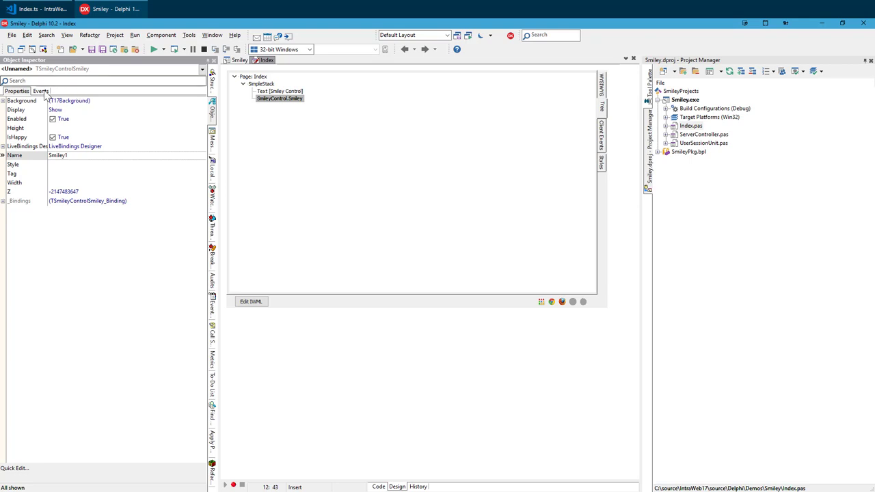
Add a Smiley1 OnClick handler toggling IsHappy, test it in the browser, and close it.
{"action": "left_click", "coordinate": [41, 91]}
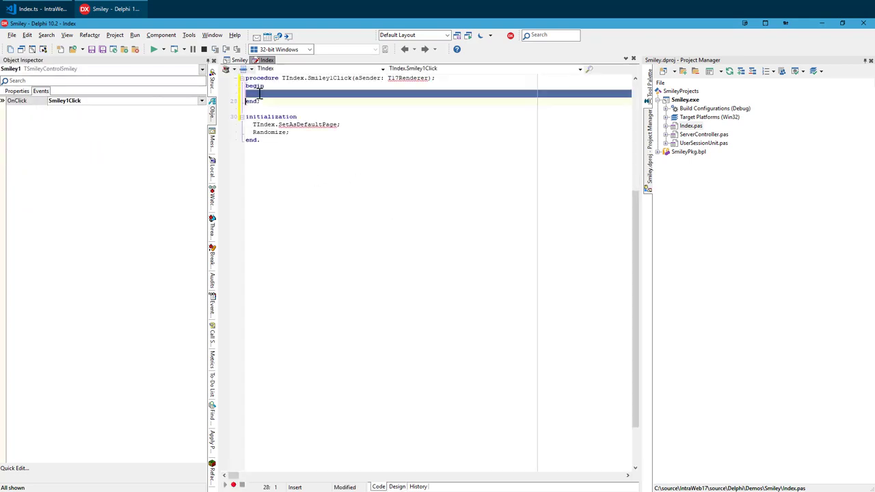
{"action": "type", "text": "Smiley1.IsHappy := not Smiley1.IsHappy;"}
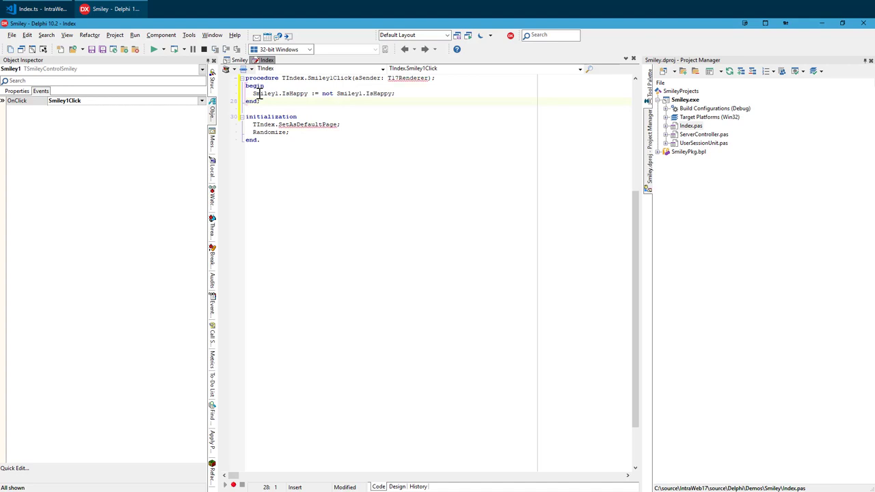
{"action": "mouse_move", "coordinate": [313, 256]}
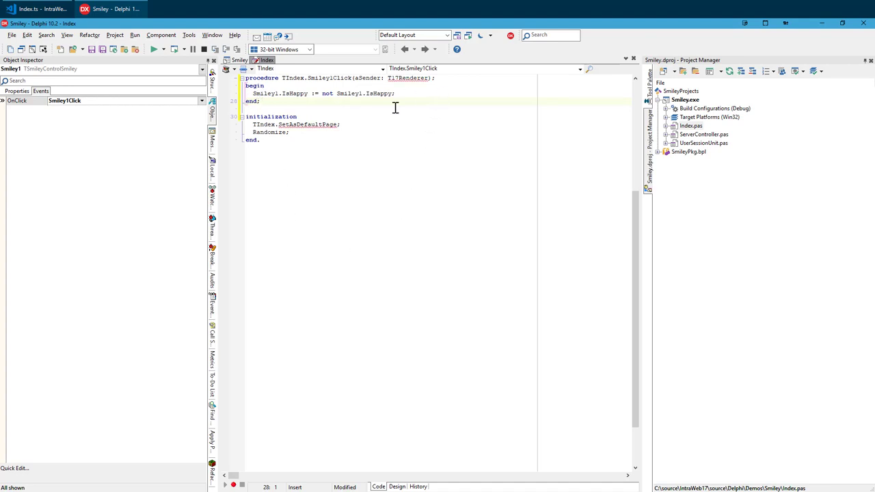
{"action": "left_click", "coordinate": [154, 48]}
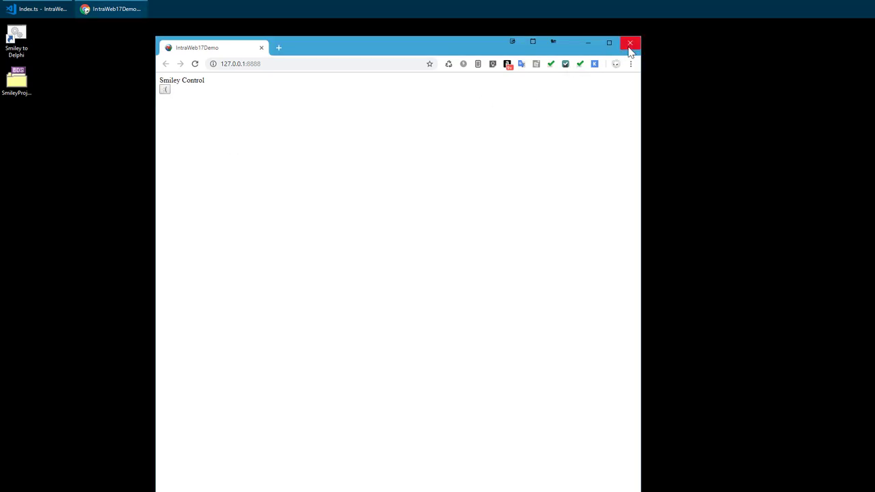
{"action": "left_click", "coordinate": [630, 43]}
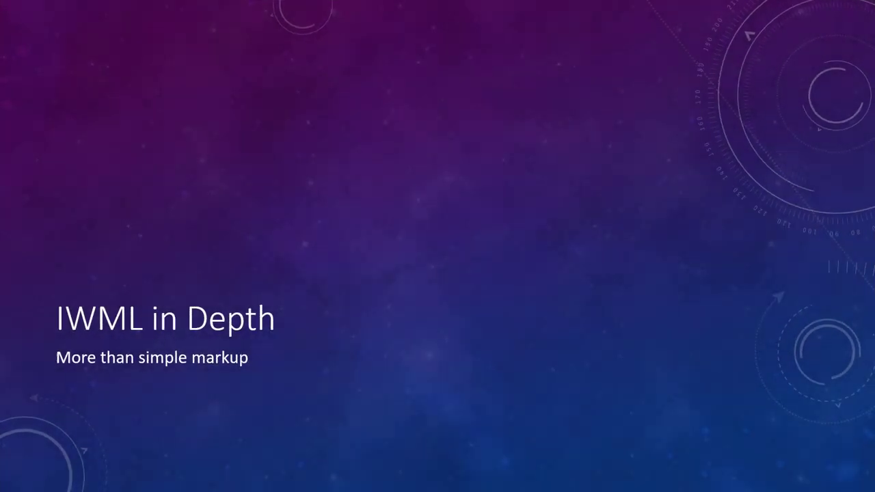
Advance the slideshow to the Long Journey slide on IntraWeb's history.
{"action": "key", "text": "Right"}
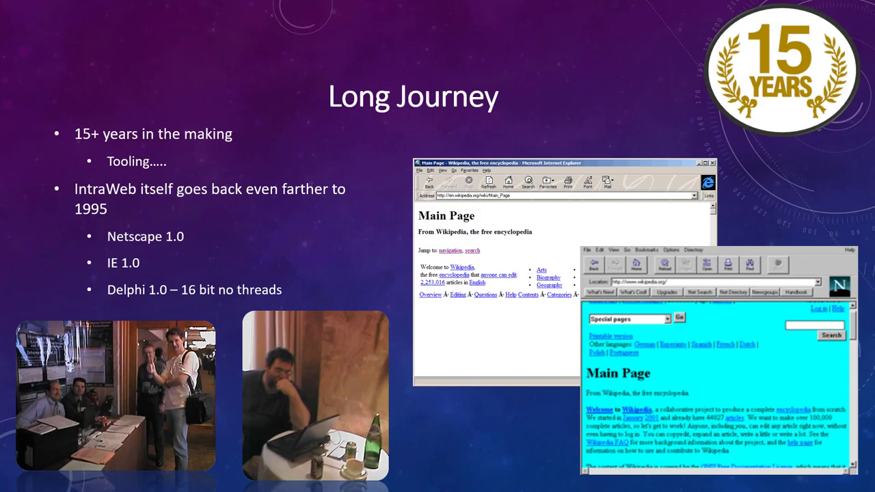
{"action": "key", "text": "right"}
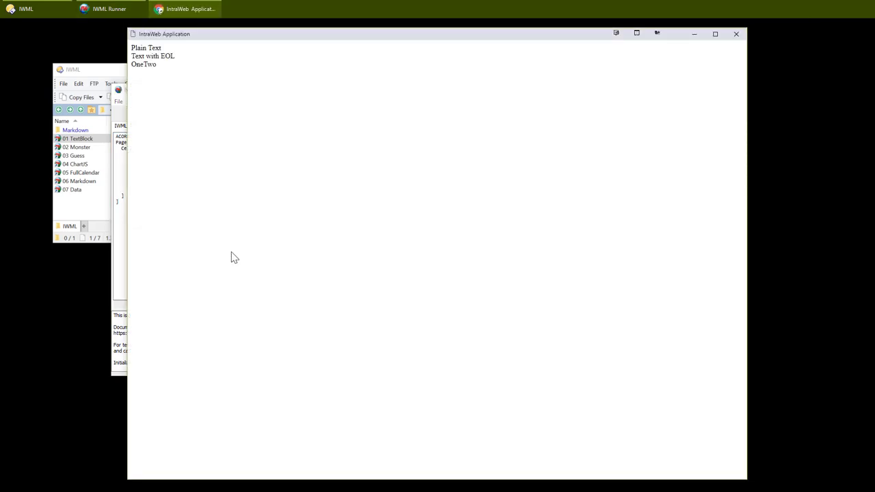
{"action": "mouse_move", "coordinate": [328, 272]}
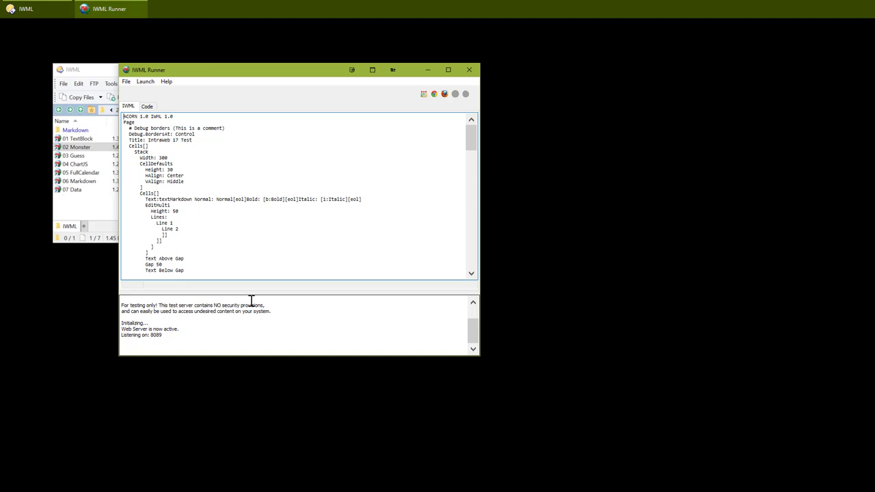
{"action": "mouse_move", "coordinate": [377, 331]}
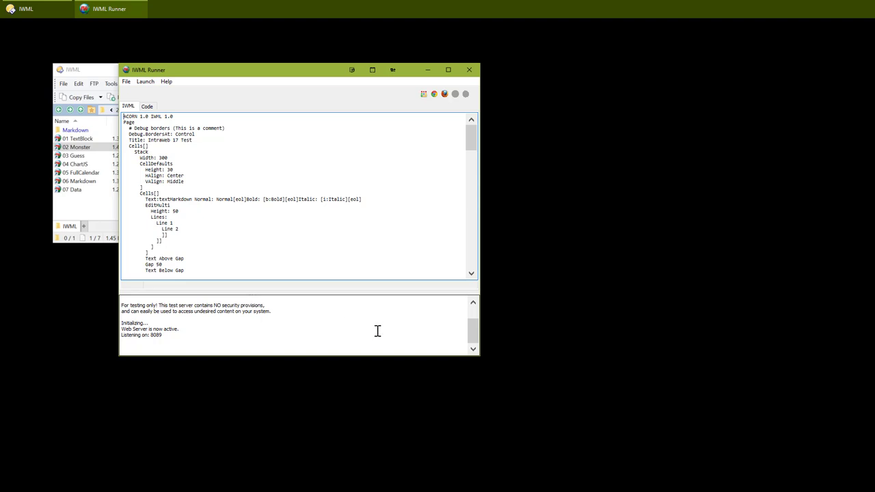
Run the Monster demo page, view its dotted debug borders, and close the test page.
{"action": "left_click_drag", "start_coordinate": [479, 356], "coordinate": [494, 432]}
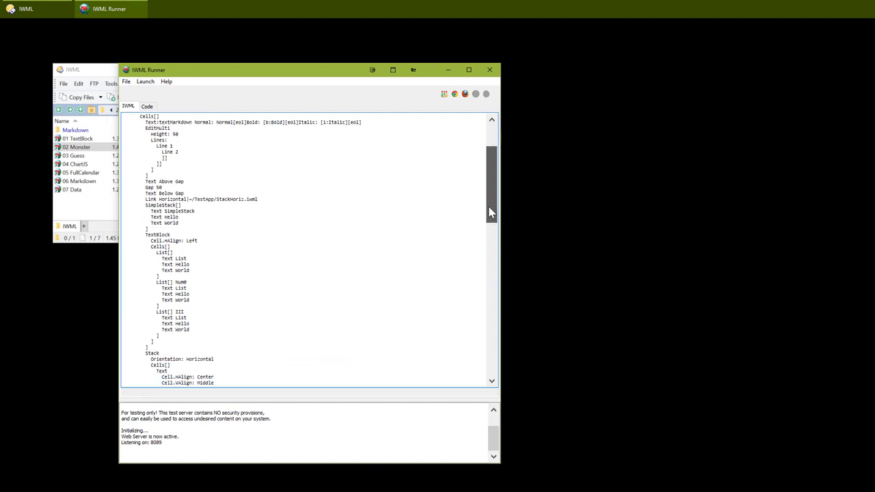
{"action": "scroll", "scroll_direction": "down", "scroll_amount": 3}
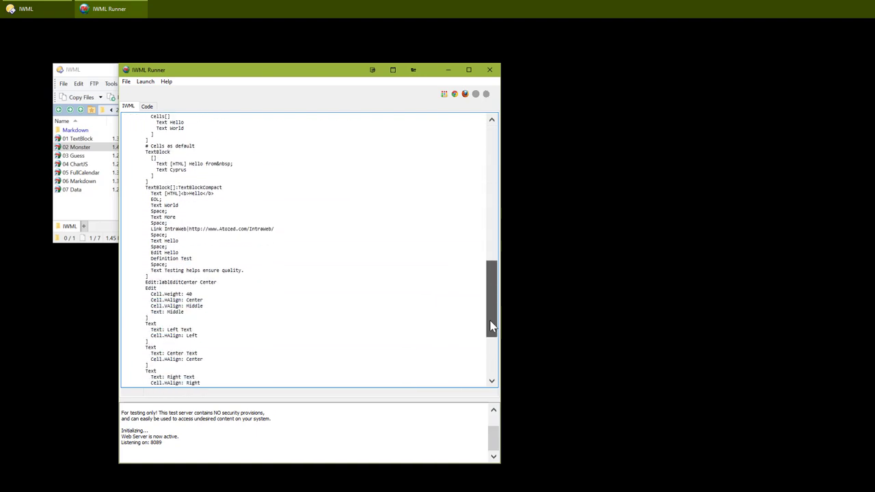
{"action": "scroll", "scroll_direction": "down", "scroll_amount": 3}
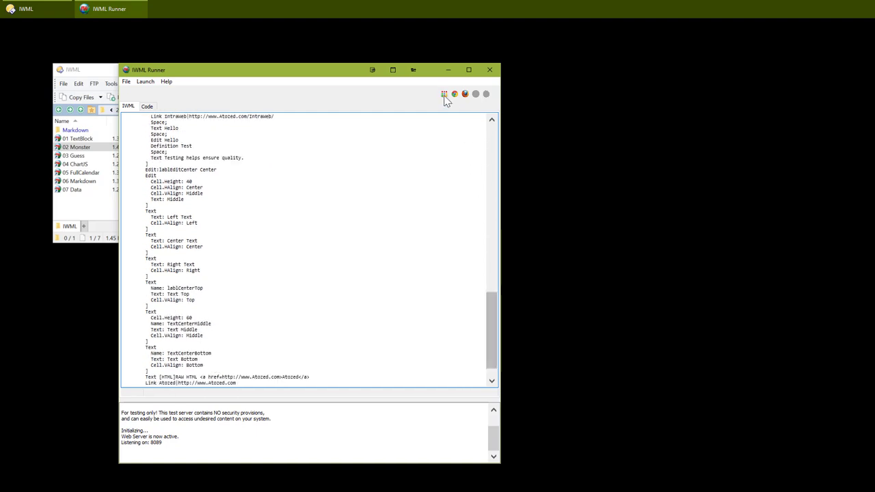
{"action": "left_click", "coordinate": [445, 93]}
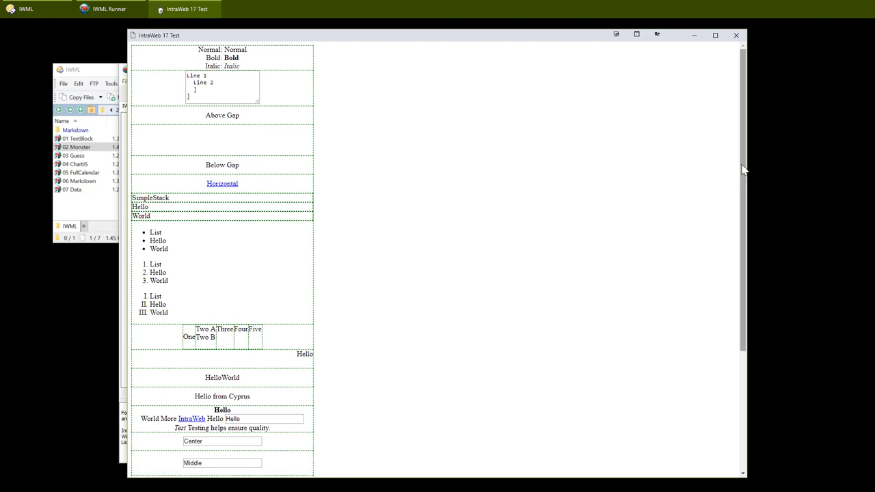
{"action": "scroll", "scroll_direction": "down", "scroll_amount": 3}
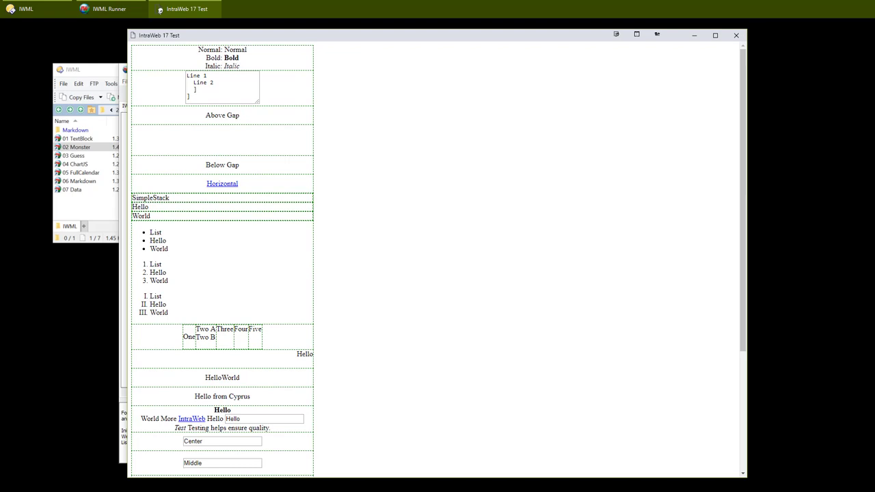
{"action": "left_click", "coordinate": [109, 8]}
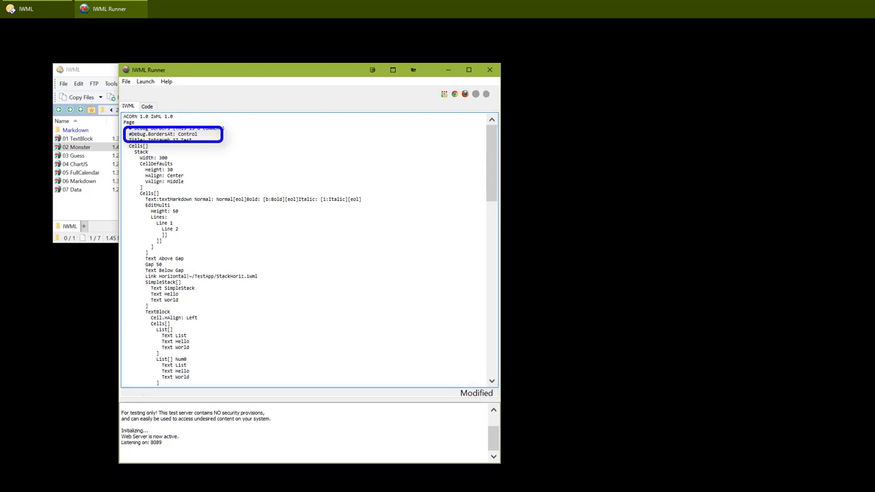
{"action": "mouse_move", "coordinate": [249, 316]}
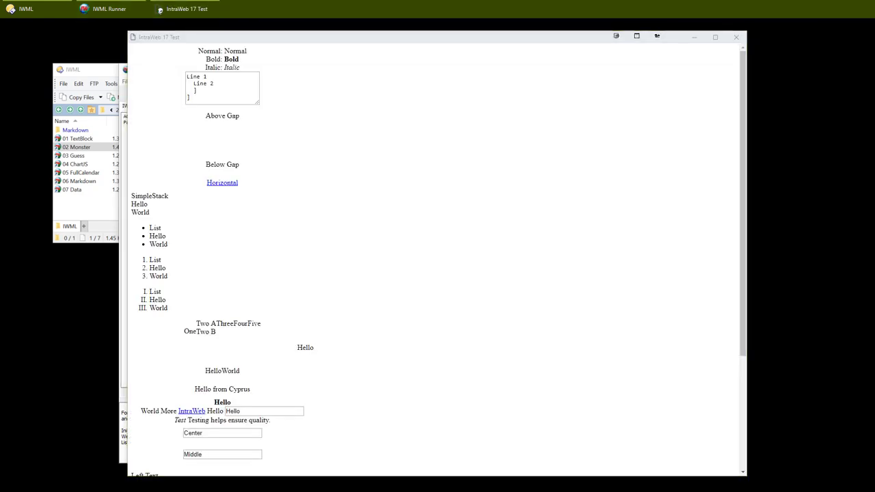
{"action": "mouse_move", "coordinate": [400, 475]}
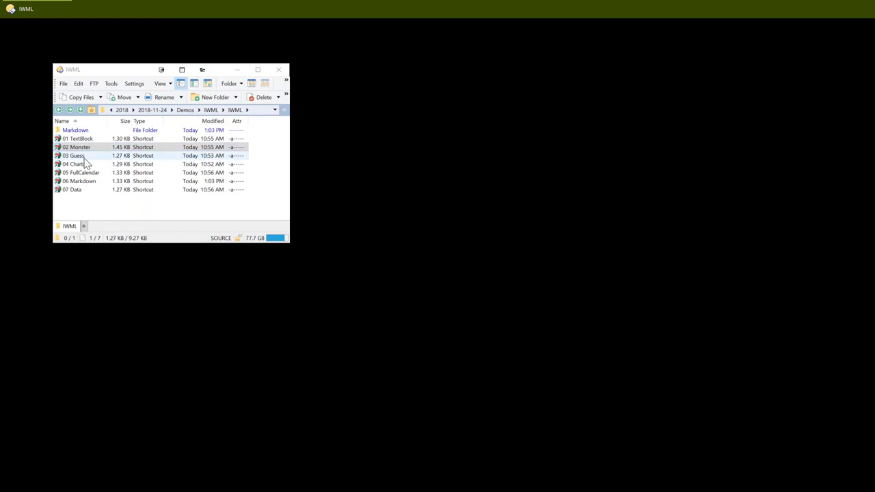
Open 03 Guess, review its IWML bindings, and view the Index TypeScript GuessButton handler.
{"action": "double_click", "coordinate": [73, 155]}
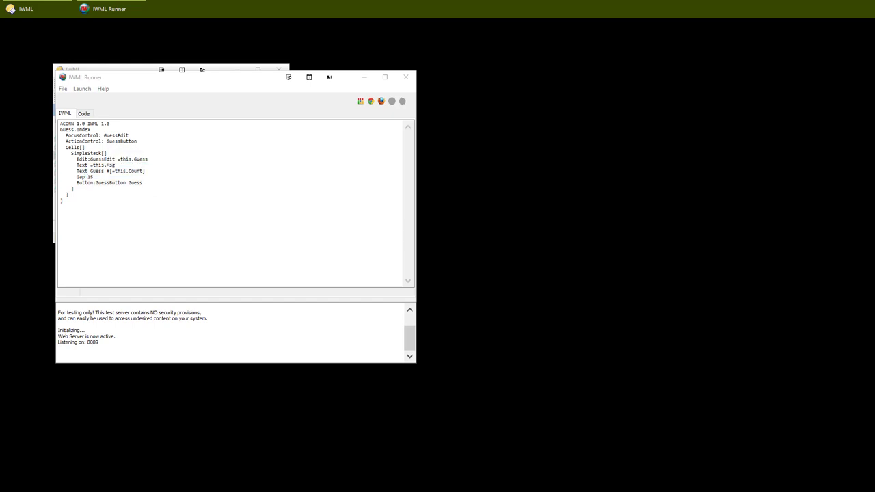
{"action": "double_click", "coordinate": [133, 159]}
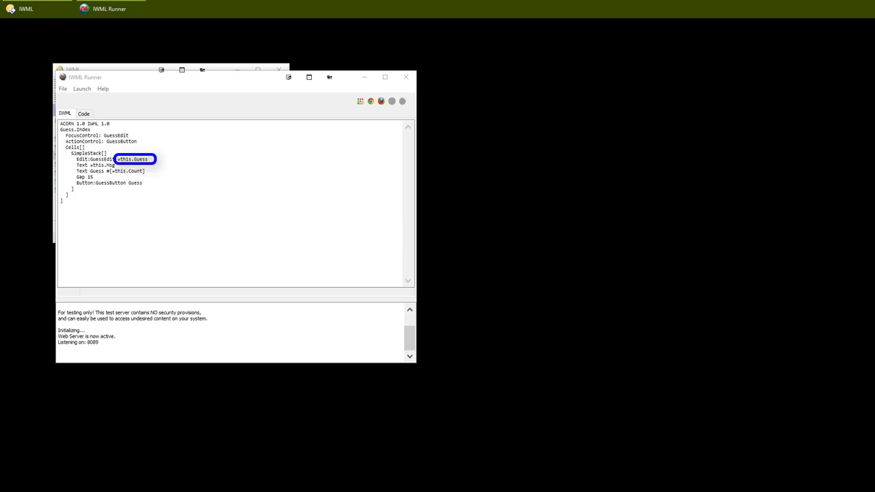
{"action": "left_click", "coordinate": [133, 159]}
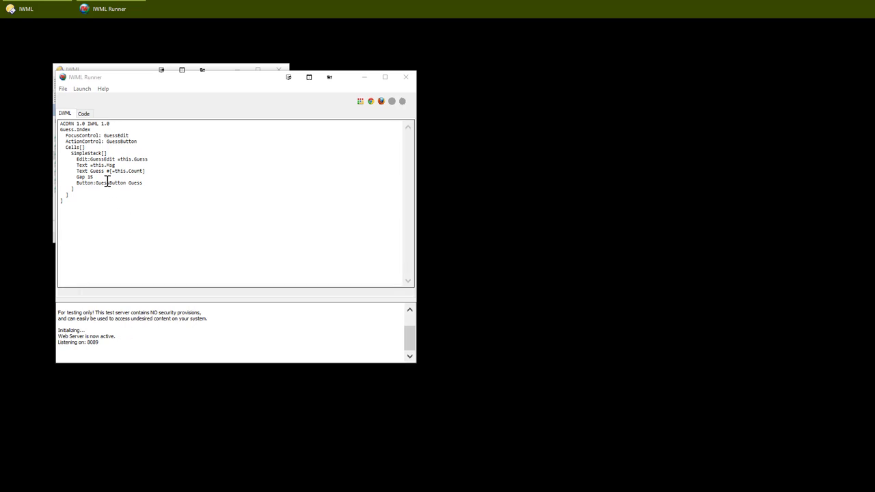
{"action": "left_click", "coordinate": [84, 112]}
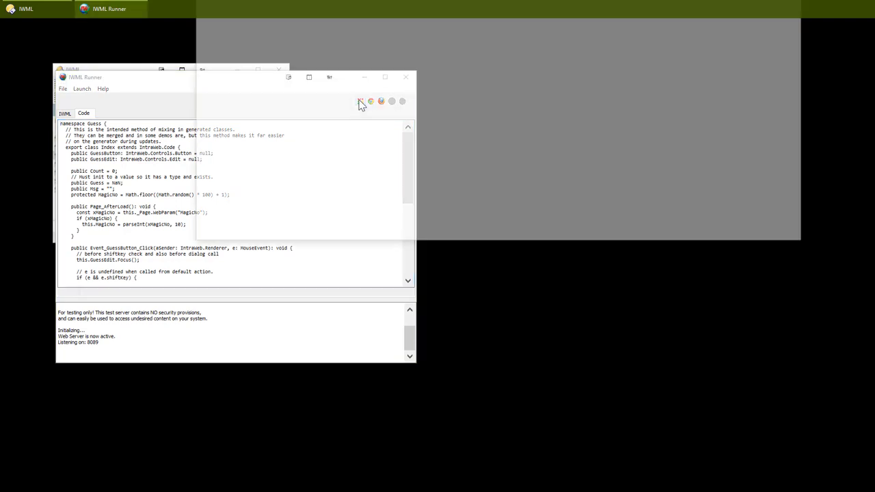
Run the Guess app, guess 44 to get 'too low', and close the window.
{"action": "left_click", "coordinate": [361, 101]}
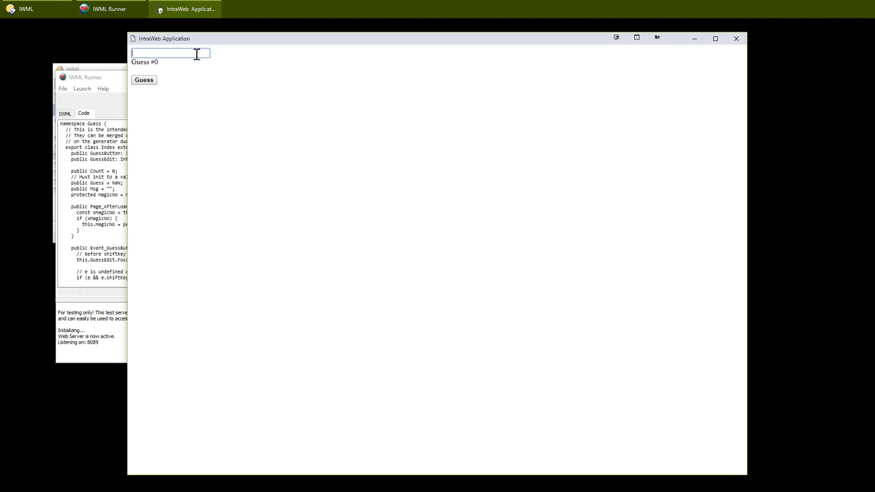
{"action": "left_click", "coordinate": [144, 79]}
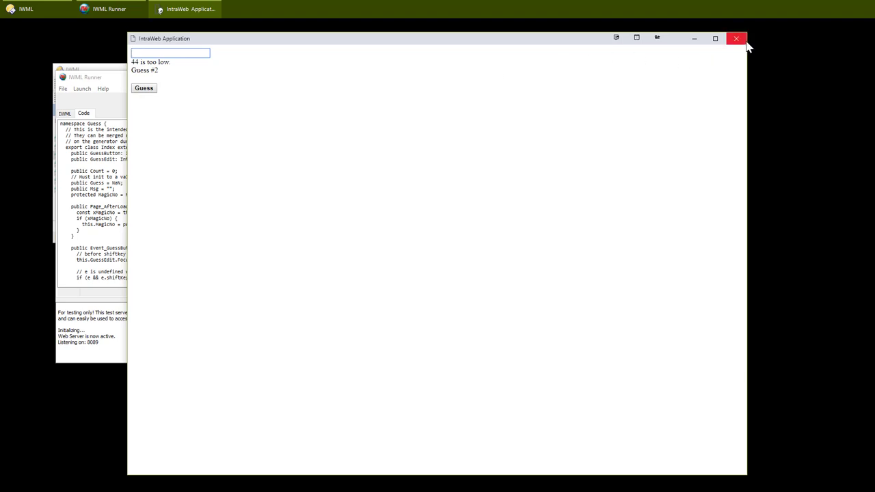
{"action": "left_click", "coordinate": [736, 38]}
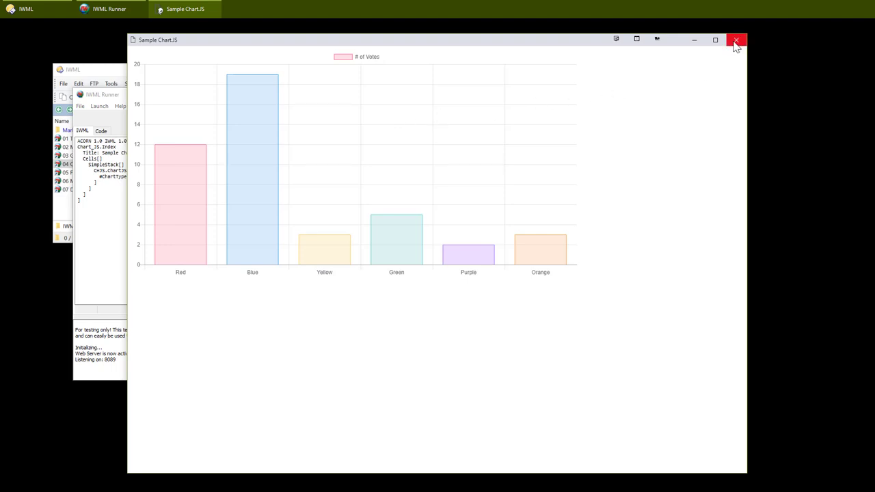
Close the ChartJS bar chart window, then close the pie chart window.
{"action": "left_click", "coordinate": [736, 39]}
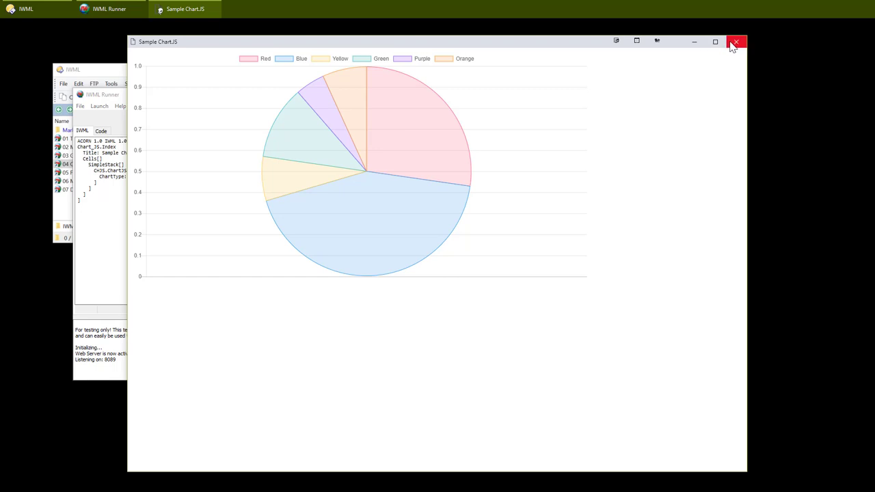
{"action": "left_click", "coordinate": [736, 41]}
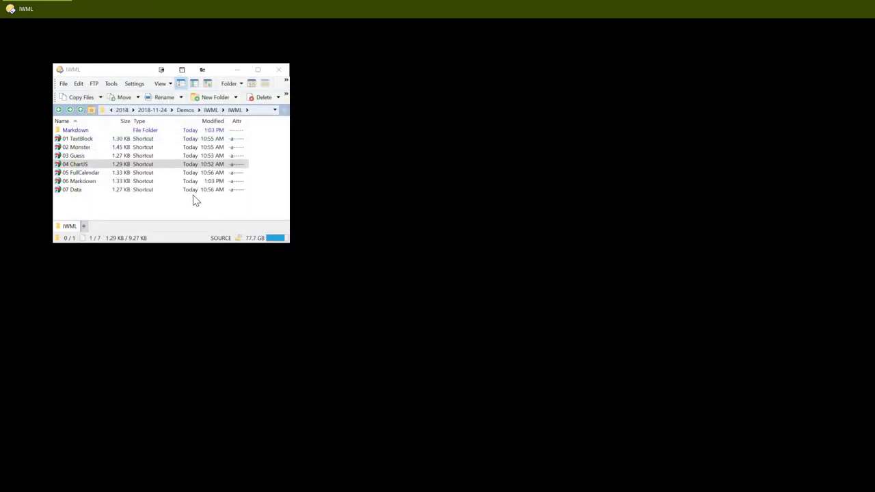
Open 05 FullCalendar, scroll its IWML, and launch the December 2018 month view.
{"action": "double_click", "coordinate": [80, 172]}
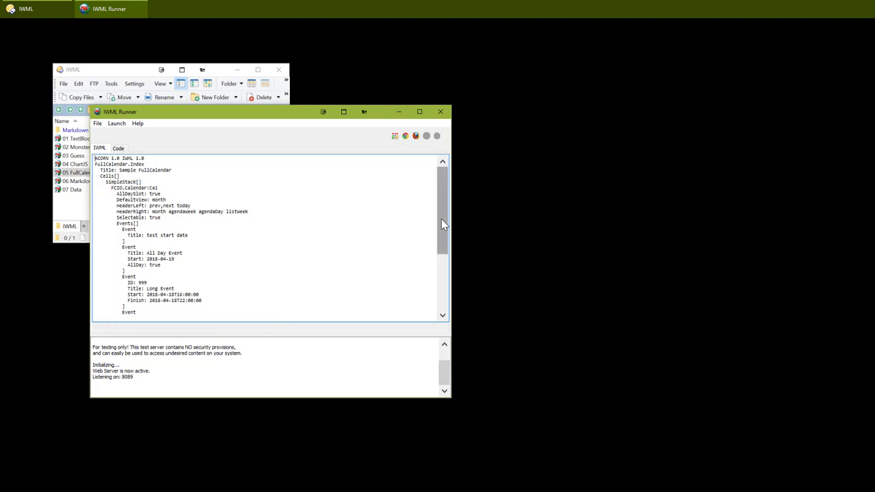
{"action": "scroll", "scroll_direction": "down", "scroll_amount": 3}
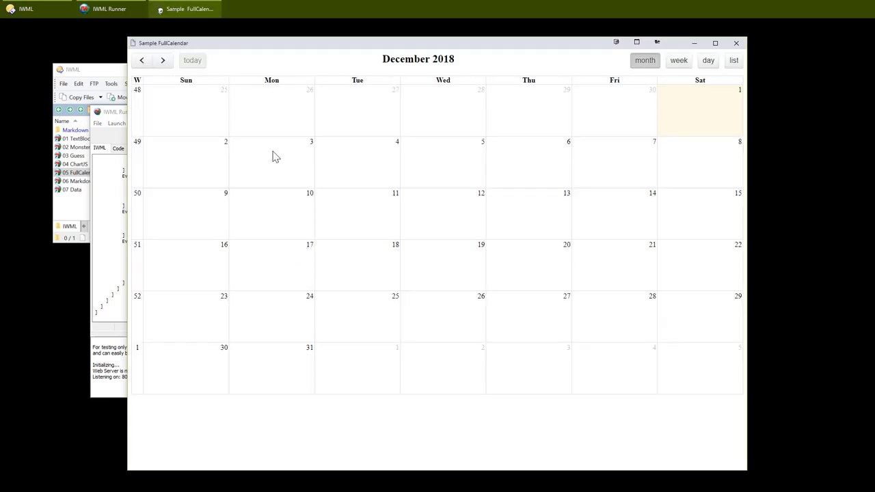
{"action": "left_click", "coordinate": [163, 60]}
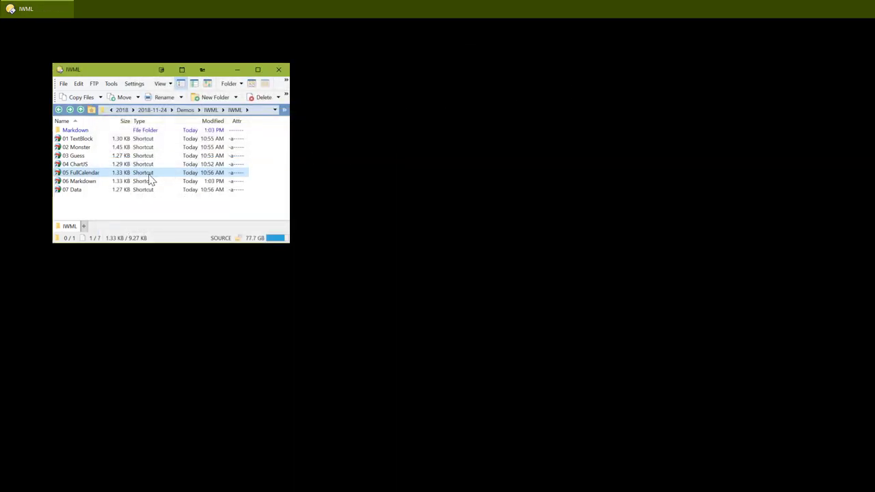
Open 06 Markdown, scroll its IWML down to Custom Tags, and run the page.
{"action": "left_click", "coordinate": [80, 181]}
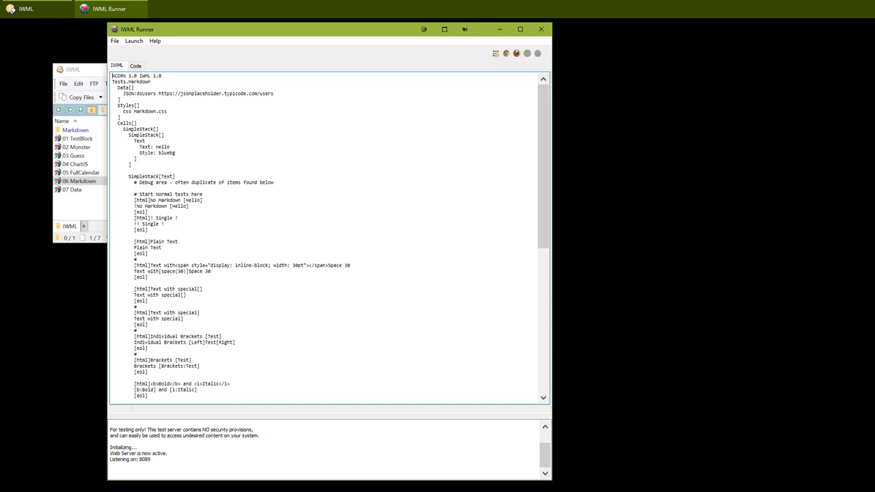
{"action": "double_click", "coordinate": [182, 390]}
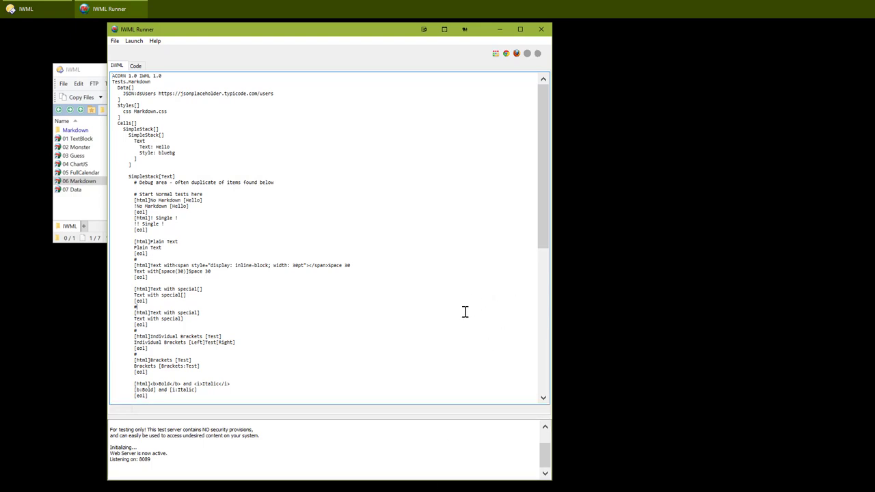
{"action": "scroll", "scroll_direction": "down", "scroll_amount": 3}
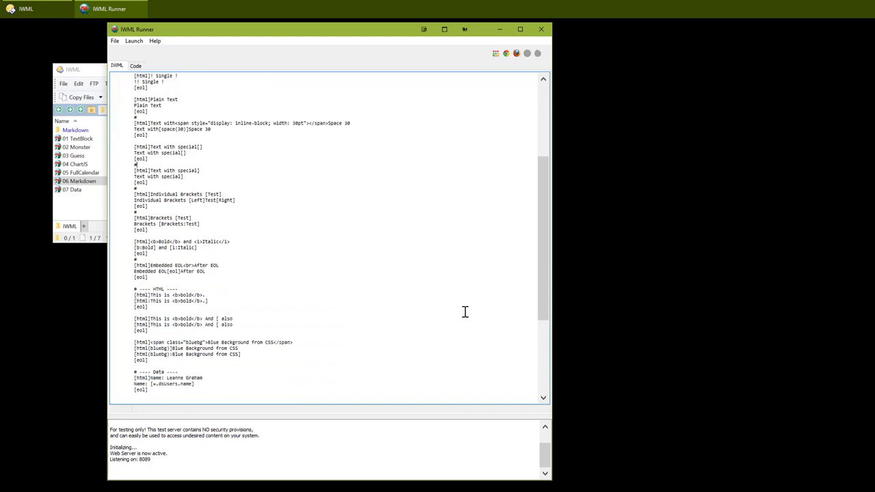
{"action": "scroll", "scroll_direction": "down", "scroll_amount": 3}
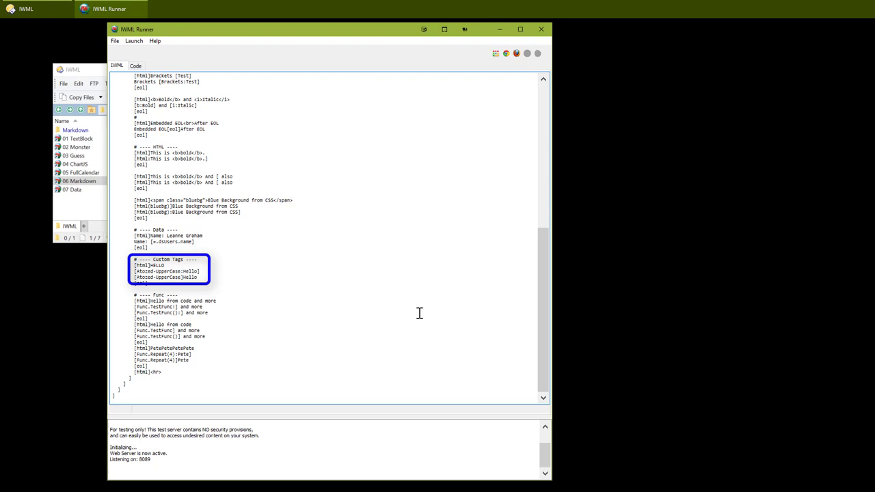
{"action": "left_click", "coordinate": [136, 65]}
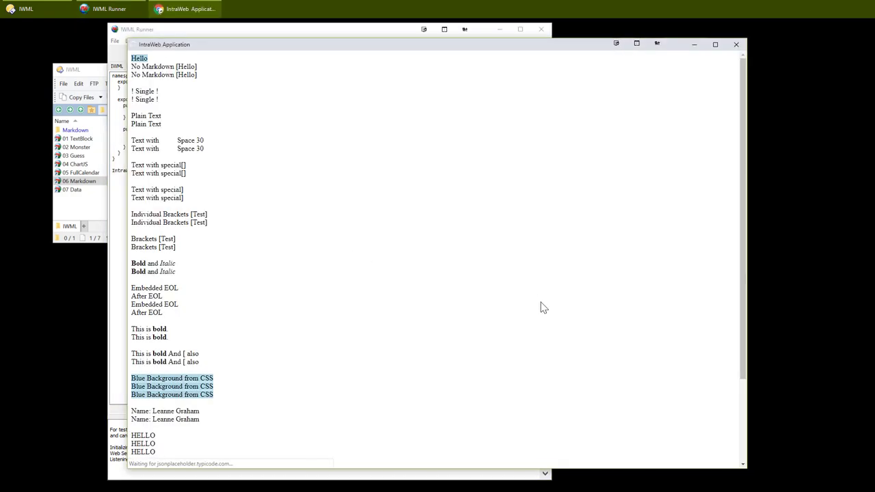
Scroll to the uppercase HELLO lines, then close IWML Runner.
{"action": "scroll", "scroll_direction": "down", "scroll_amount": 3}
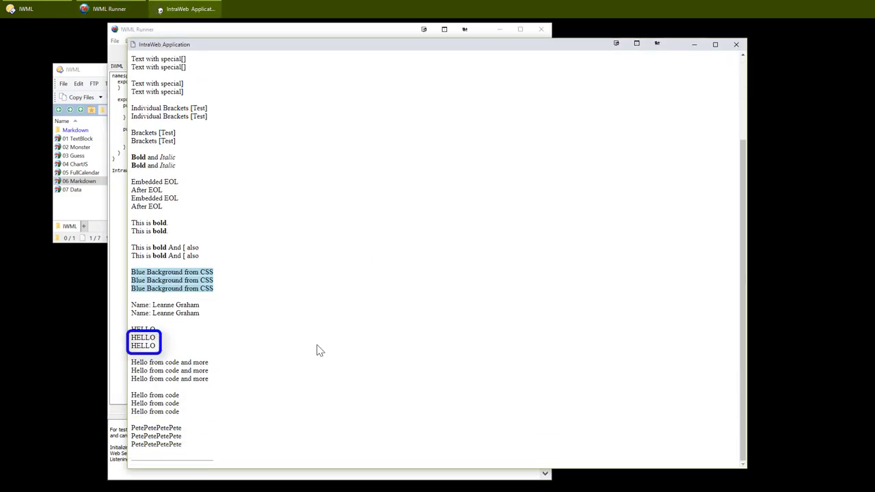
{"action": "mouse_move", "coordinate": [173, 338]}
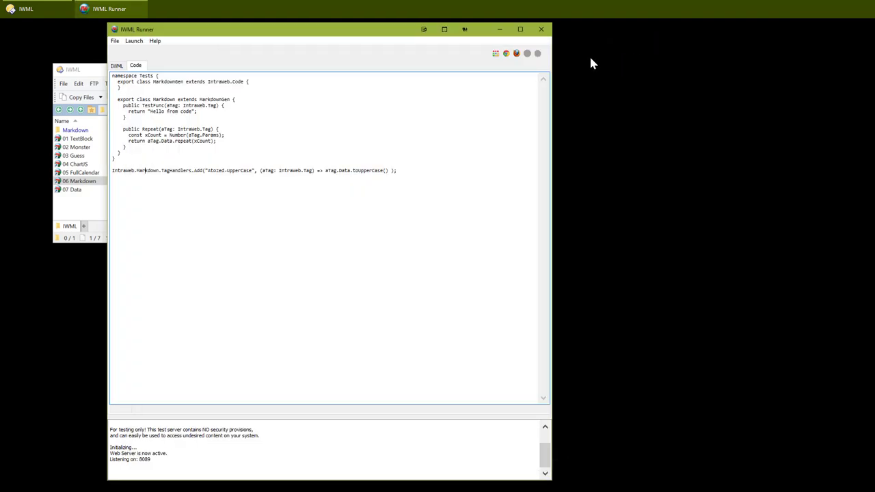
{"action": "left_click", "coordinate": [541, 29]}
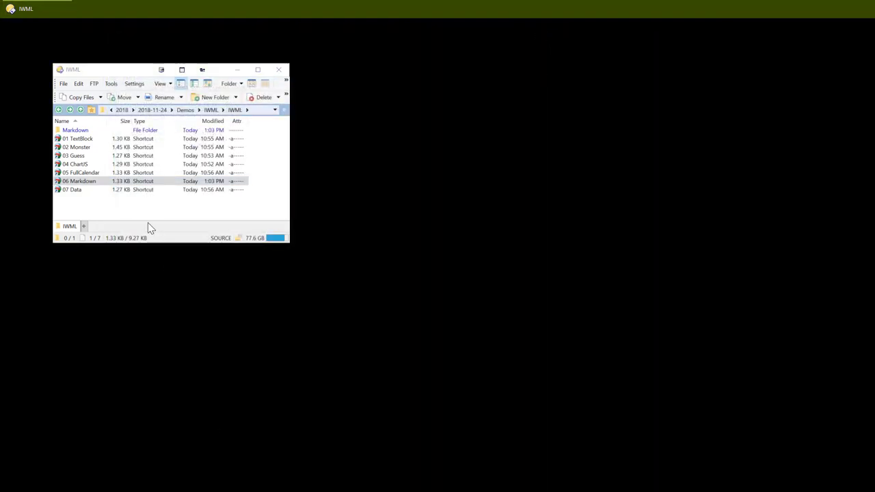
Open the 07 Data demo and view the Index TypeScript code behind the users page.
{"action": "double_click", "coordinate": [79, 181]}
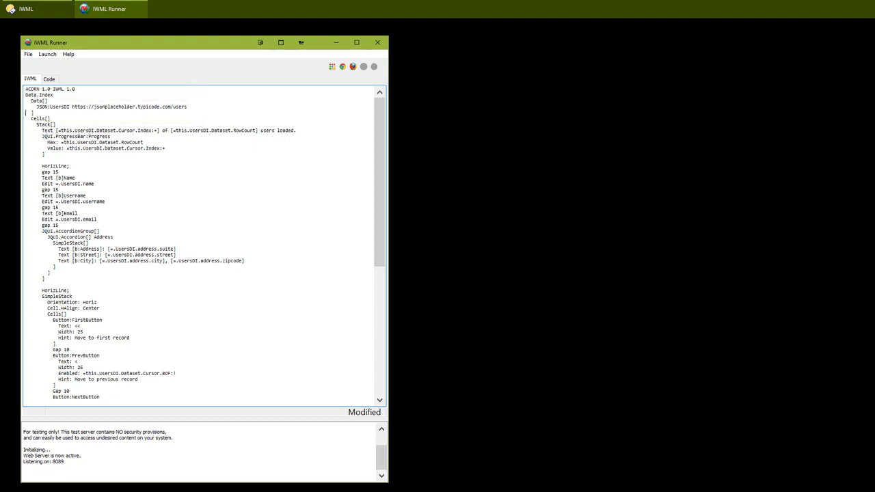
{"action": "double_click", "coordinate": [58, 107]}
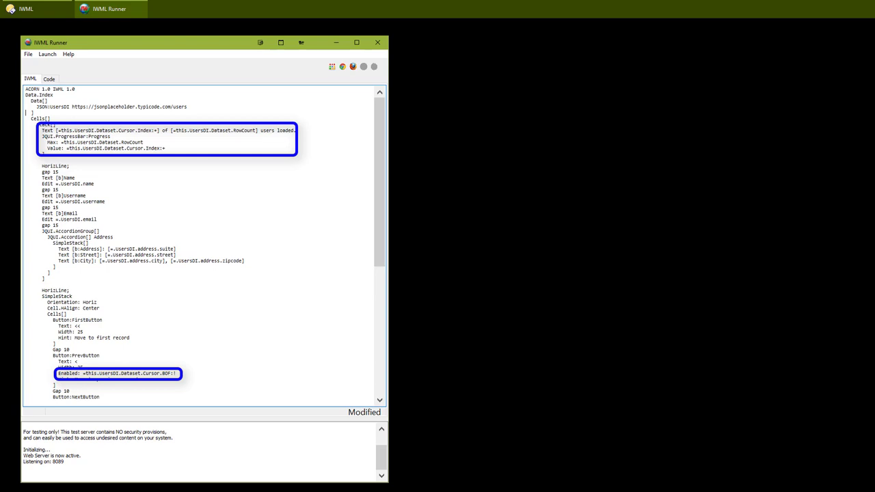
{"action": "left_click", "coordinate": [48, 79]}
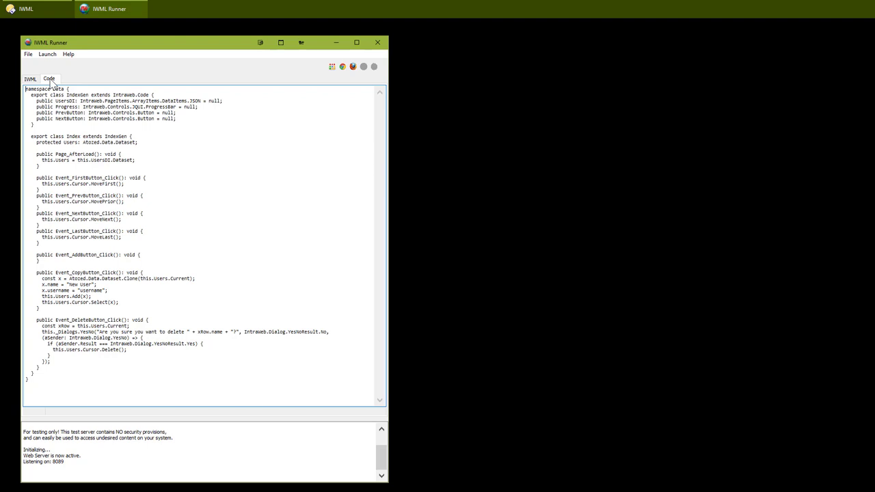
Run the IWML users page and page back to the first of 10 users.
{"action": "left_click", "coordinate": [30, 79]}
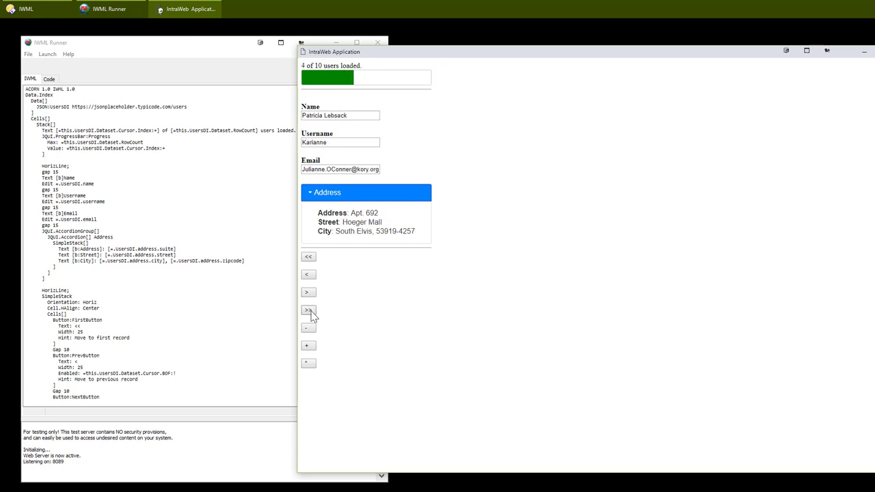
{"action": "left_click", "coordinate": [308, 256]}
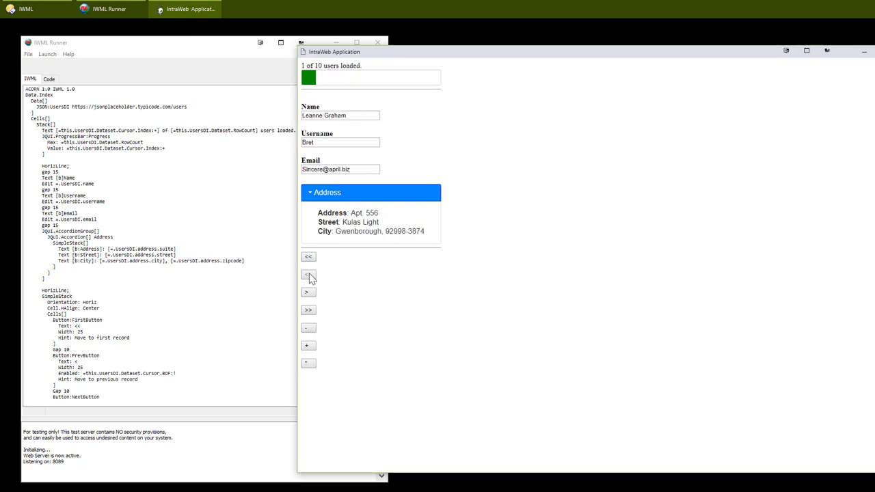
{"action": "left_click", "coordinate": [307, 292]}
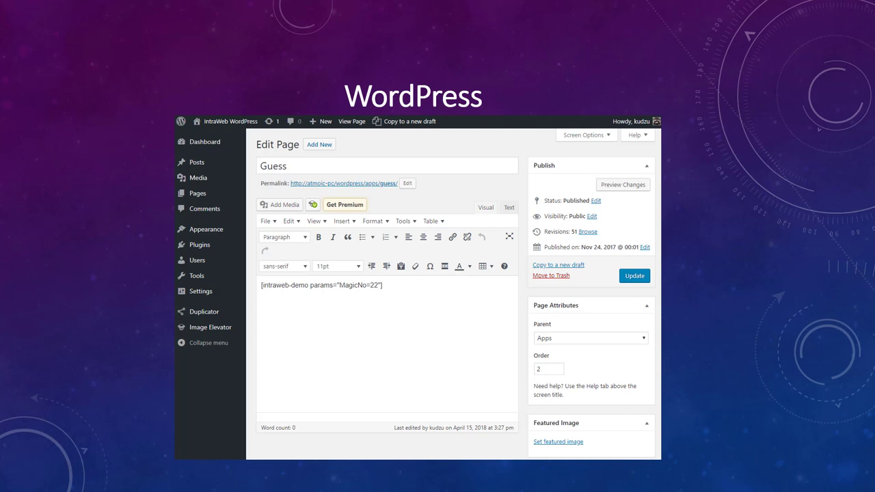
Advance past the WordPress slide showing the Guess page's IntraWeb shortcode.
{"action": "left_click", "coordinate": [352, 121]}
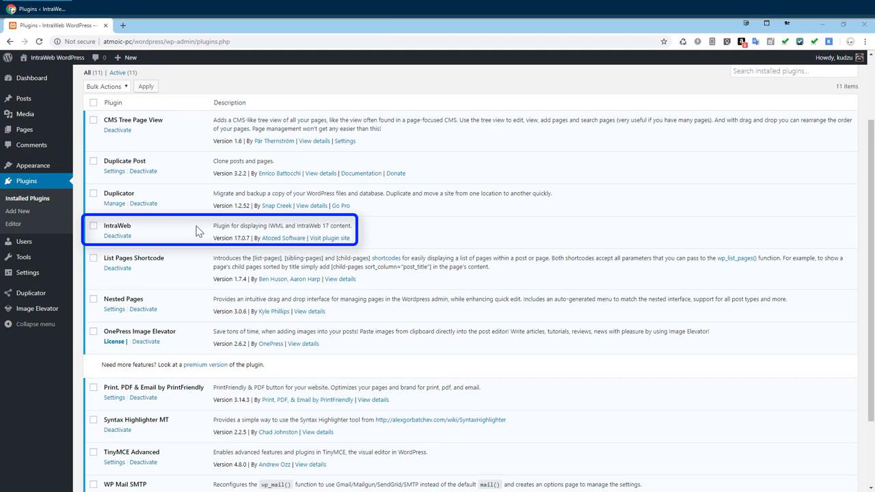
{"action": "mouse_move", "coordinate": [67, 180]}
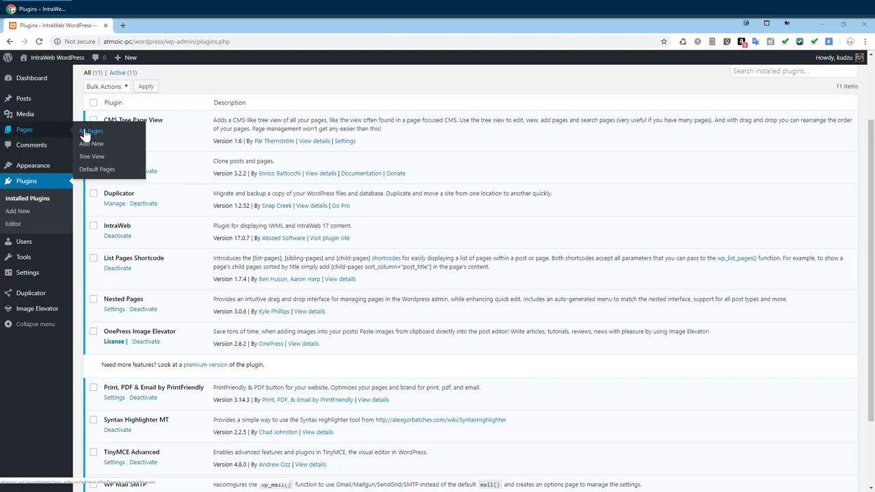
Open All Pages and edit the Guess page under Apps to show its MagicNo=22 shortcode.
{"action": "left_click", "coordinate": [91, 130]}
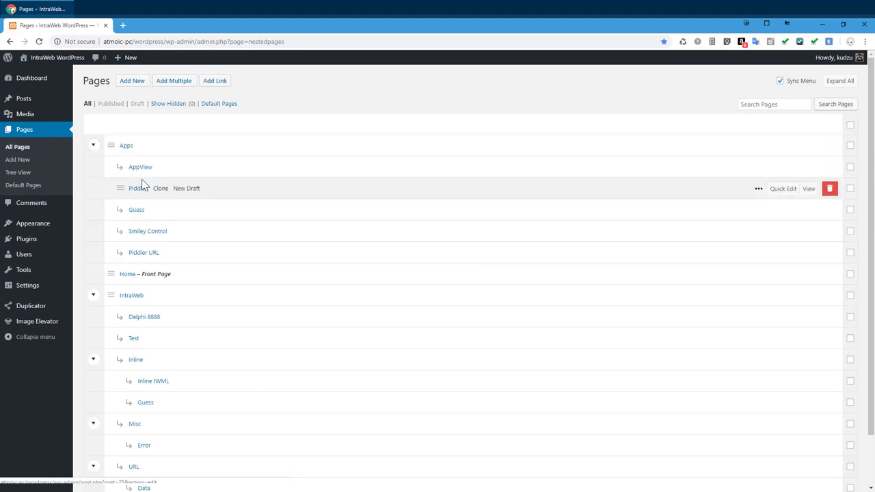
{"action": "mouse_move", "coordinate": [142, 214]}
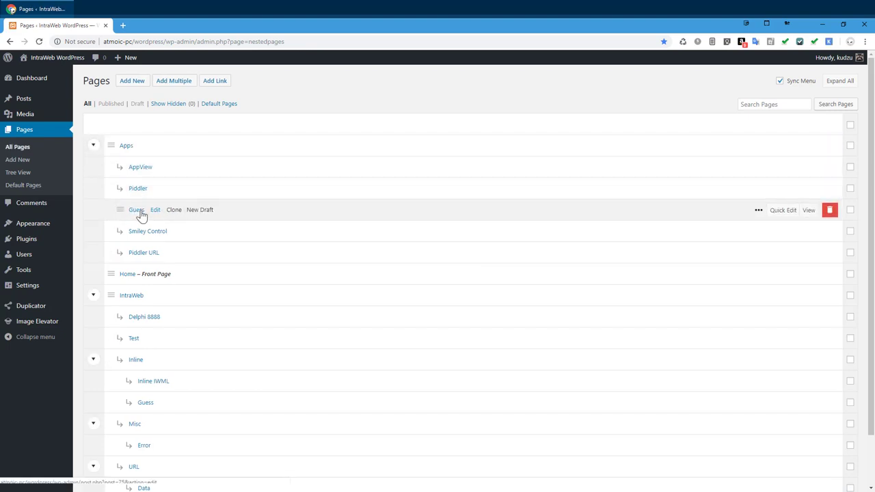
{"action": "left_click", "coordinate": [136, 210]}
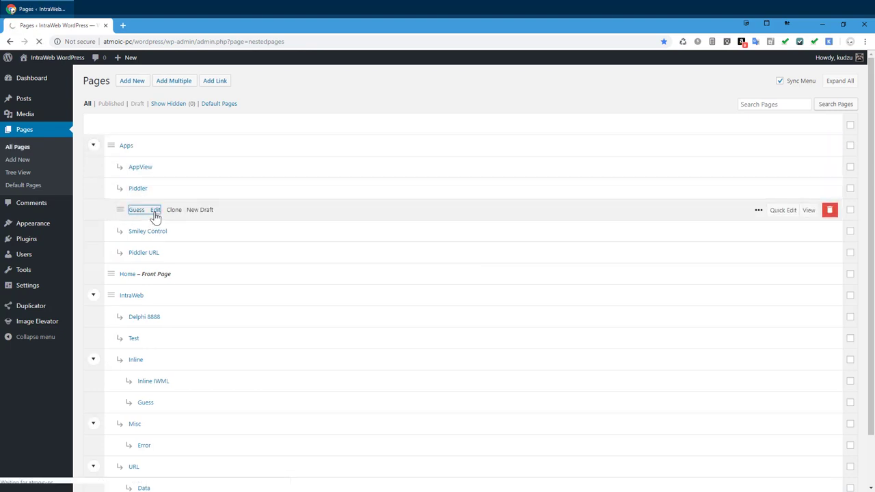
{"action": "left_click", "coordinate": [153, 209]}
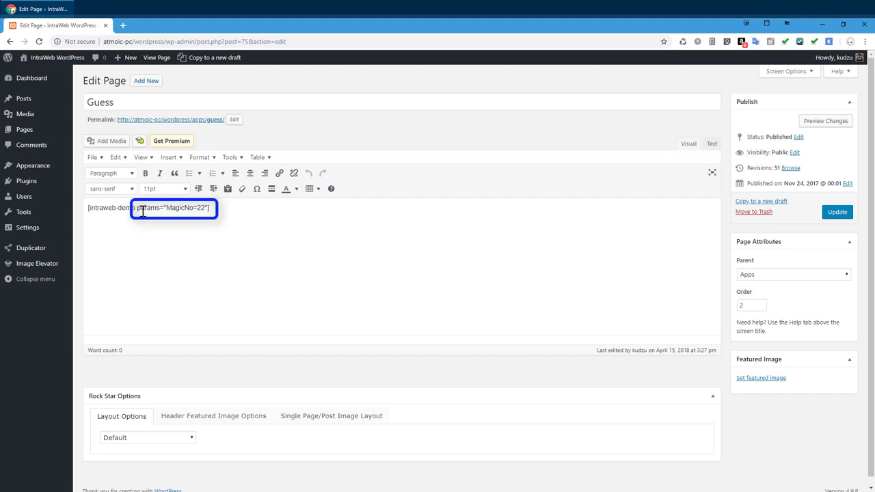
{"action": "mouse_move", "coordinate": [219, 234]}
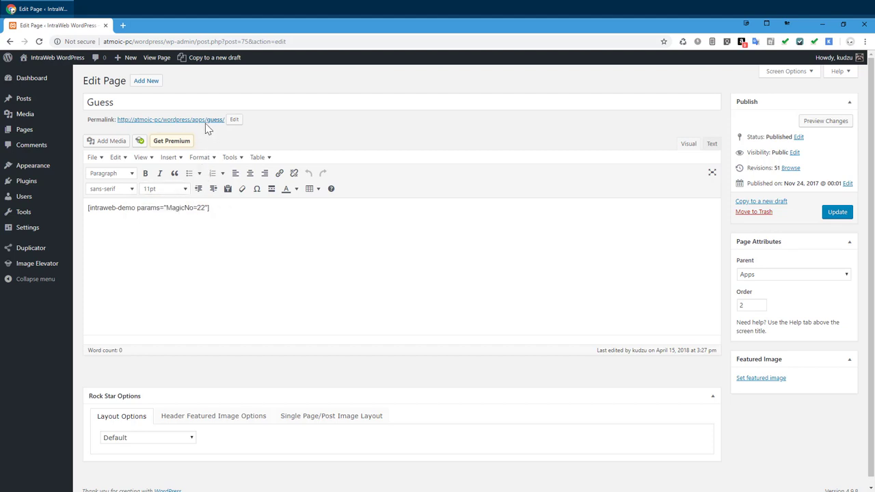
View the published Guess page and scroll down to the embedded game.
{"action": "left_click", "coordinate": [169, 119]}
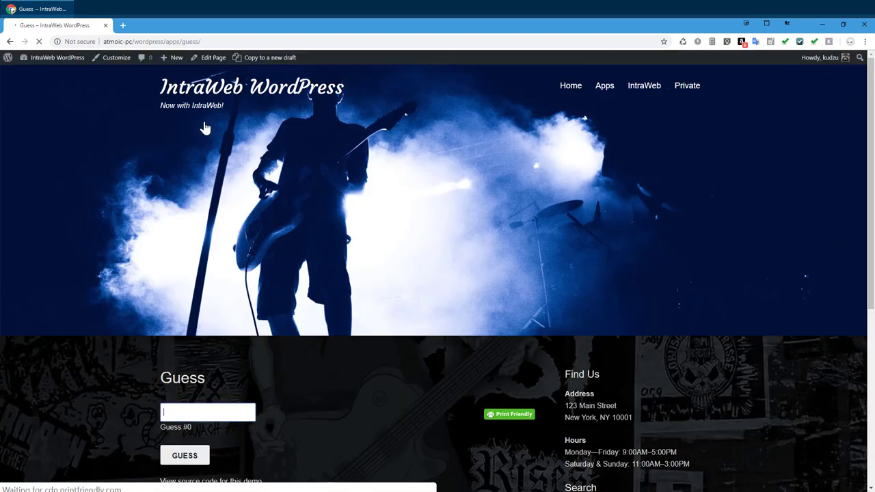
{"action": "scroll", "scroll_direction": "down", "scroll_amount": 3}
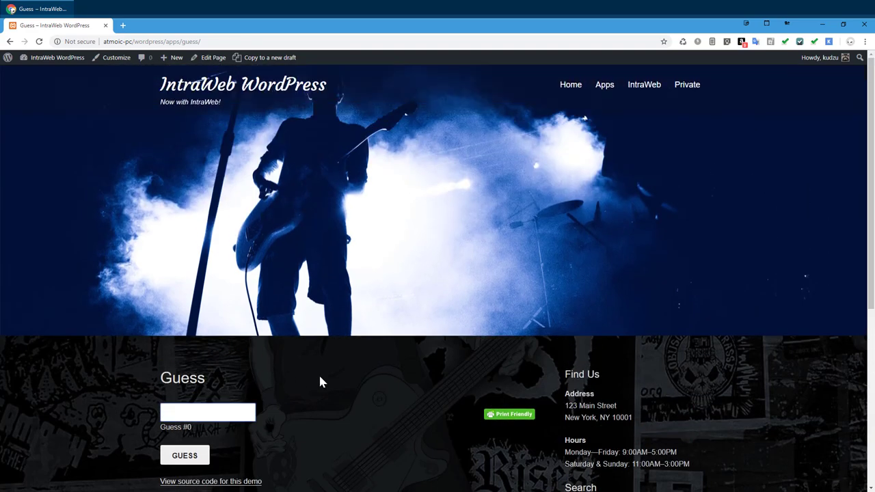
{"action": "scroll", "scroll_direction": "down", "scroll_amount": 3}
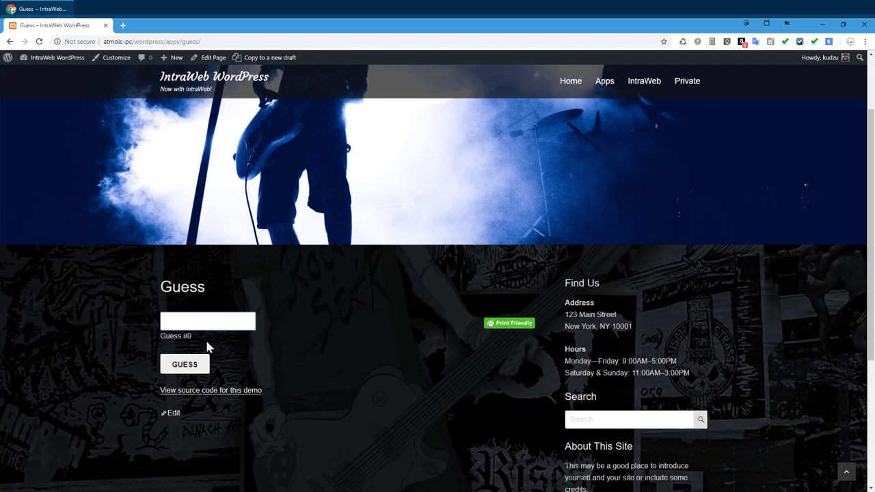
{"action": "scroll", "scroll_direction": "down", "scroll_amount": 3}
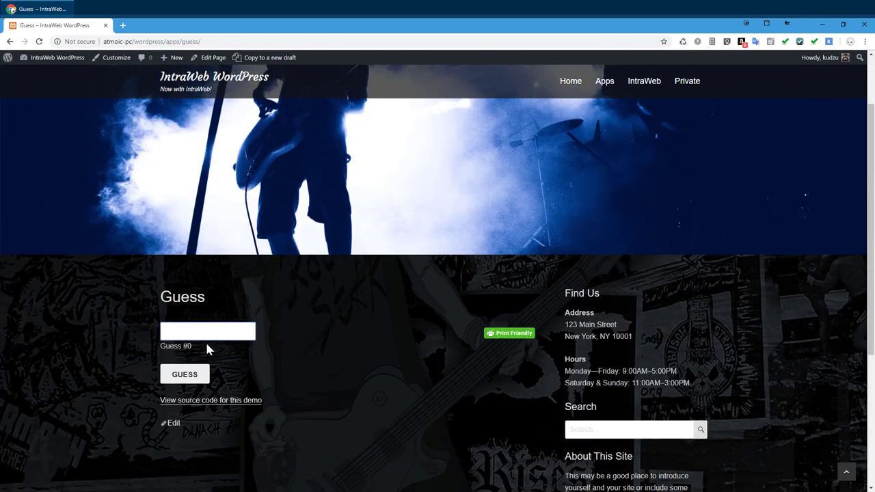
Submit guesses of 55 and then 58 in the Guess game.
{"action": "type", "text": "55"}
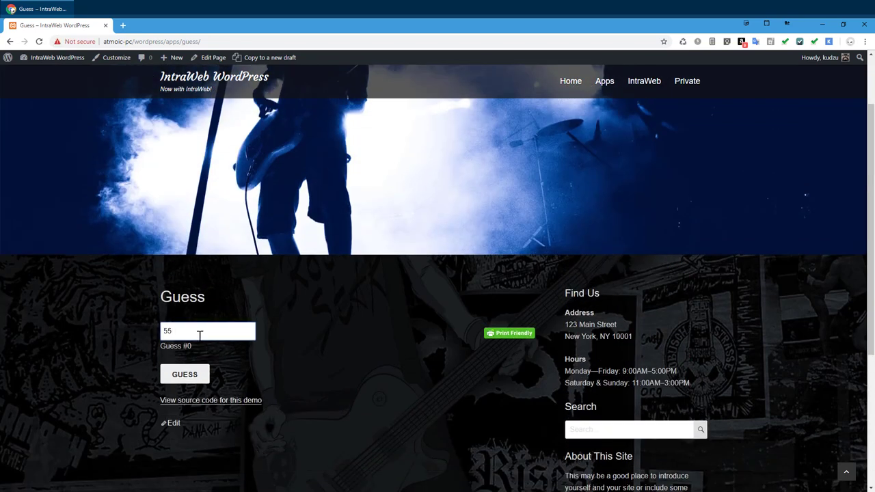
{"action": "left_click", "coordinate": [185, 374]}
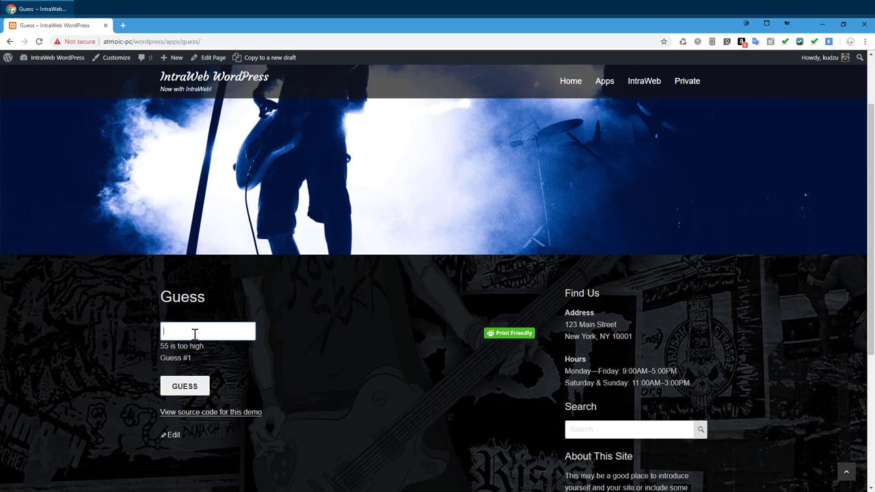
{"action": "type", "text": "58"}
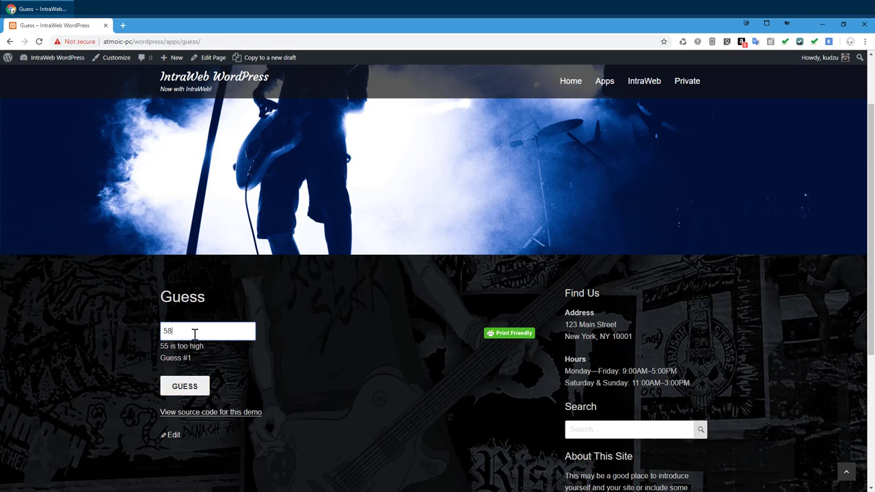
{"action": "left_click", "coordinate": [184, 385]}
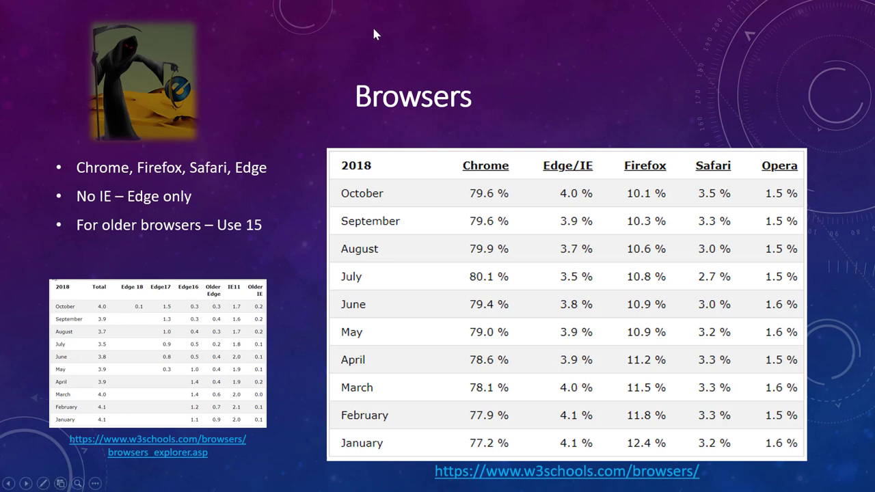
{"action": "mouse_move", "coordinate": [577, 2]}
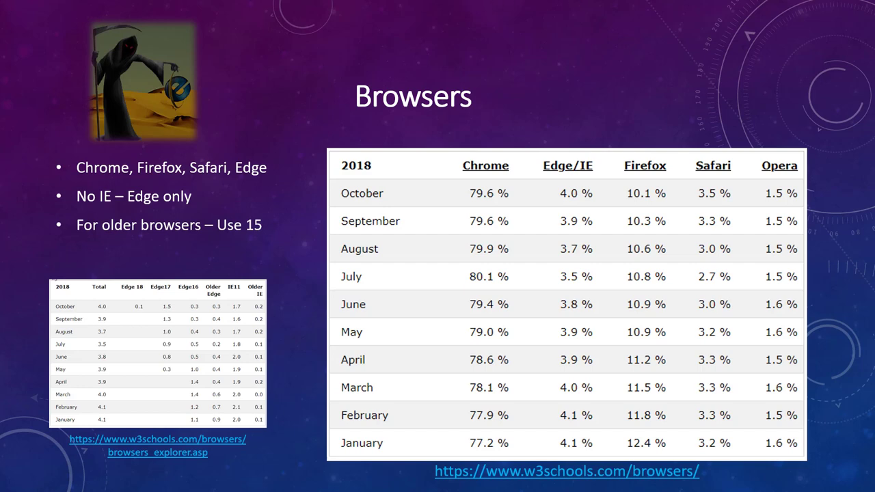
Advance from the Browsers slide to the ETA slide on release timing.
{"action": "key", "text": "right"}
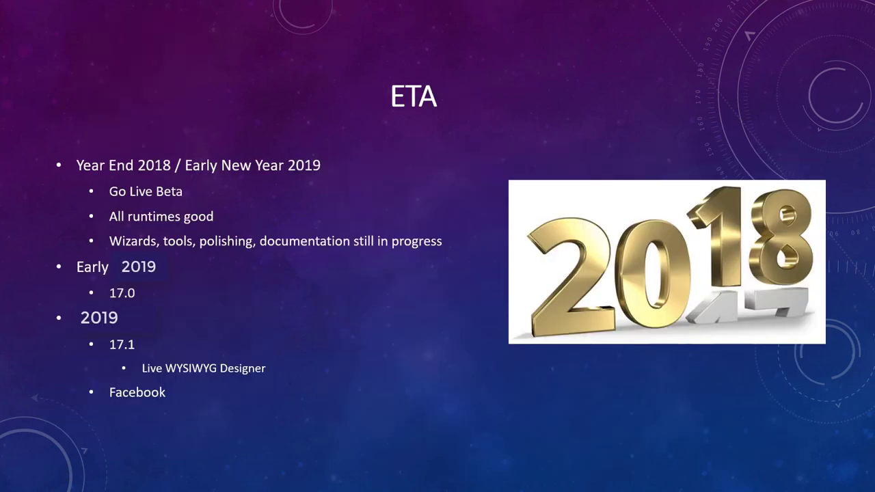